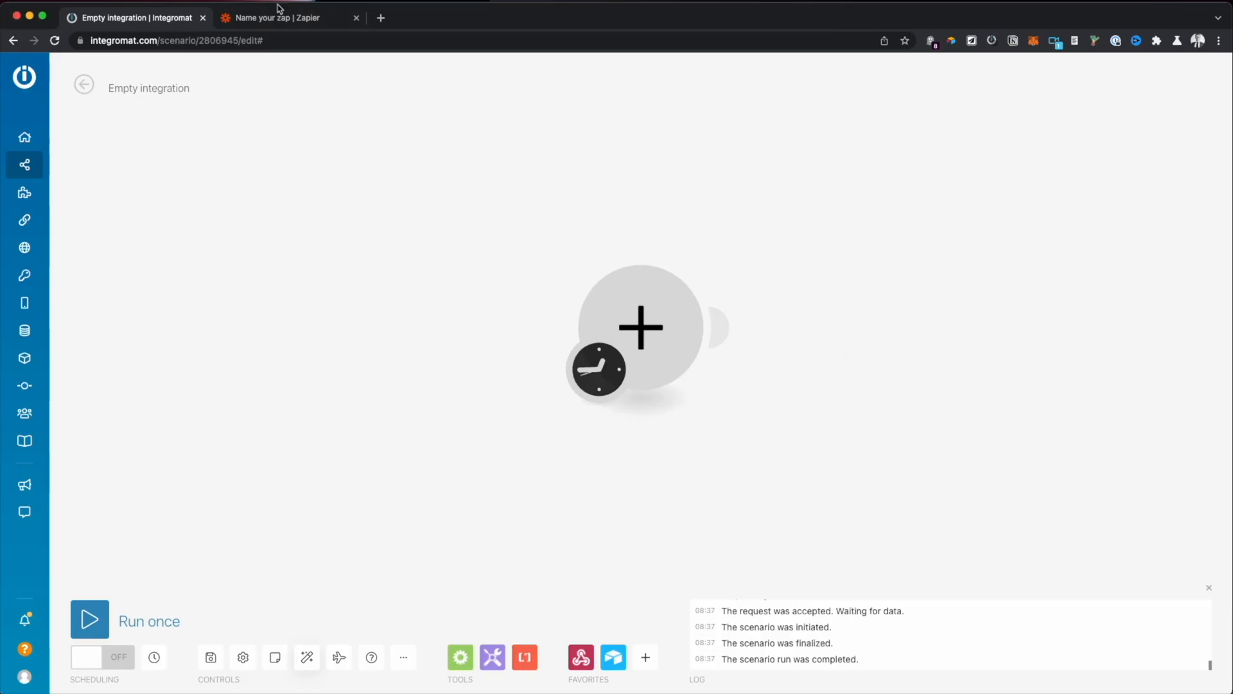
mouse_move(284, 17)
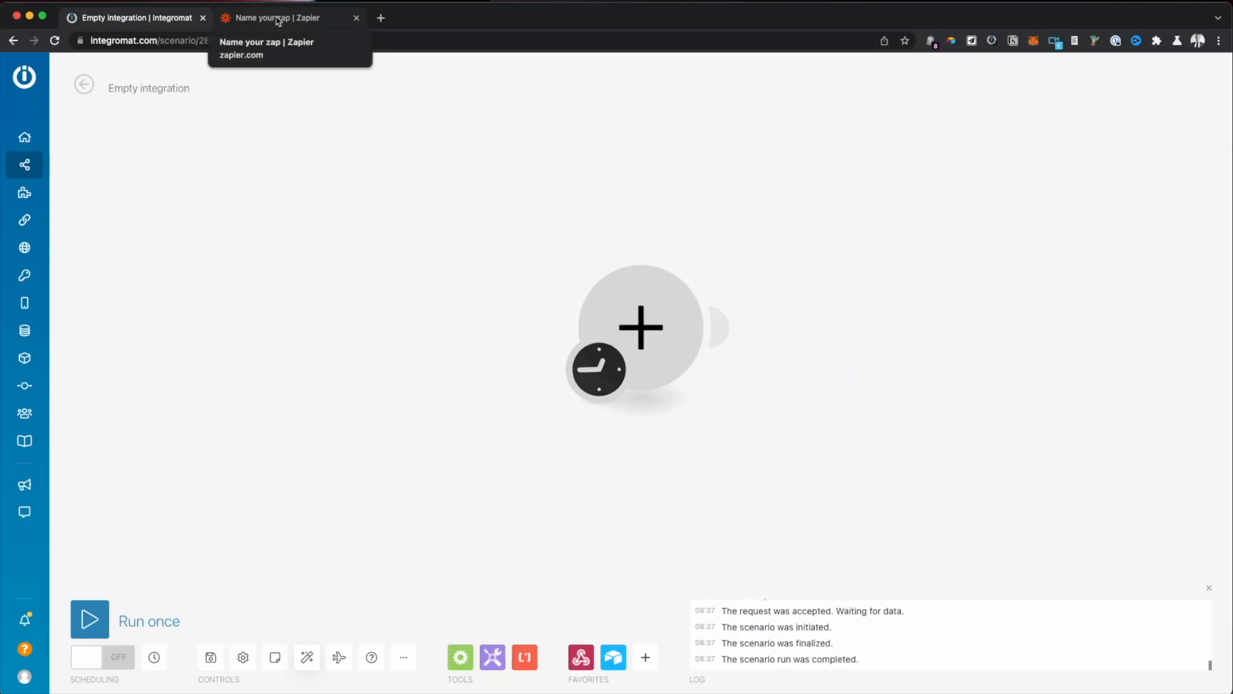
mouse_move(330, 18)
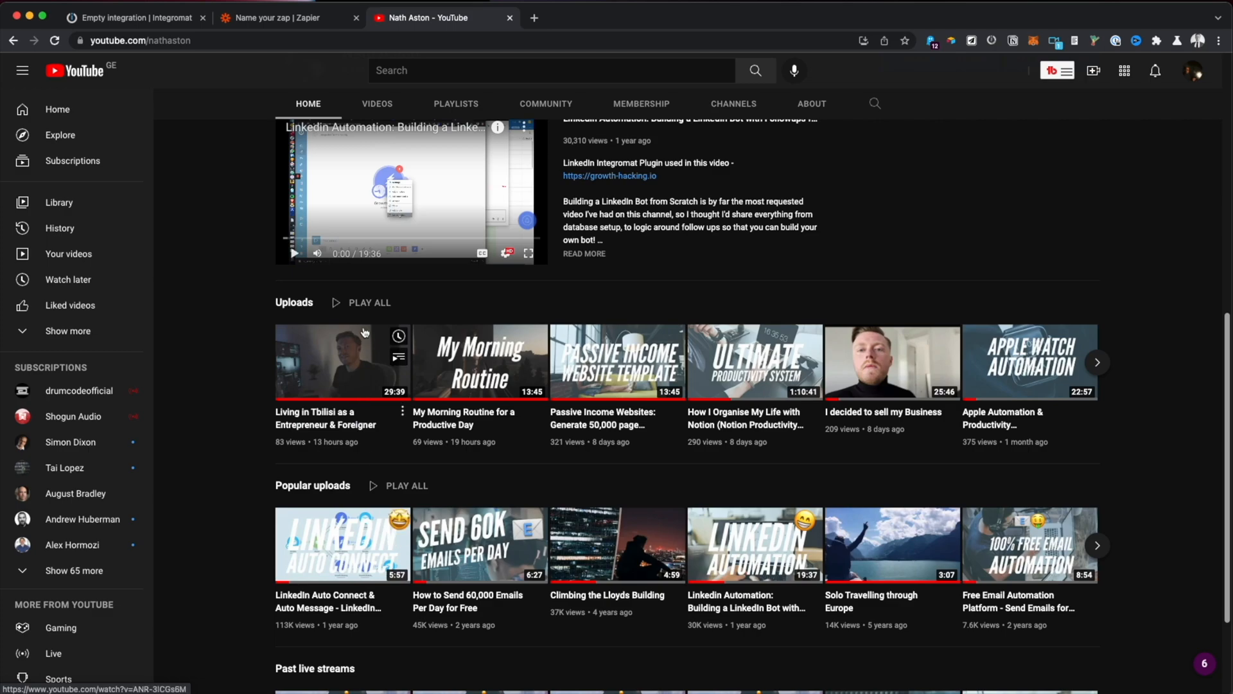
Step: Return to the empty Integromat scenario and search its app list for YouTube
click(284, 17)
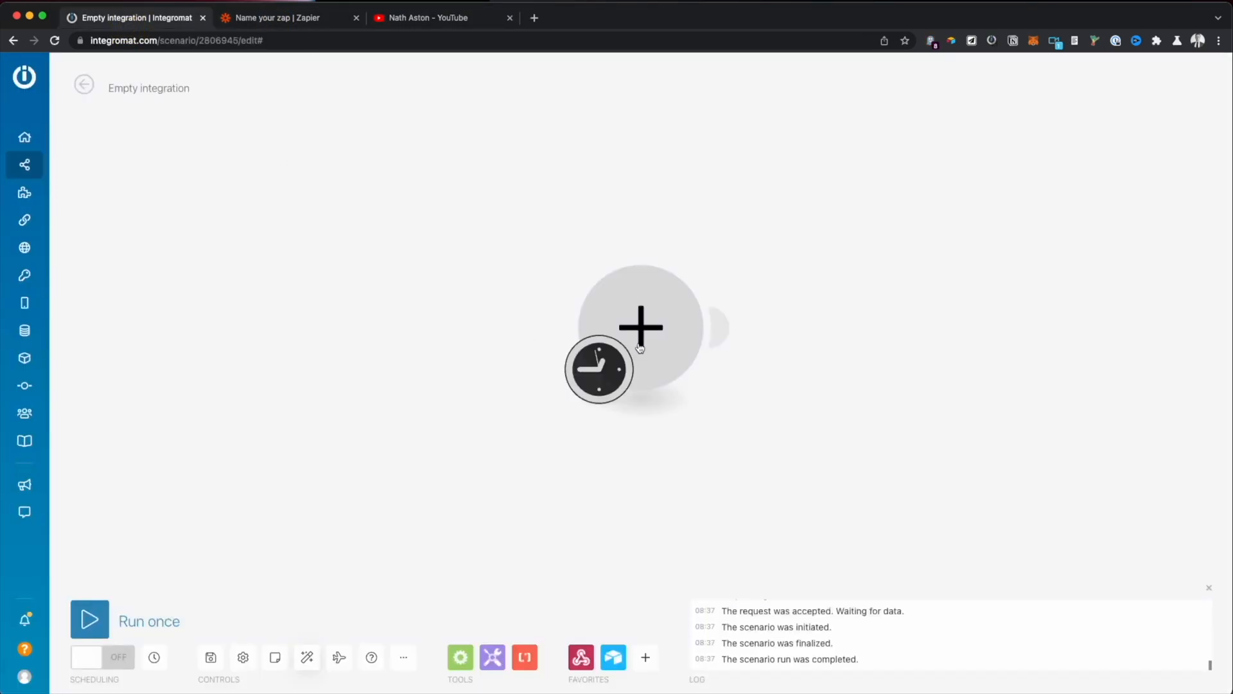
text(youtube)
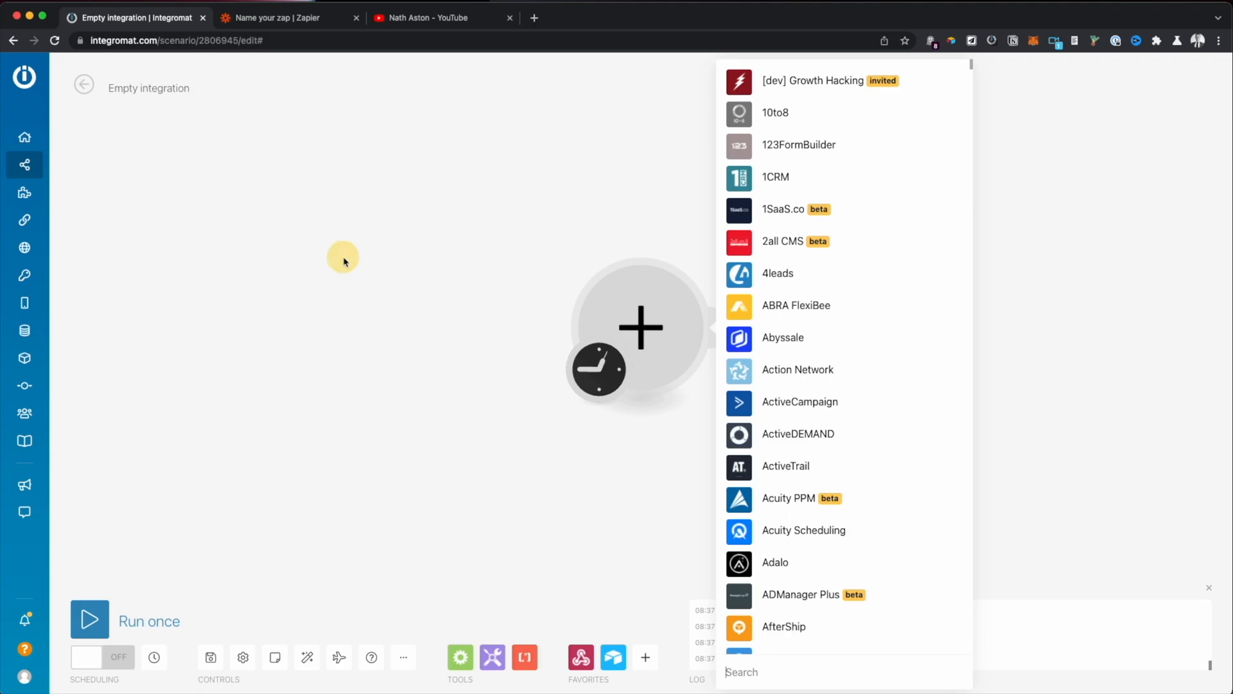
click(289, 18)
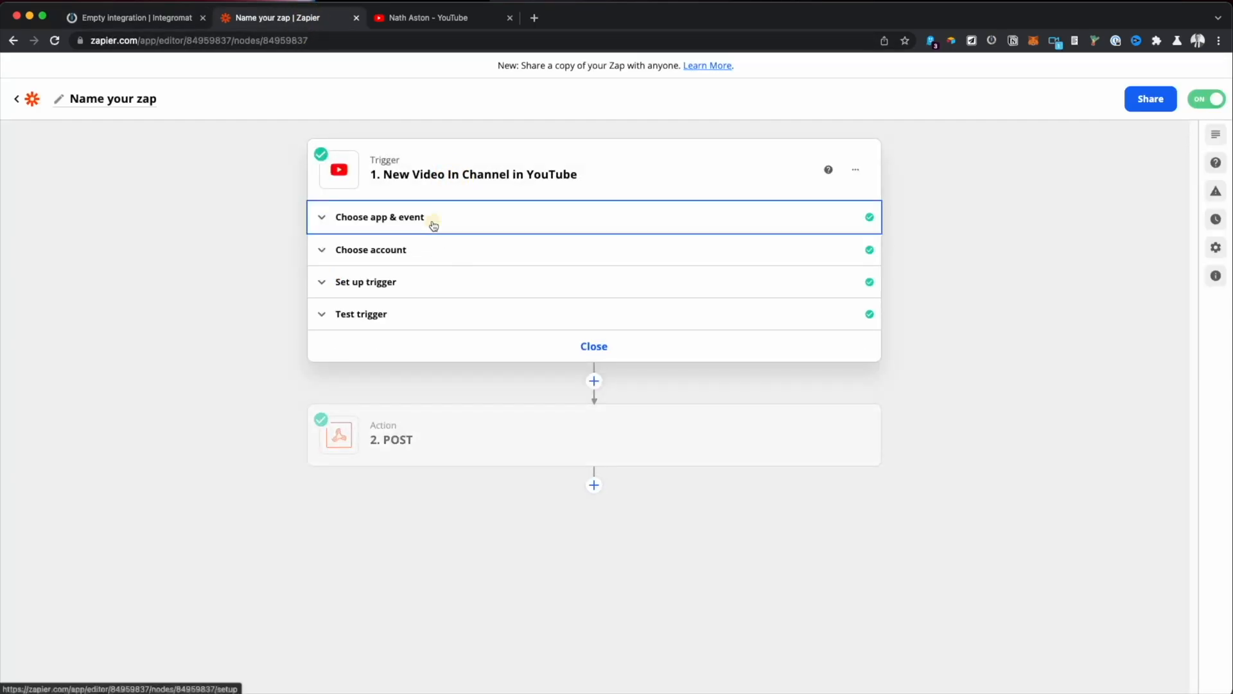
Step: Review the YouTube trigger's sample Video C data, then view the 2. POST action
click(379, 217)
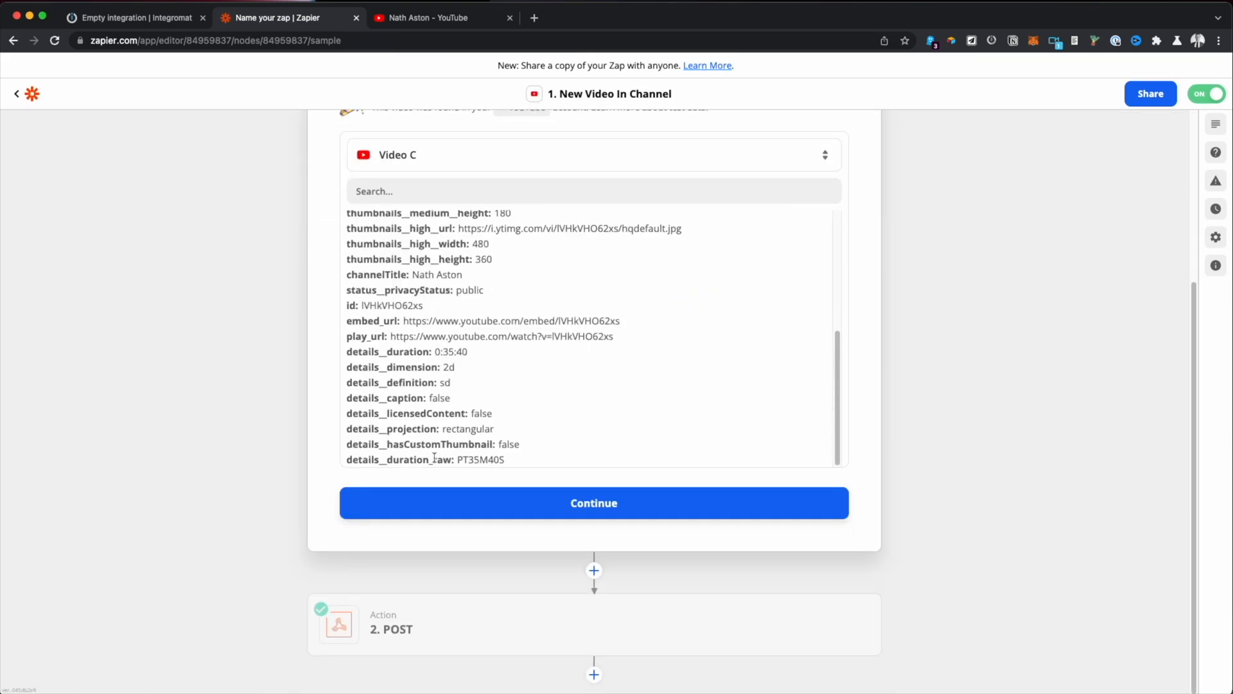
click(593, 502)
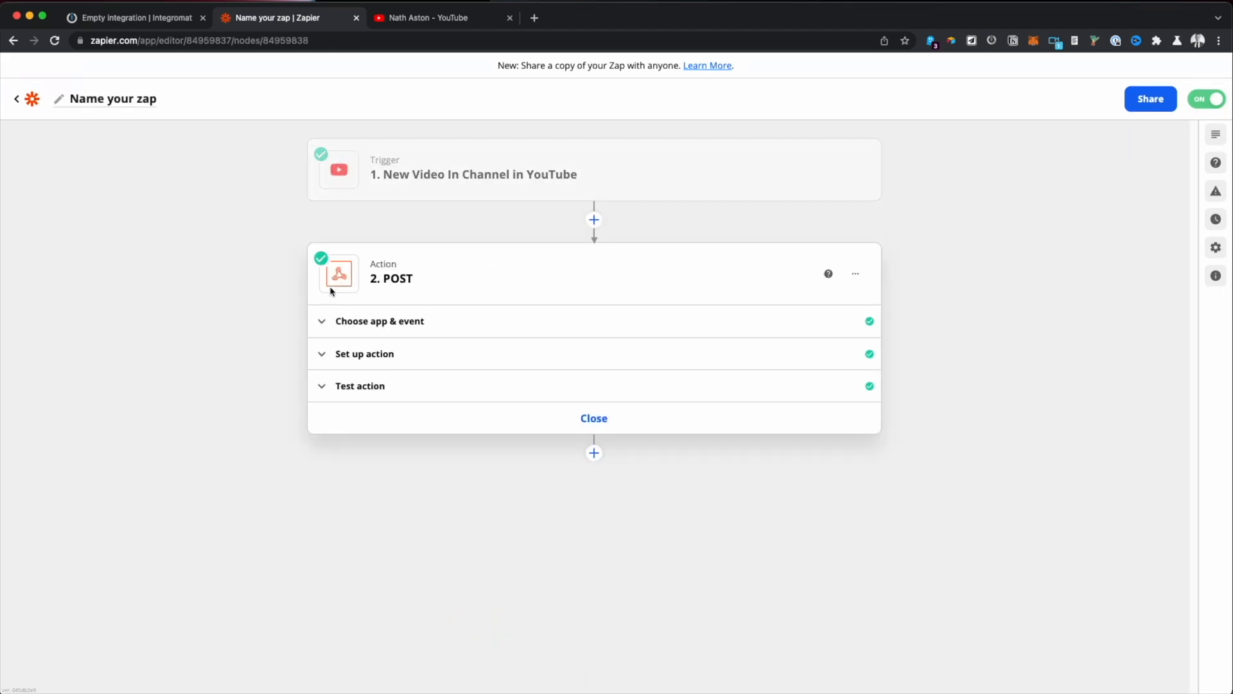
Step: Add a Webhooks Custom webhook trigger with a new hook named 'YouTube (NathAston New Video)'
click(134, 18)
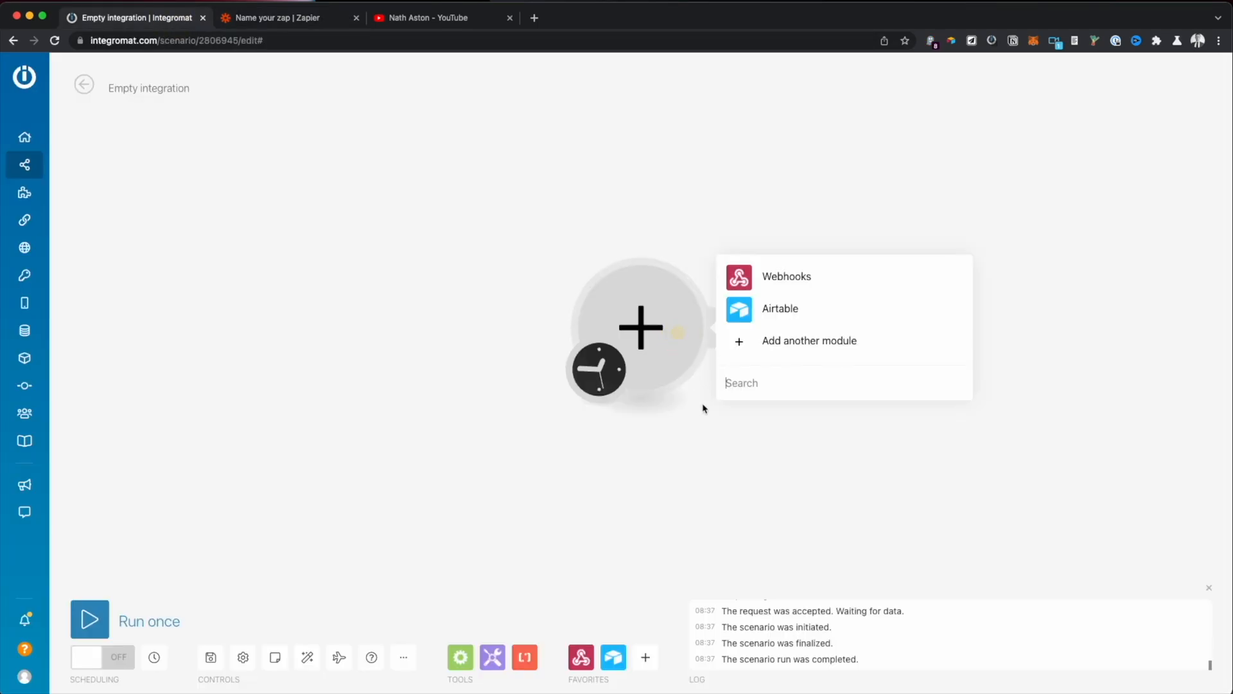
click(785, 276)
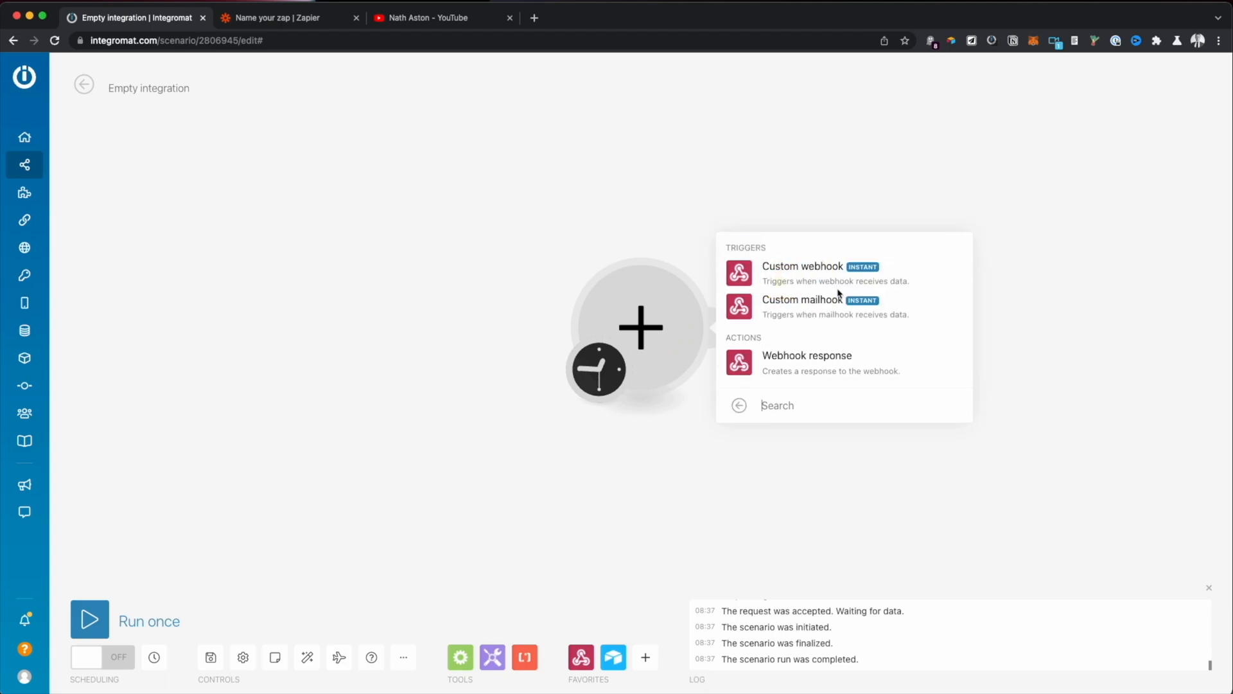
click(802, 266)
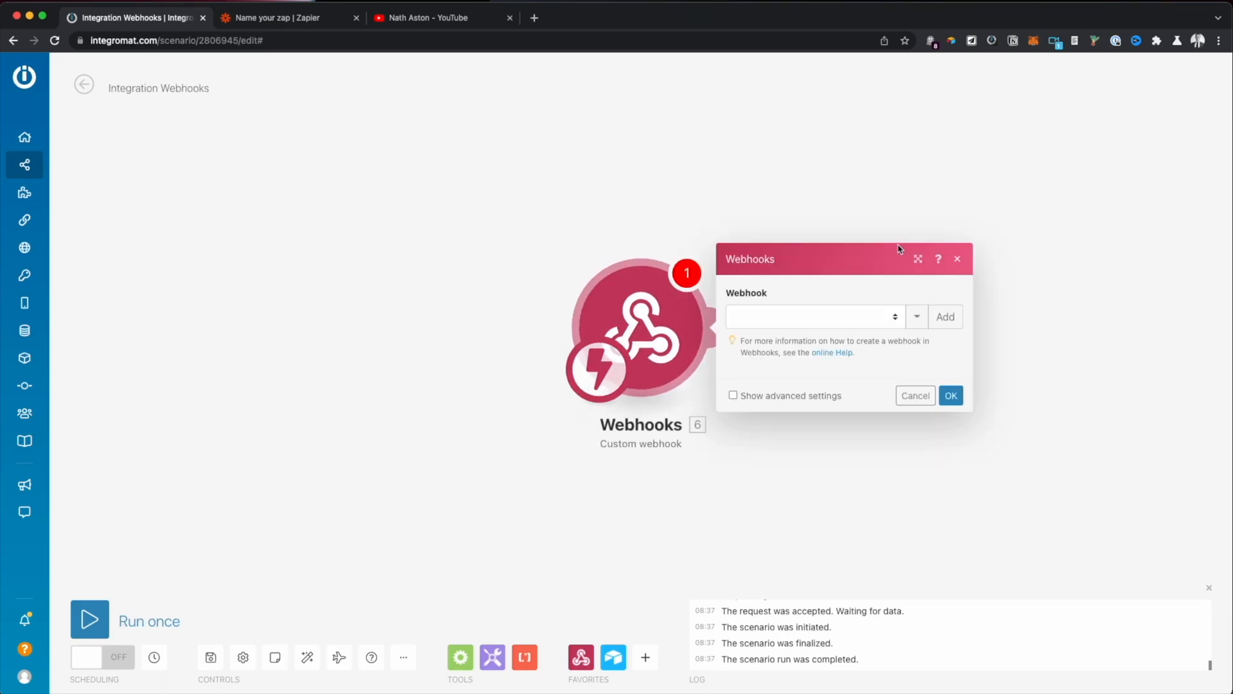
click(944, 316)
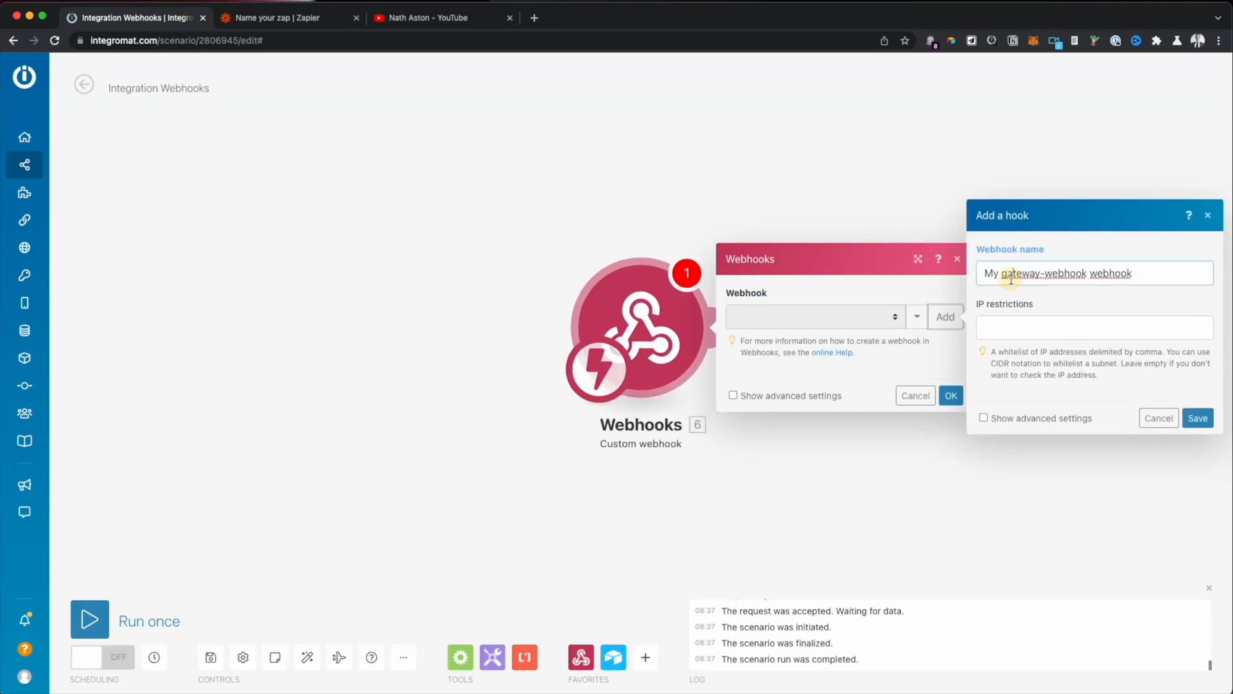
click(1093, 273)
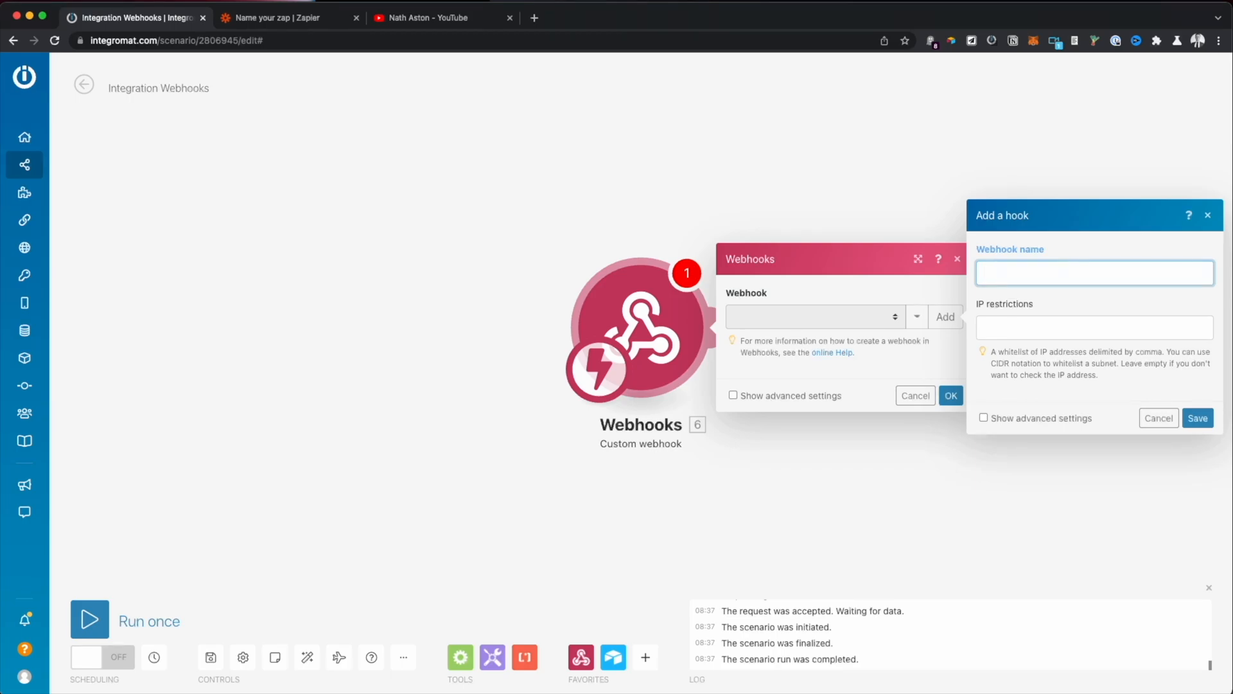
text(YouTube)
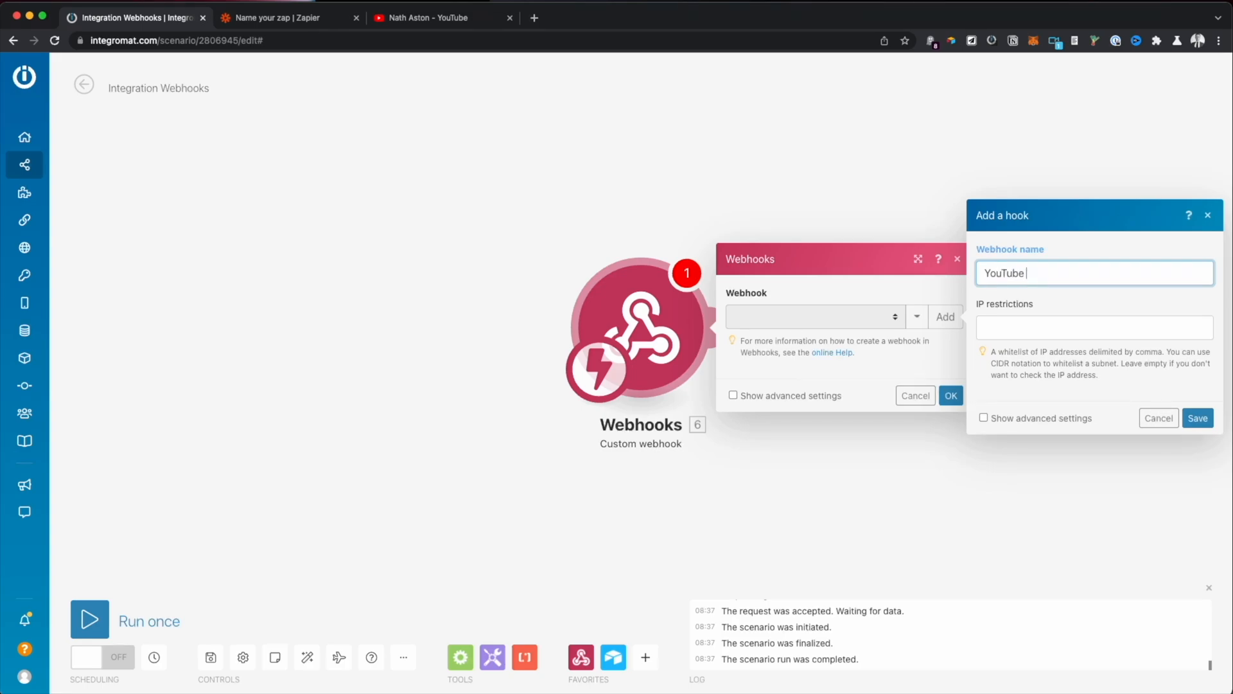
text(()
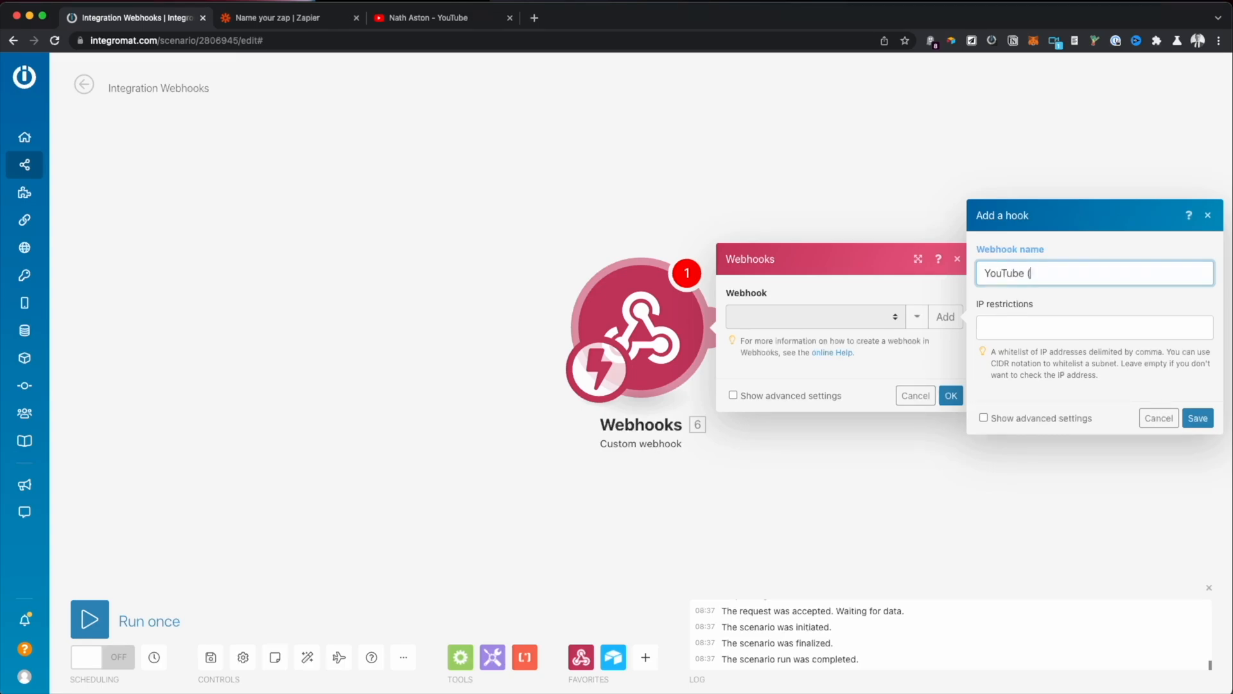
text(NathAS)
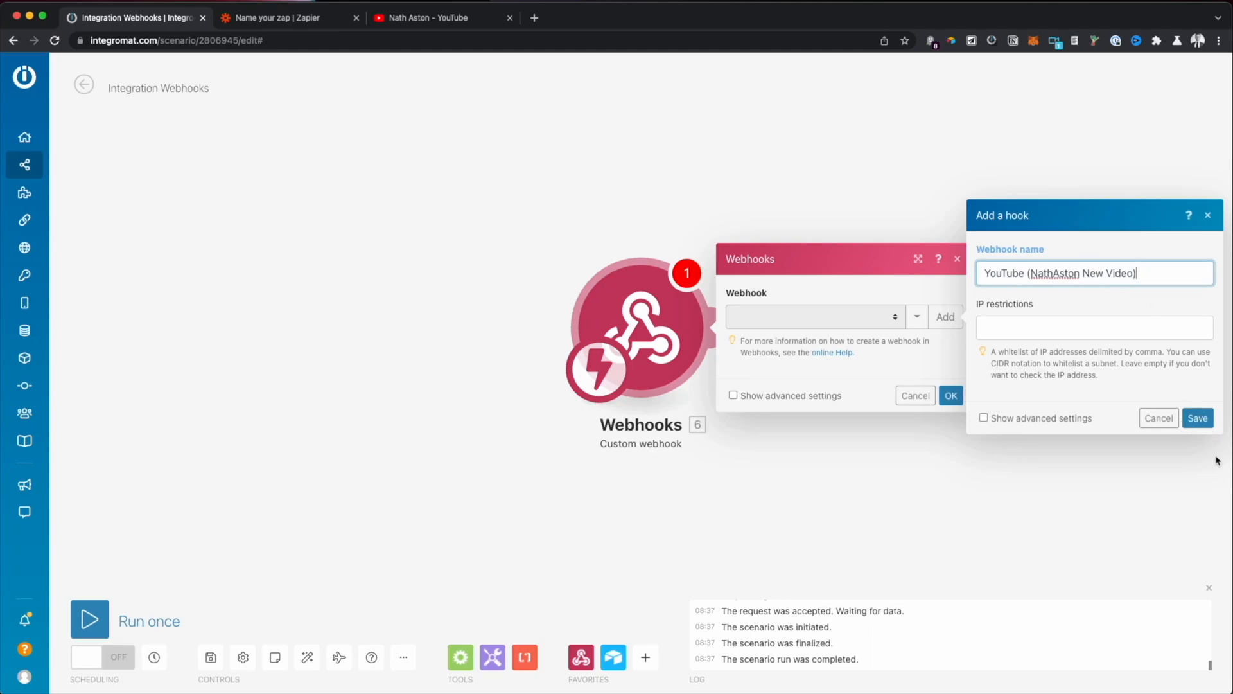
click(1197, 417)
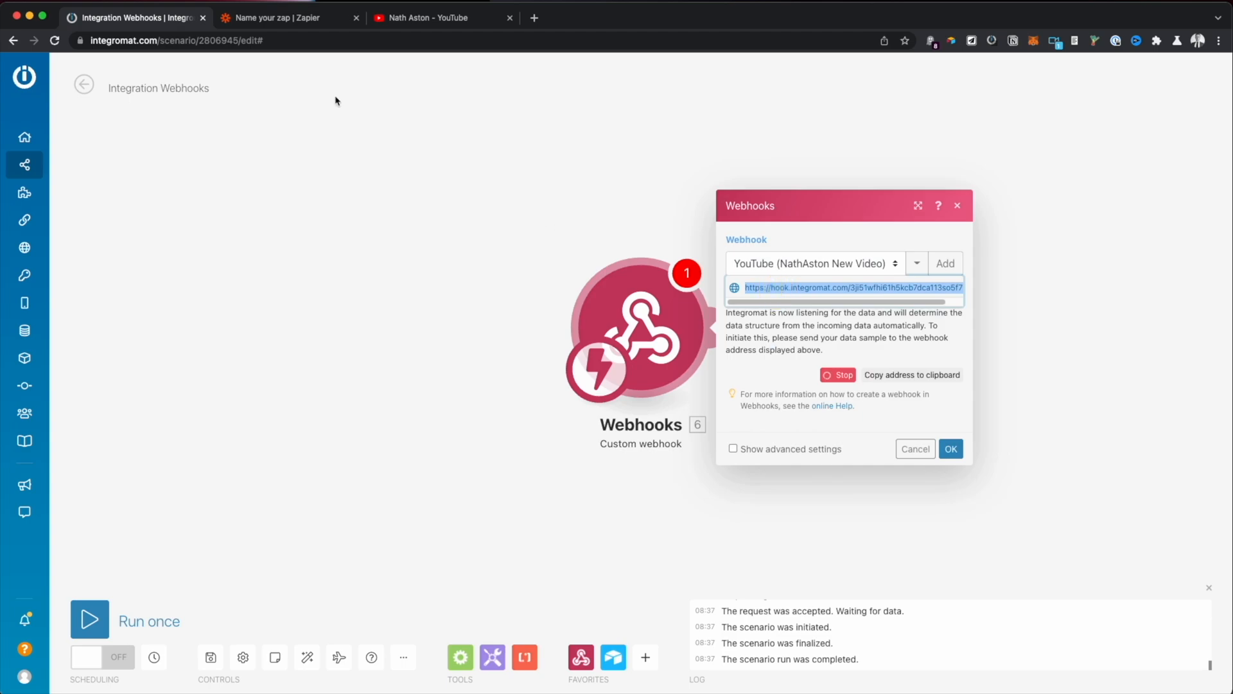
Step: Set up and test Zapier's POST action so the Integromat webhook determines its data structure
click(289, 18)
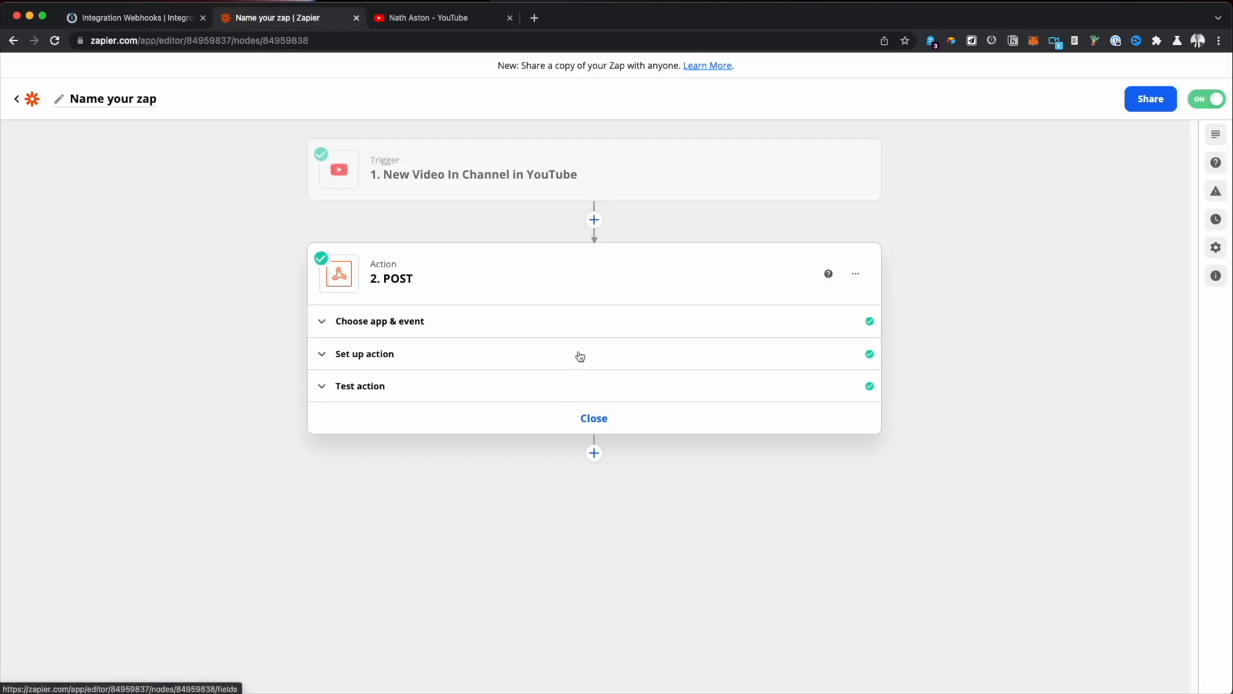
click(364, 353)
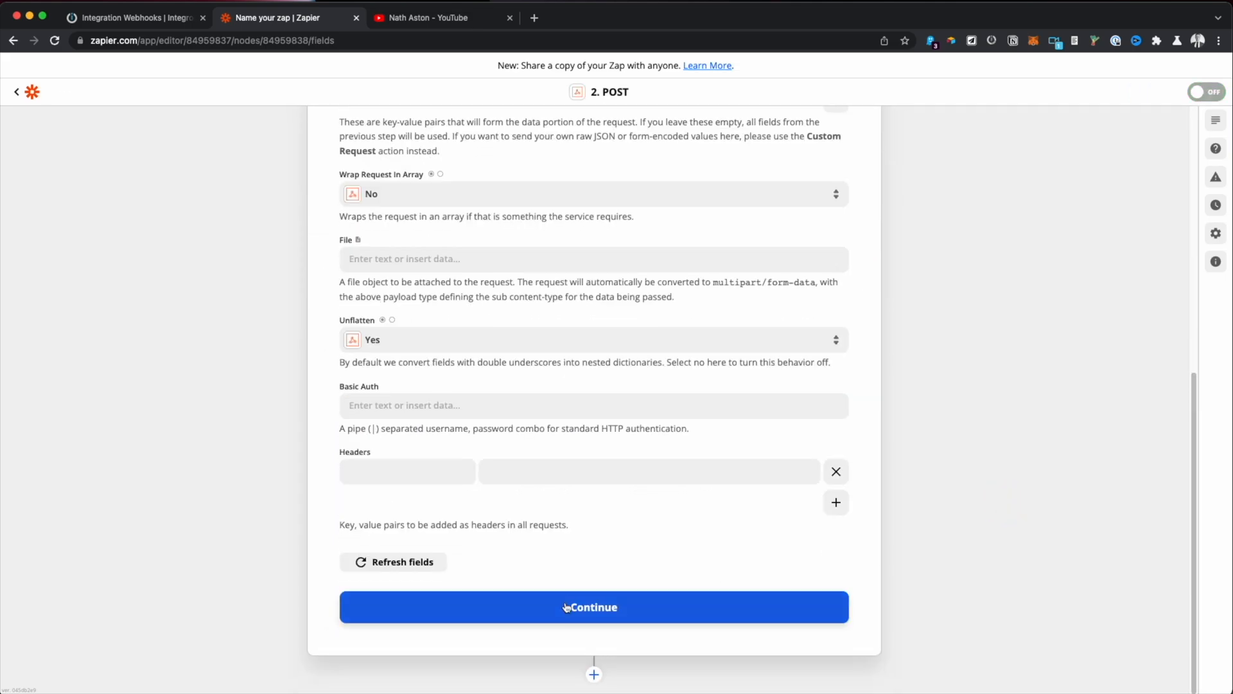
click(593, 606)
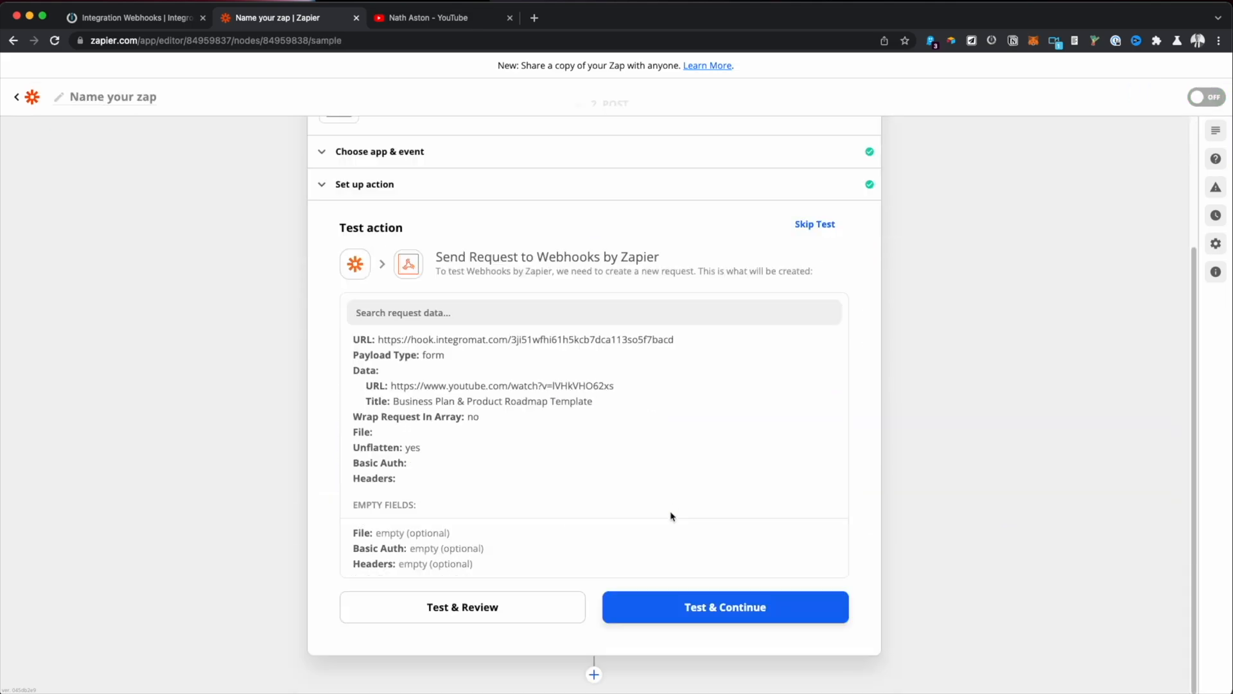
click(132, 17)
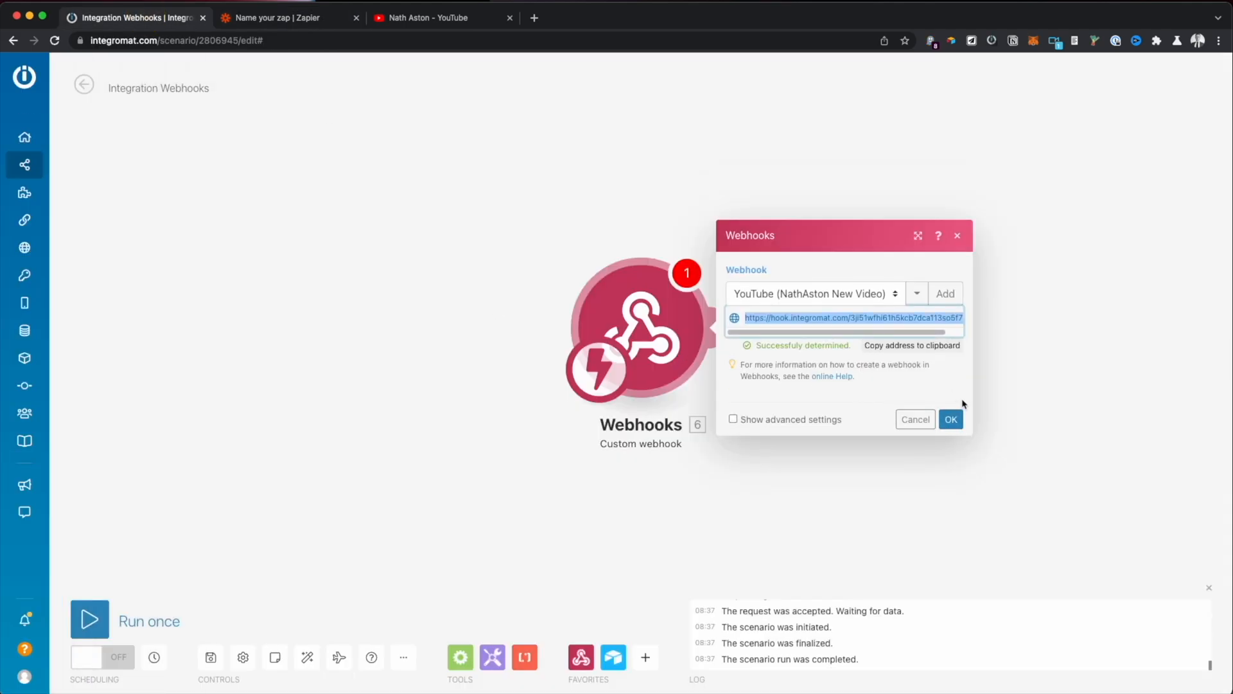
Step: Confirm the webhook, add a Router, and make its second branch Twitter's Create a Tweet
click(950, 418)
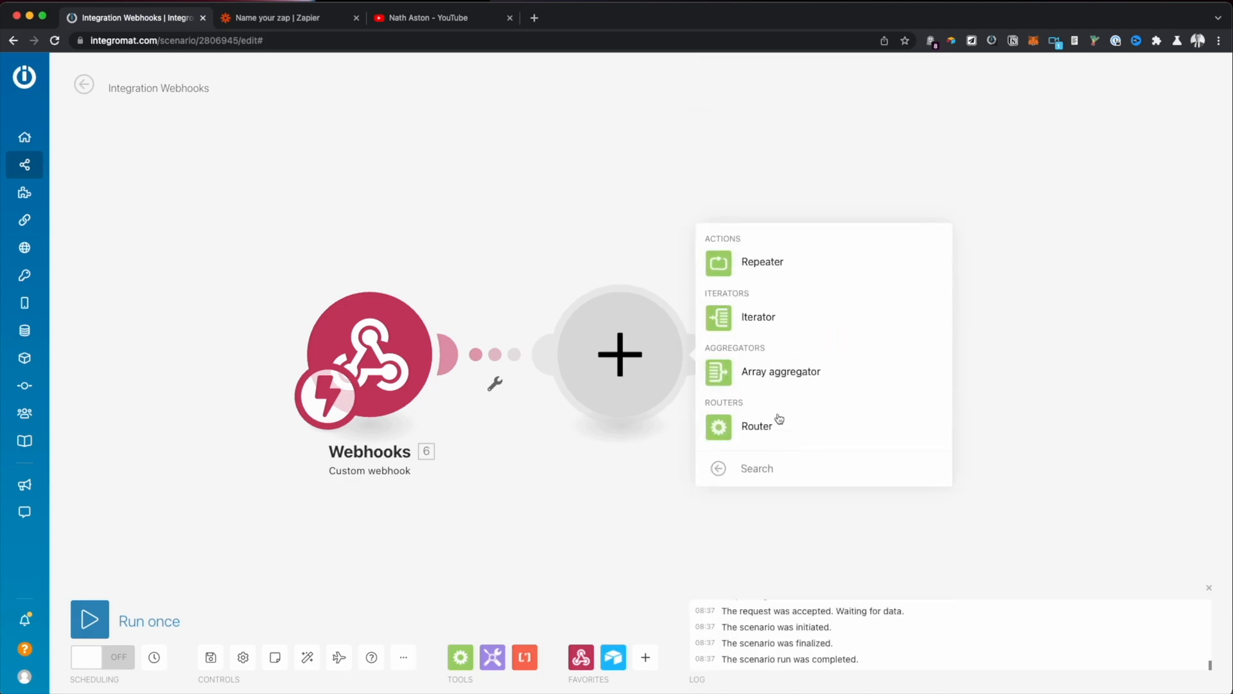
click(756, 426)
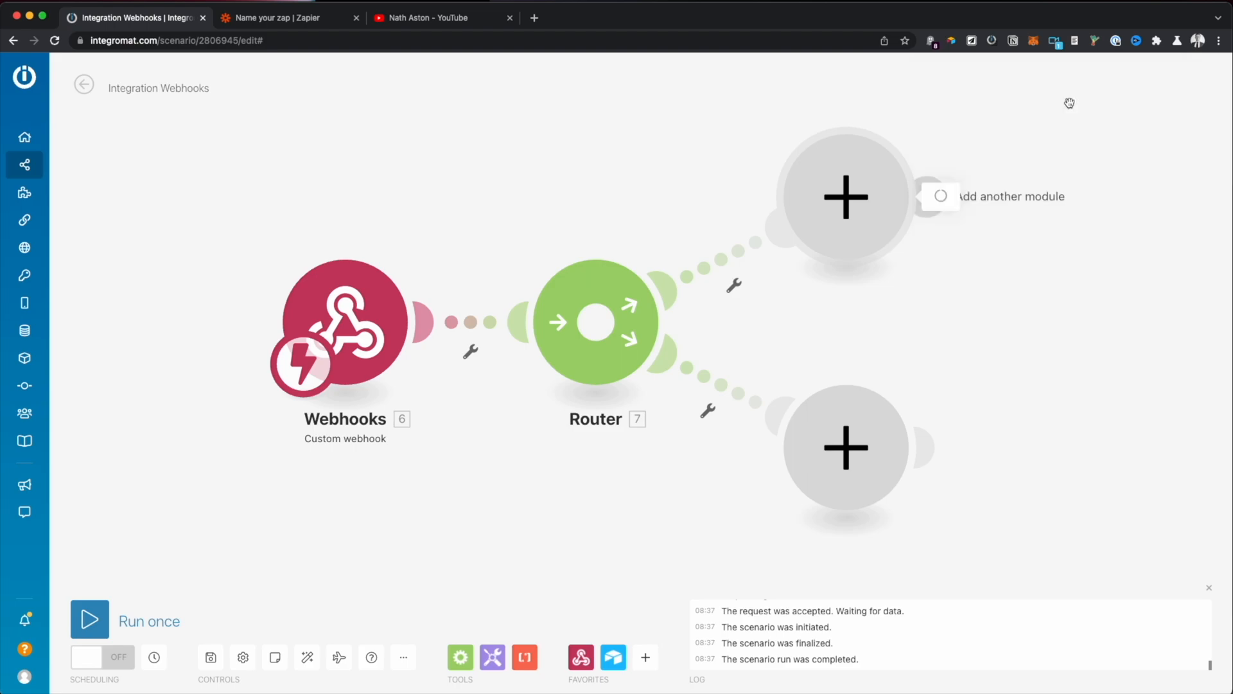
click(847, 197)
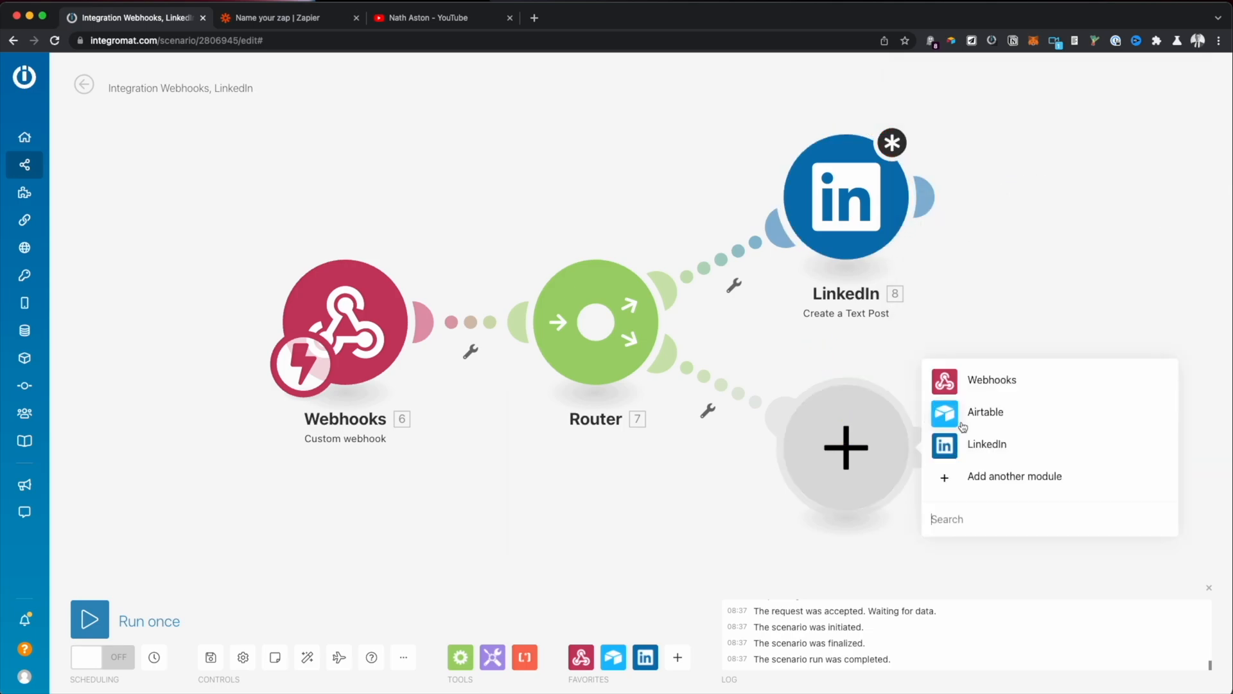
text(twitt)
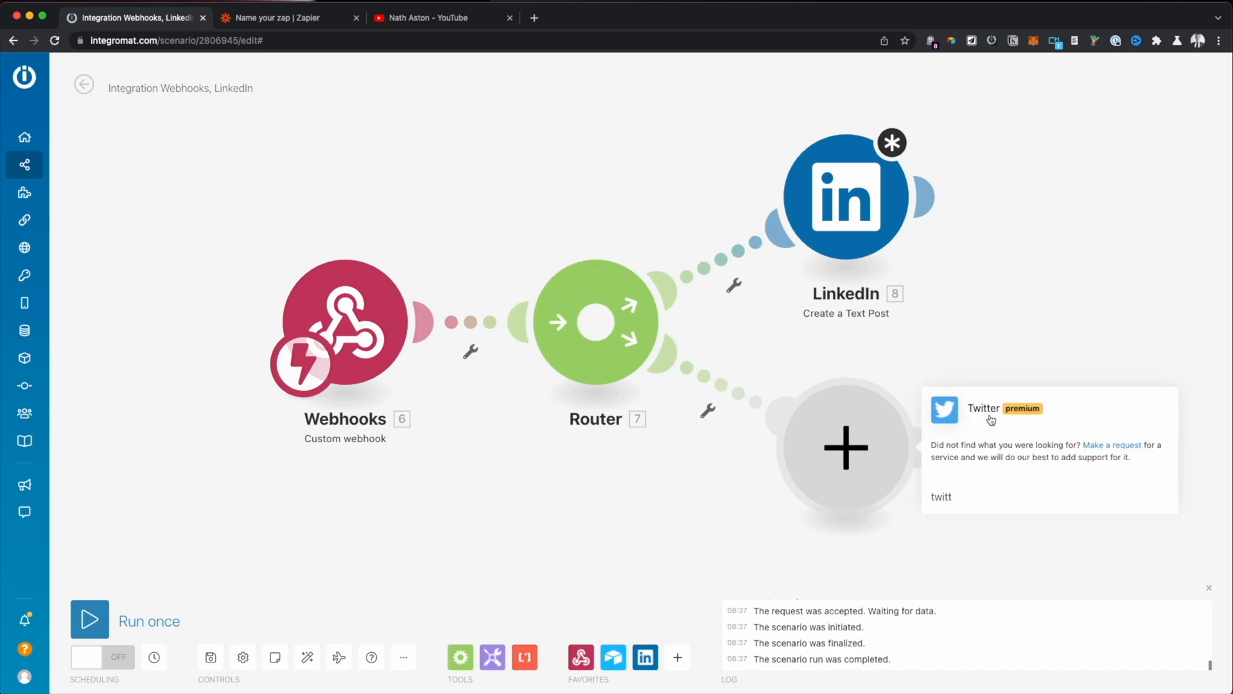
click(981, 408)
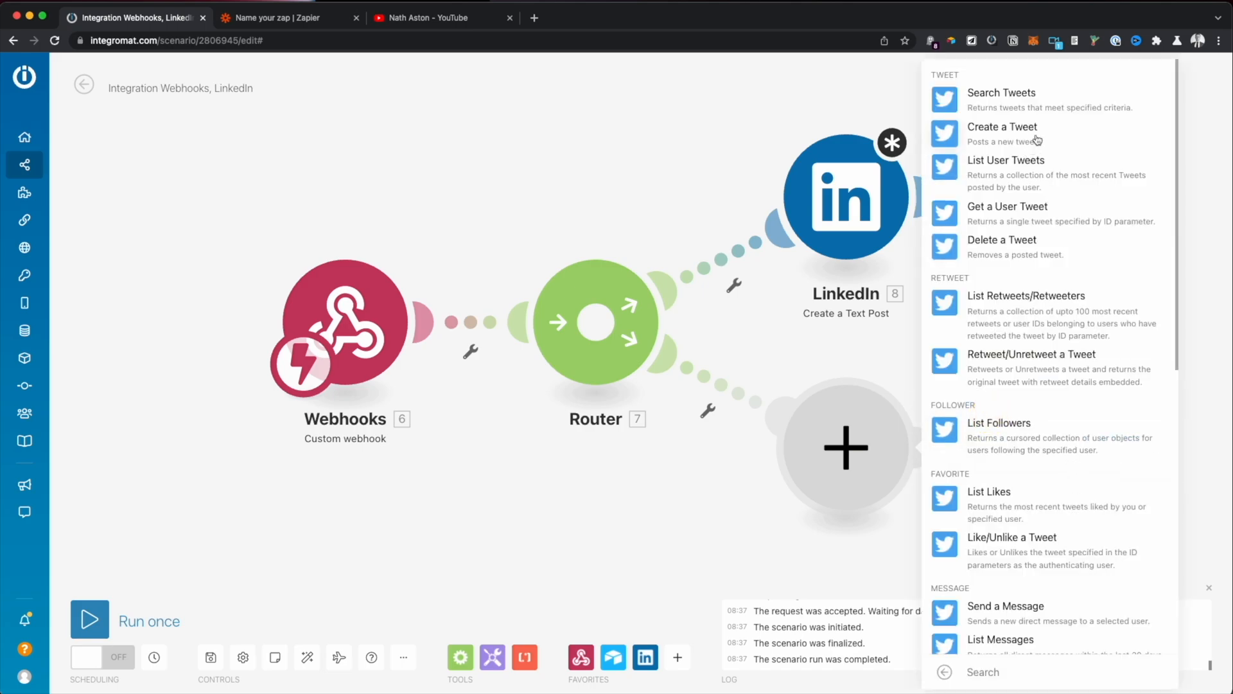
click(1002, 126)
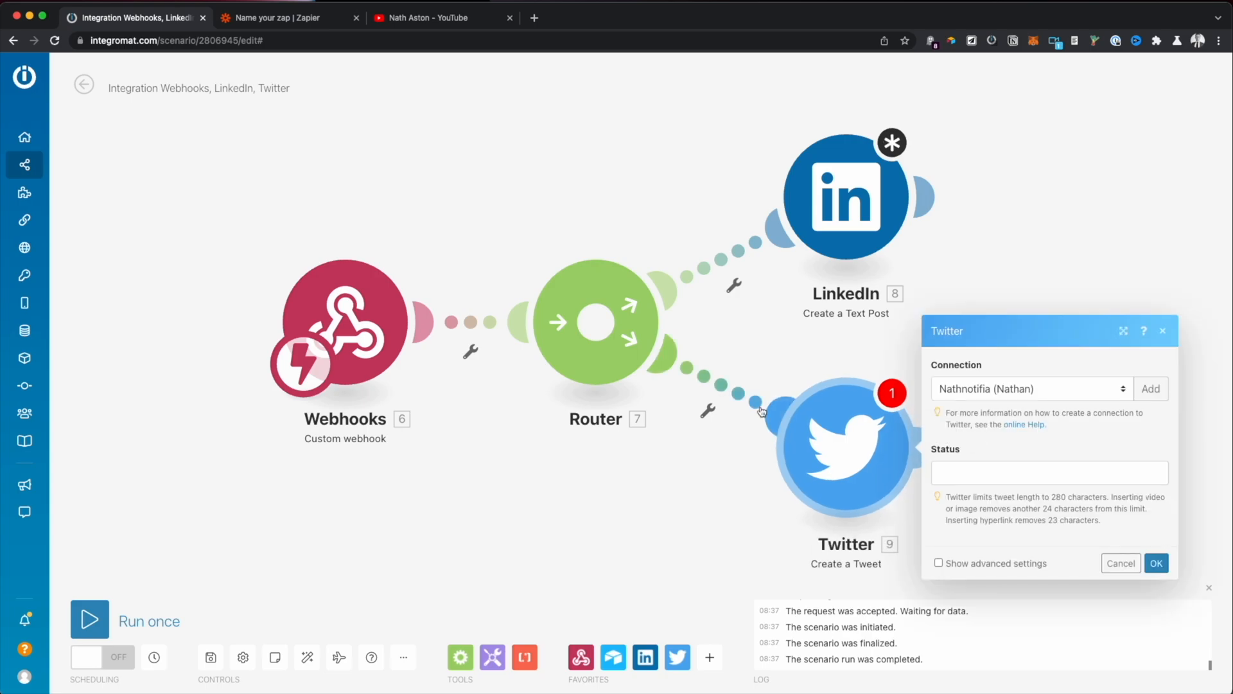
click(1121, 564)
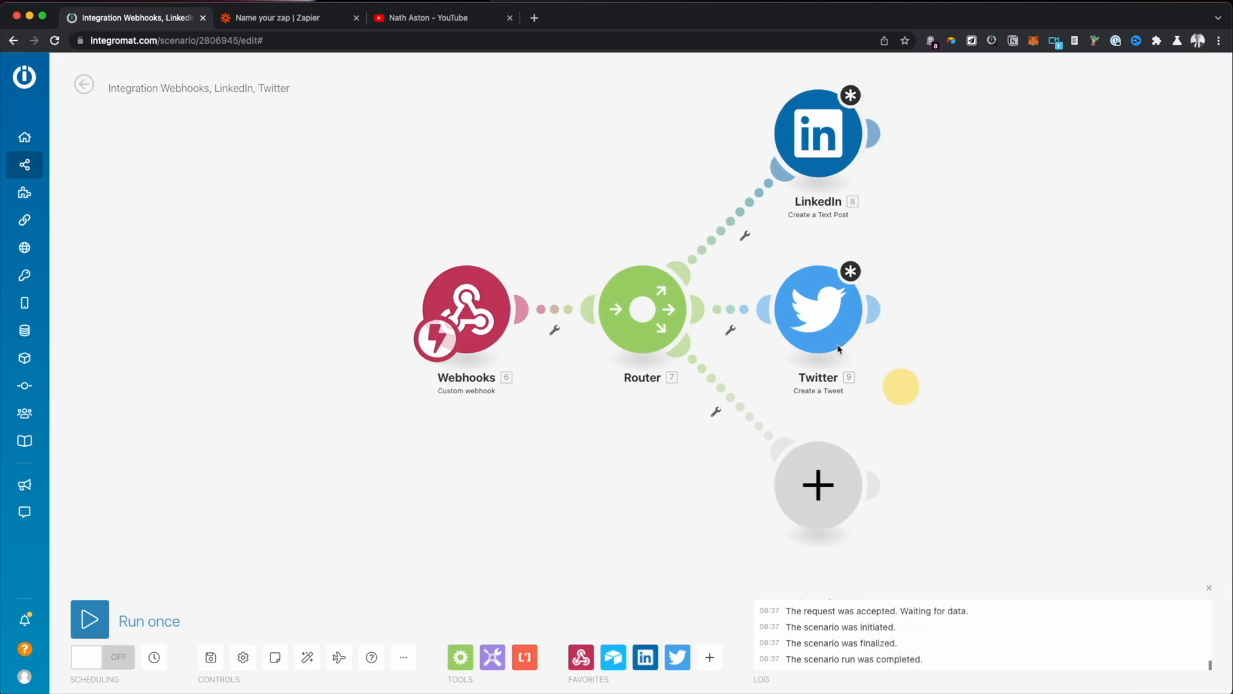
Step: Insert the webhook's Title into the tweet's Status field
click(817, 307)
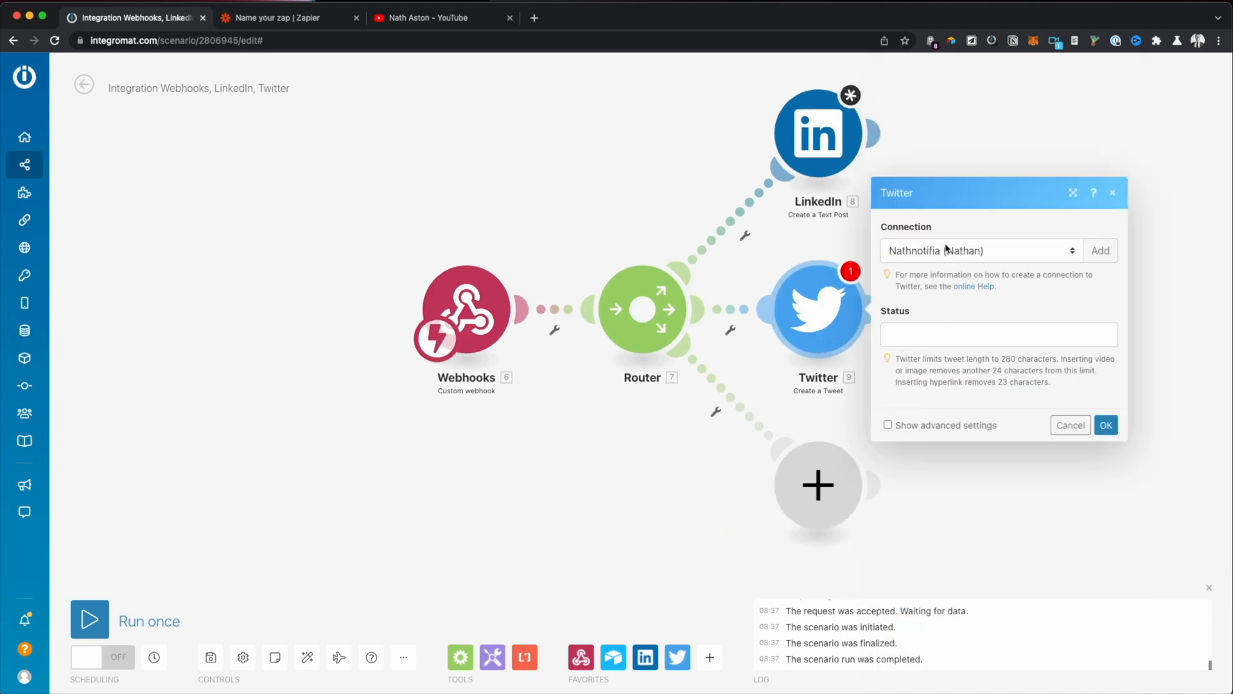
click(998, 334)
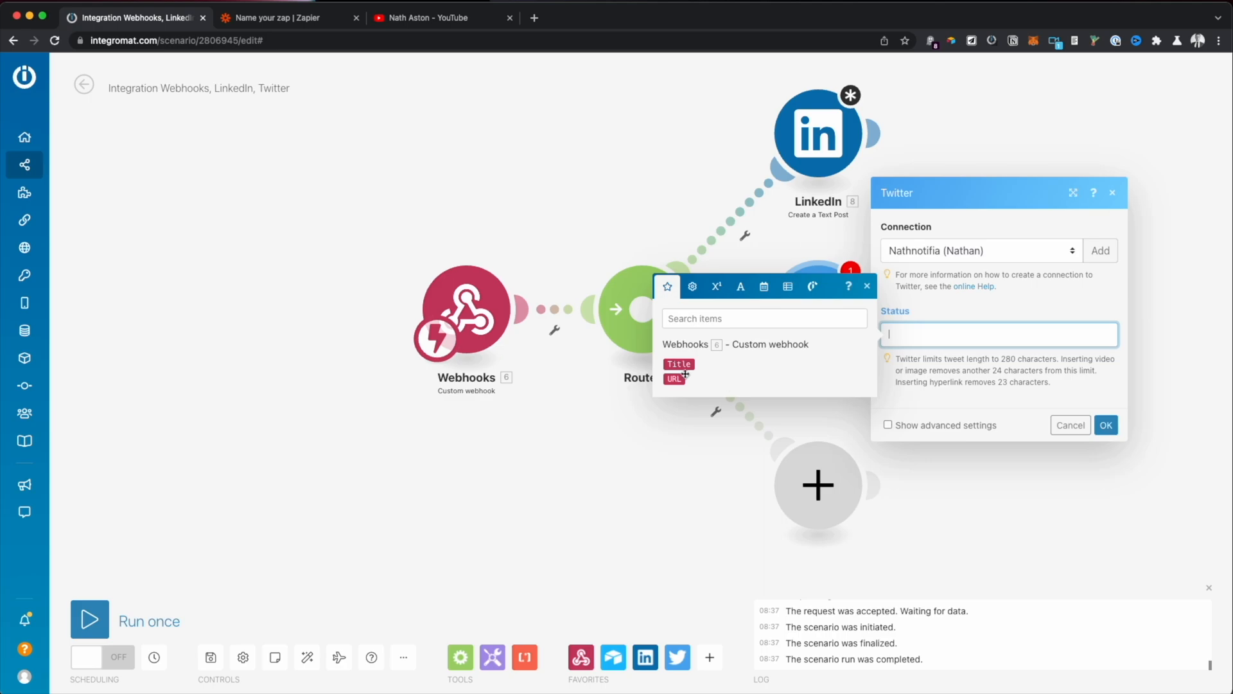
click(678, 364)
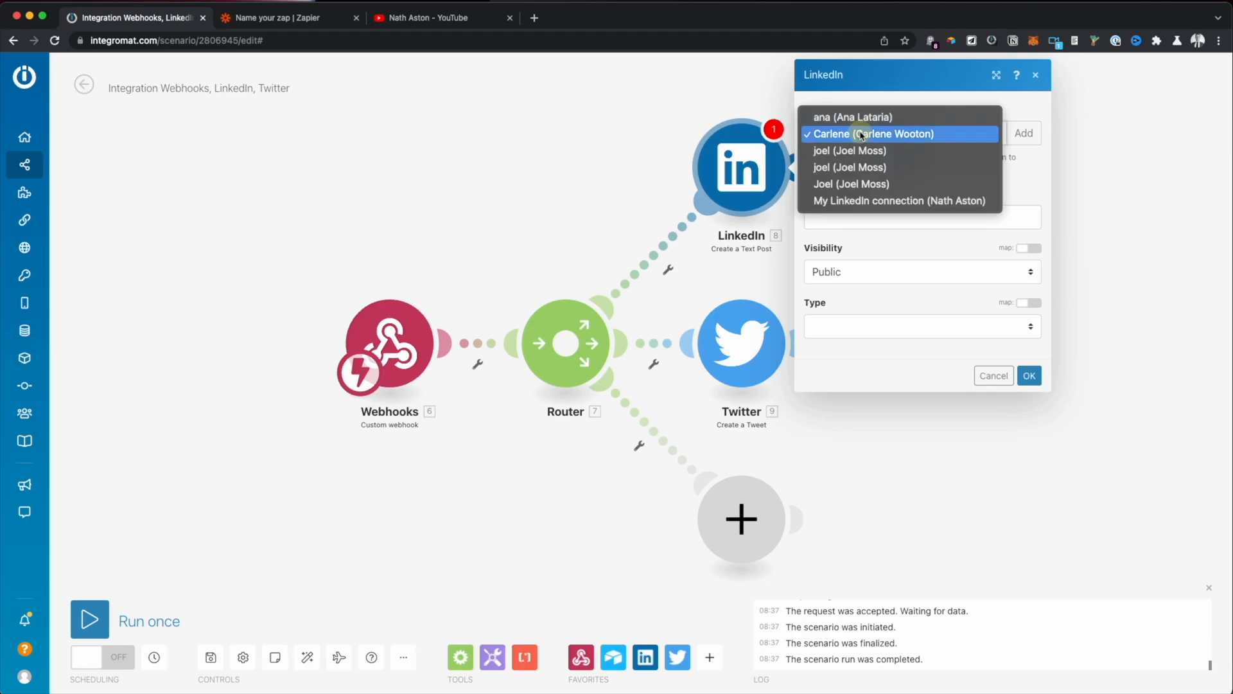
mouse_move(898, 201)
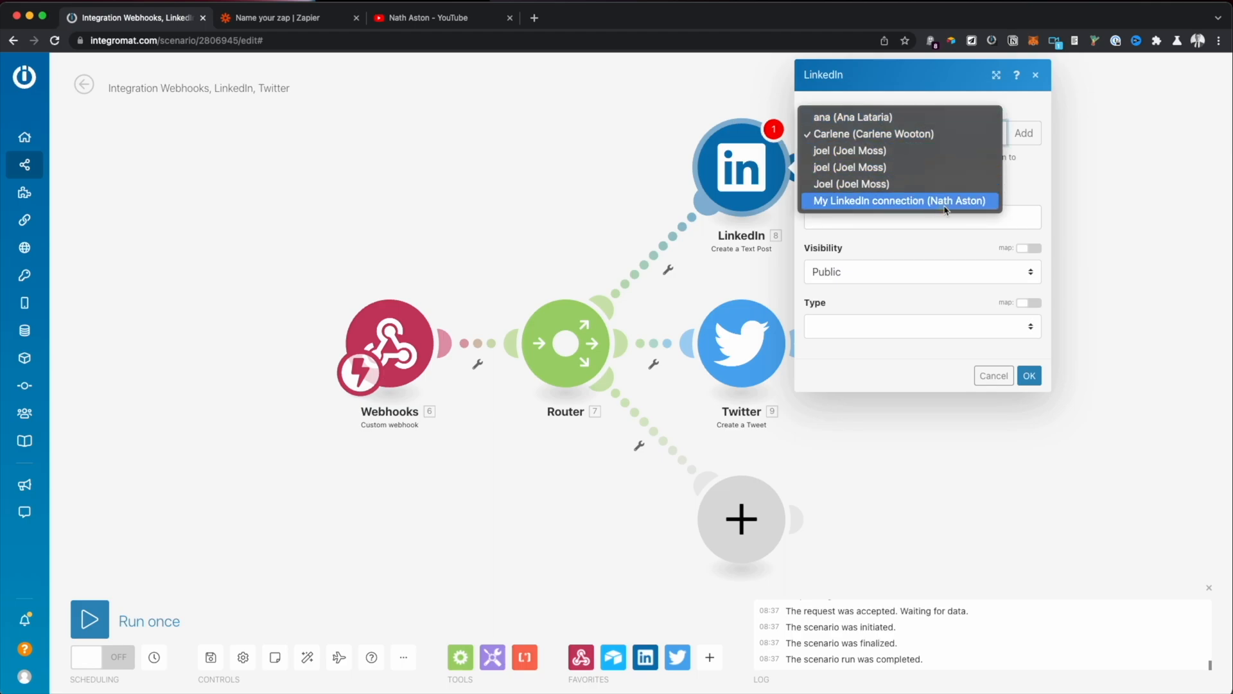
Step: Set the LinkedIn post to My LinkedIn connection with Title in Content and Link type
click(900, 201)
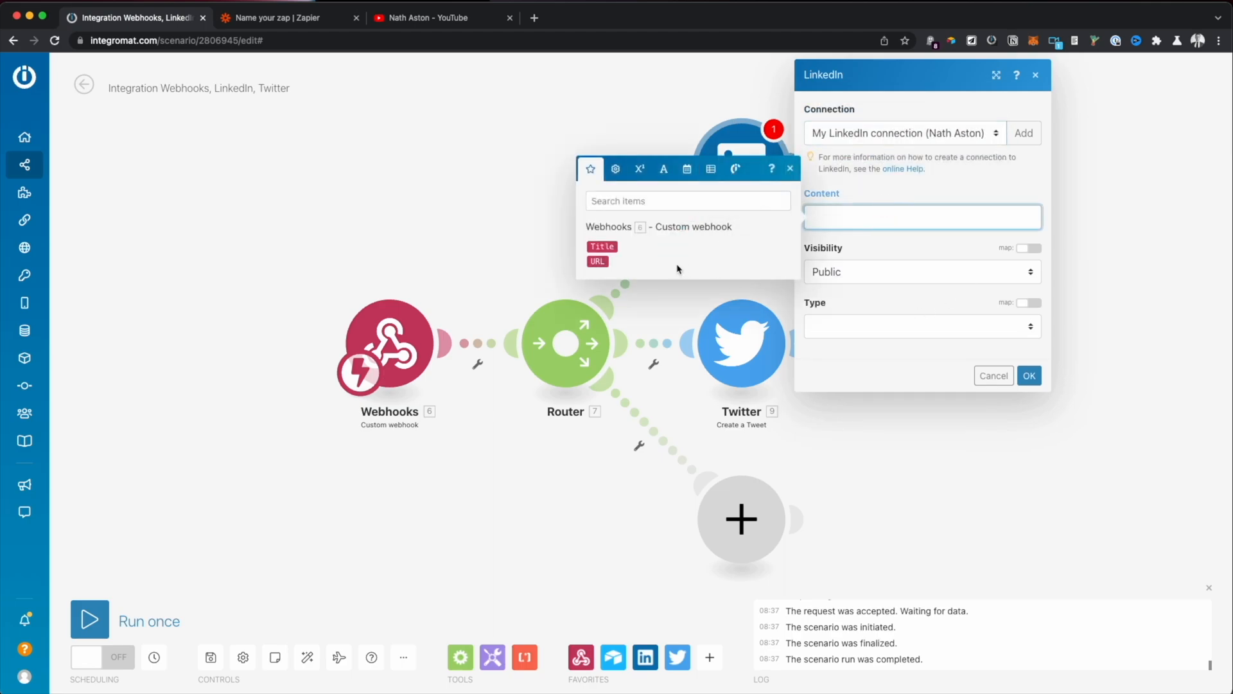
click(602, 246)
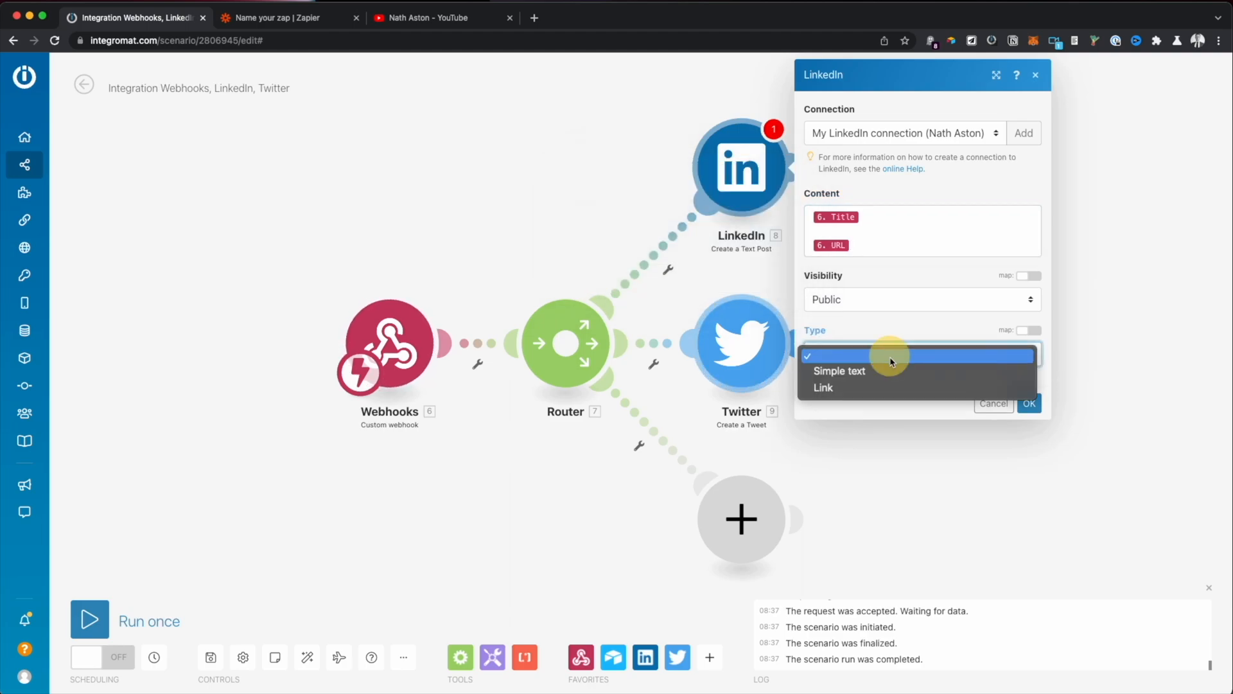
click(822, 386)
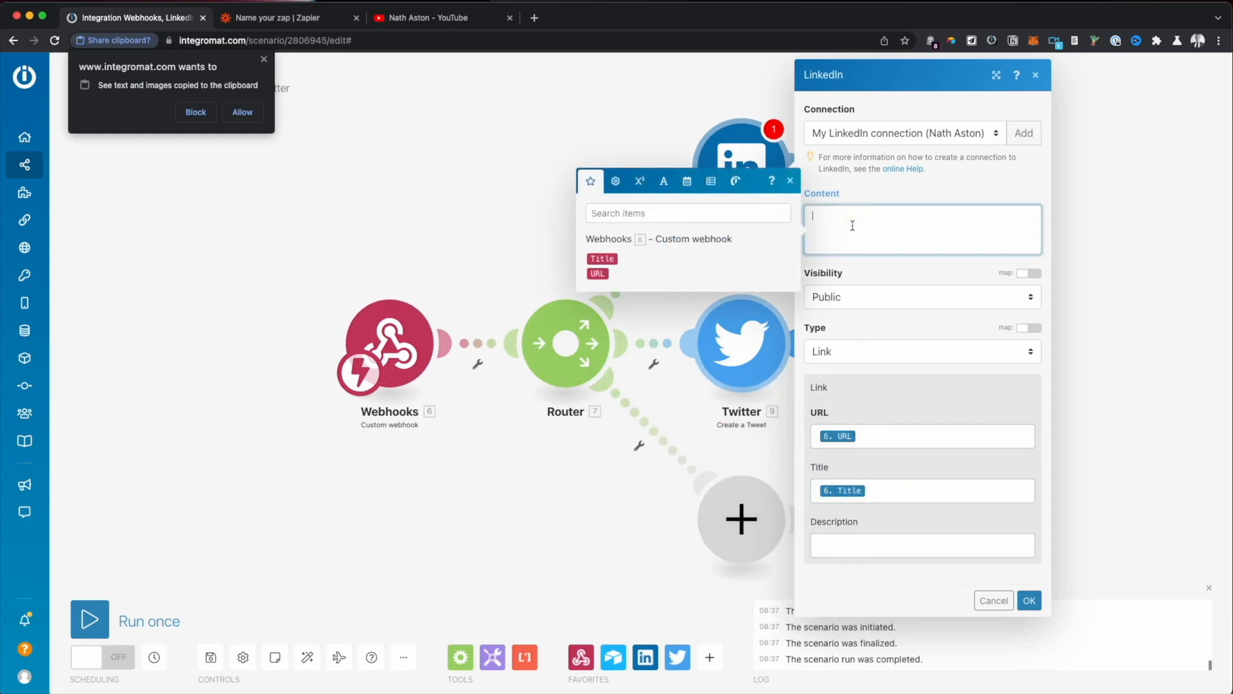
Step: Write 'Subscribe for more Automation & Marketing Tutorials' plus the channel link as LinkedIn content, and confirm
text(New Viu)
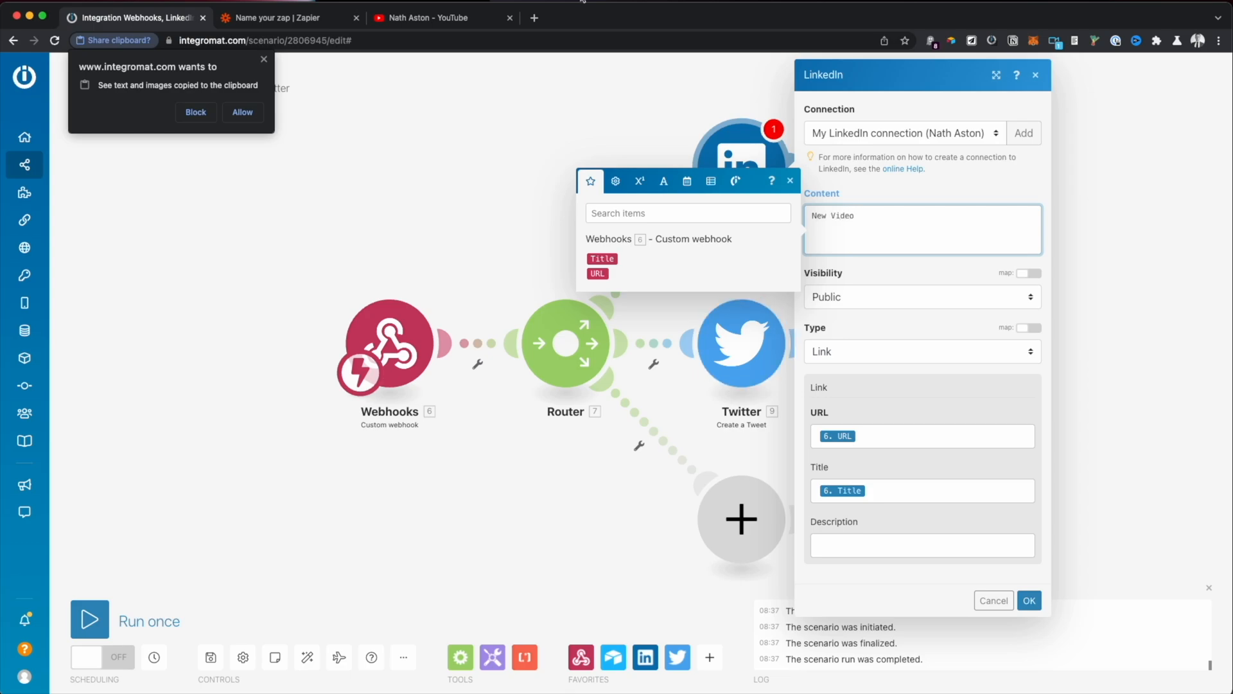
click(441, 18)
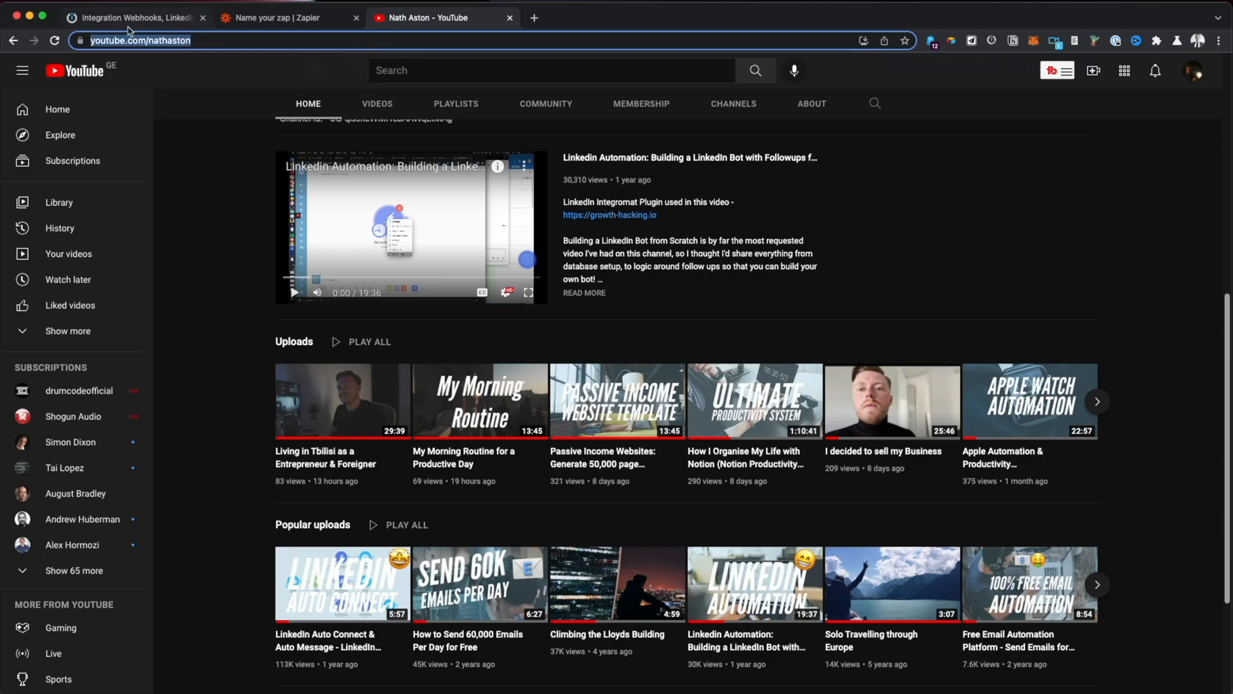
click(133, 18)
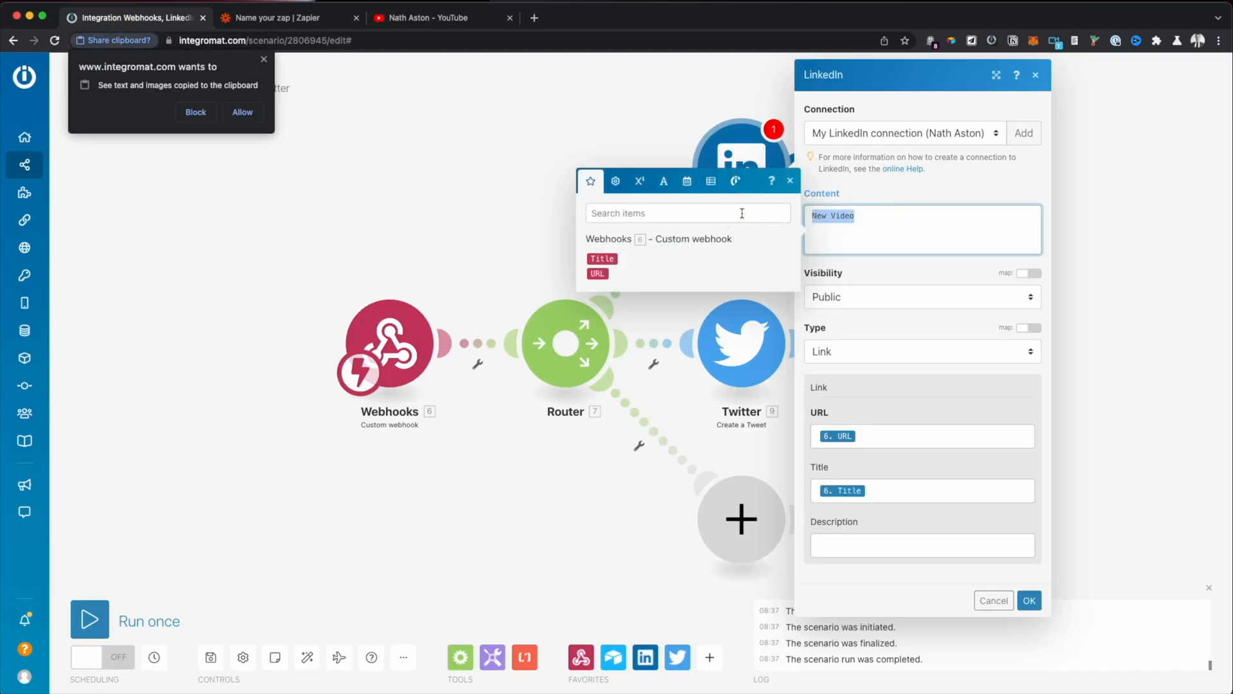
text(Automation & Mark)
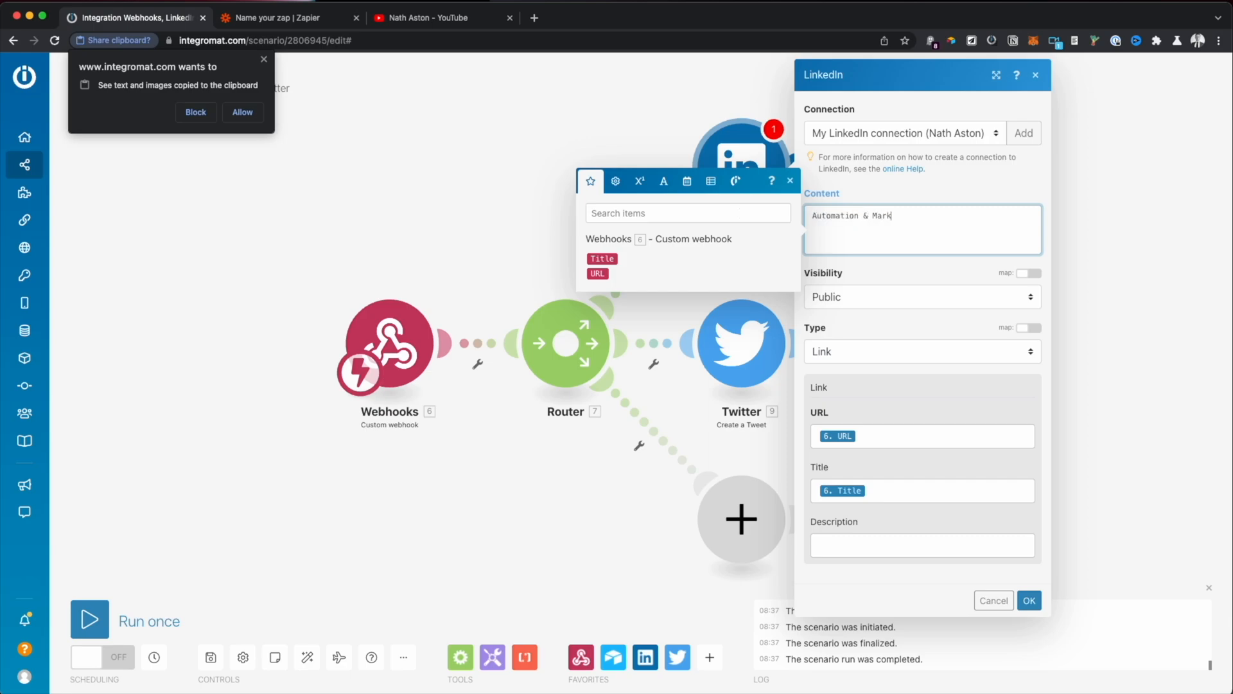
text(eting)
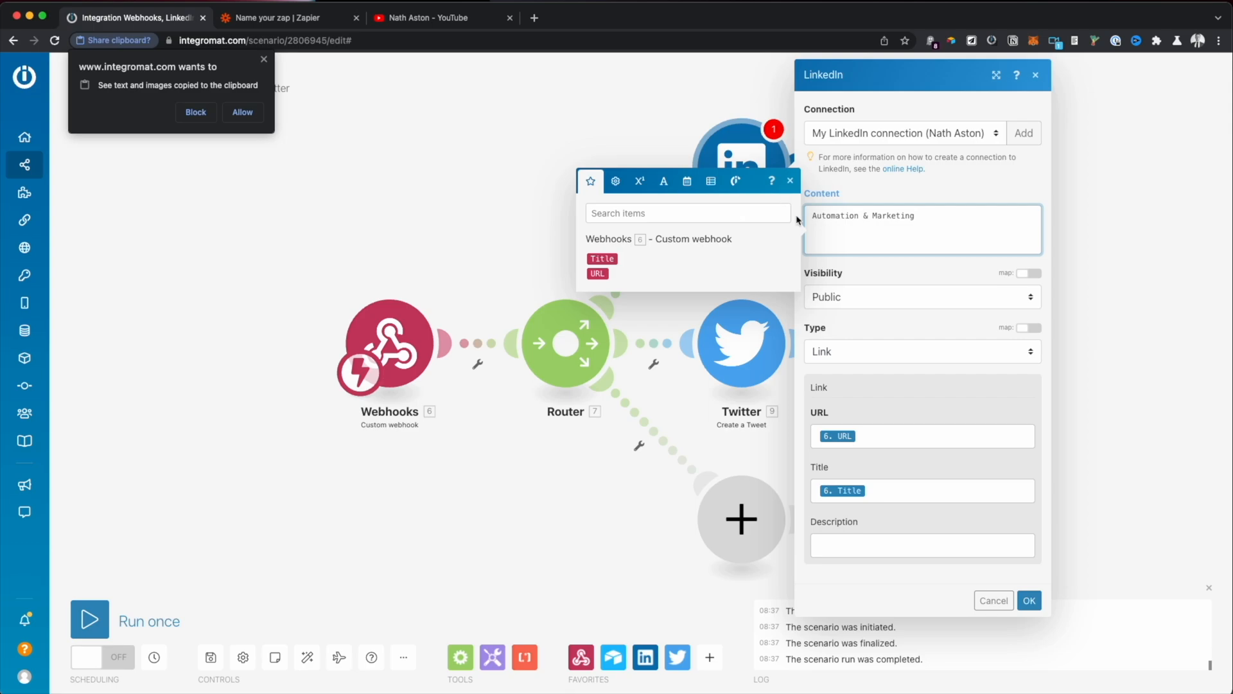
text(Subscribe for more)
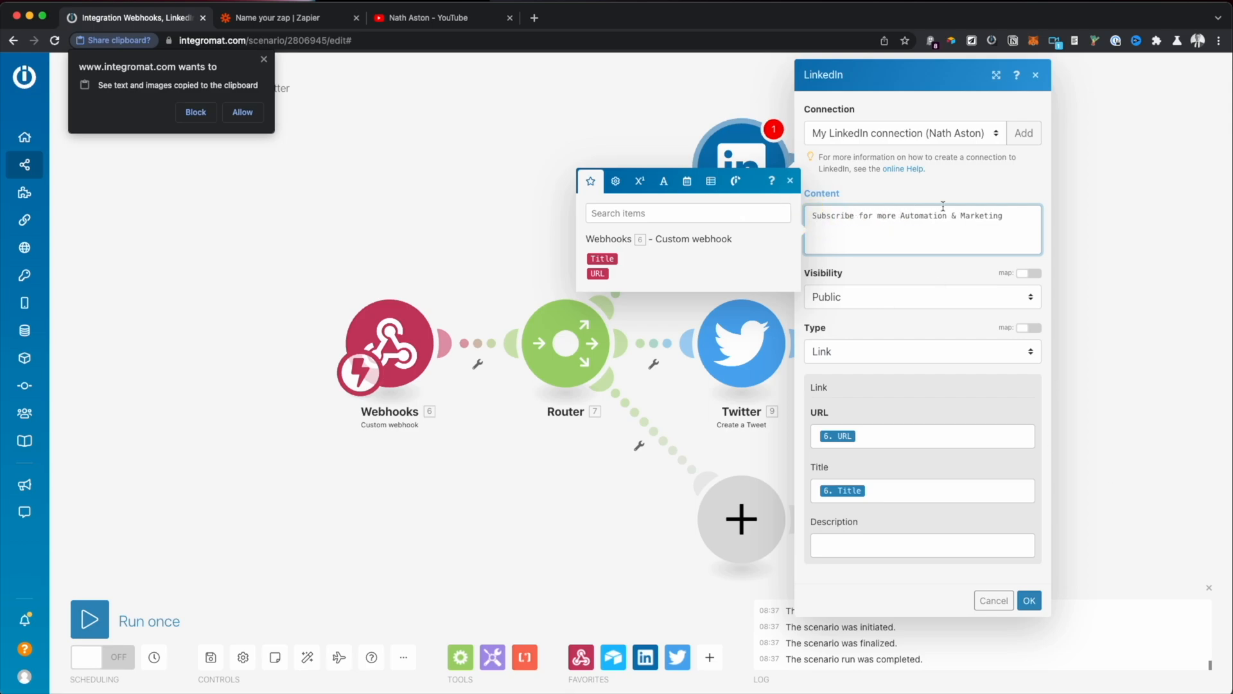
text(Tu)
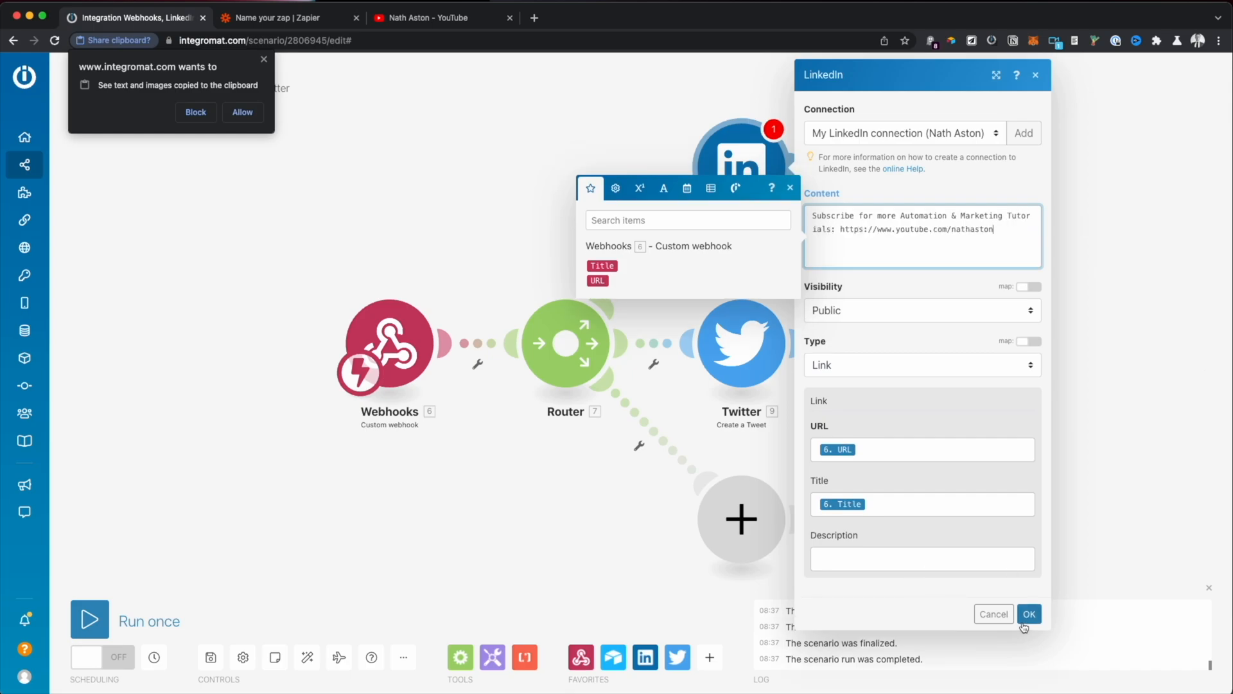
click(1028, 613)
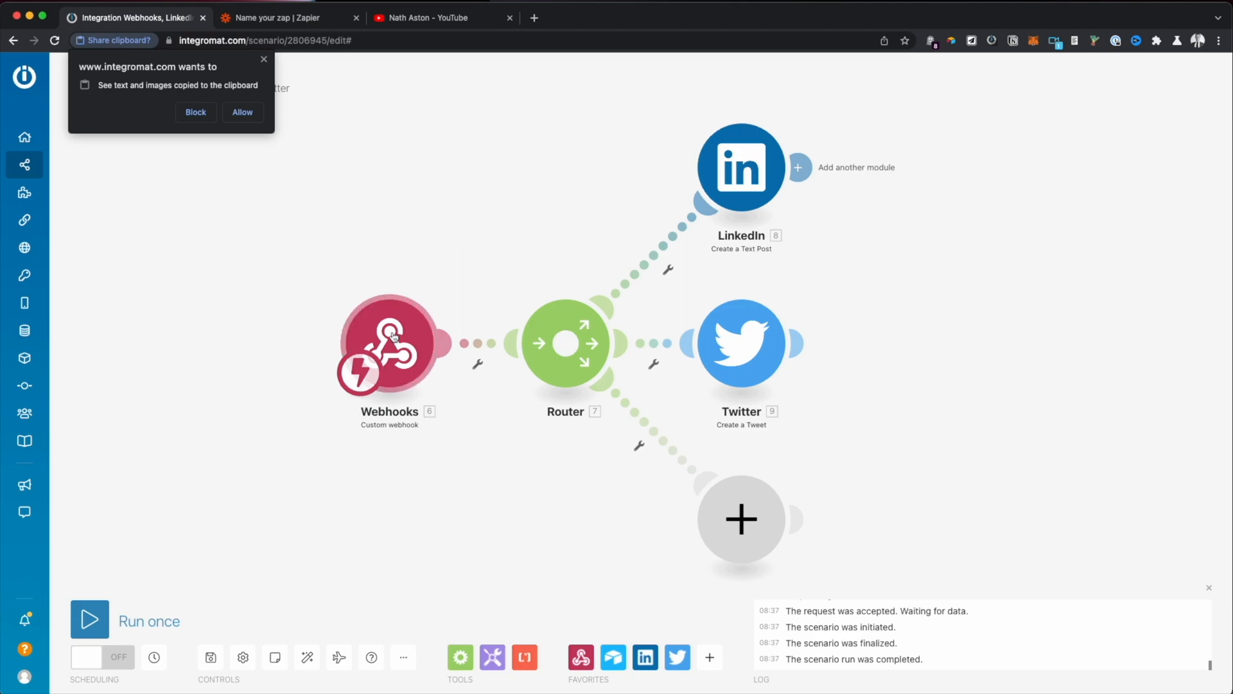
mouse_move(712, 348)
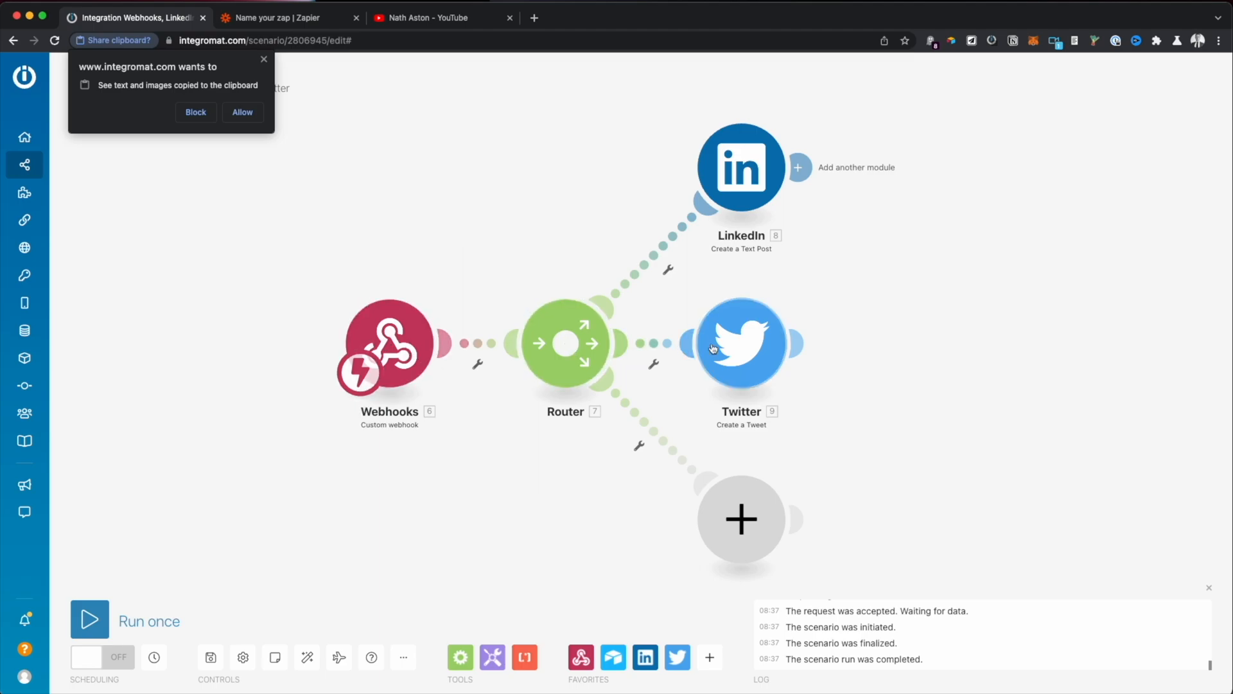
mouse_move(757, 308)
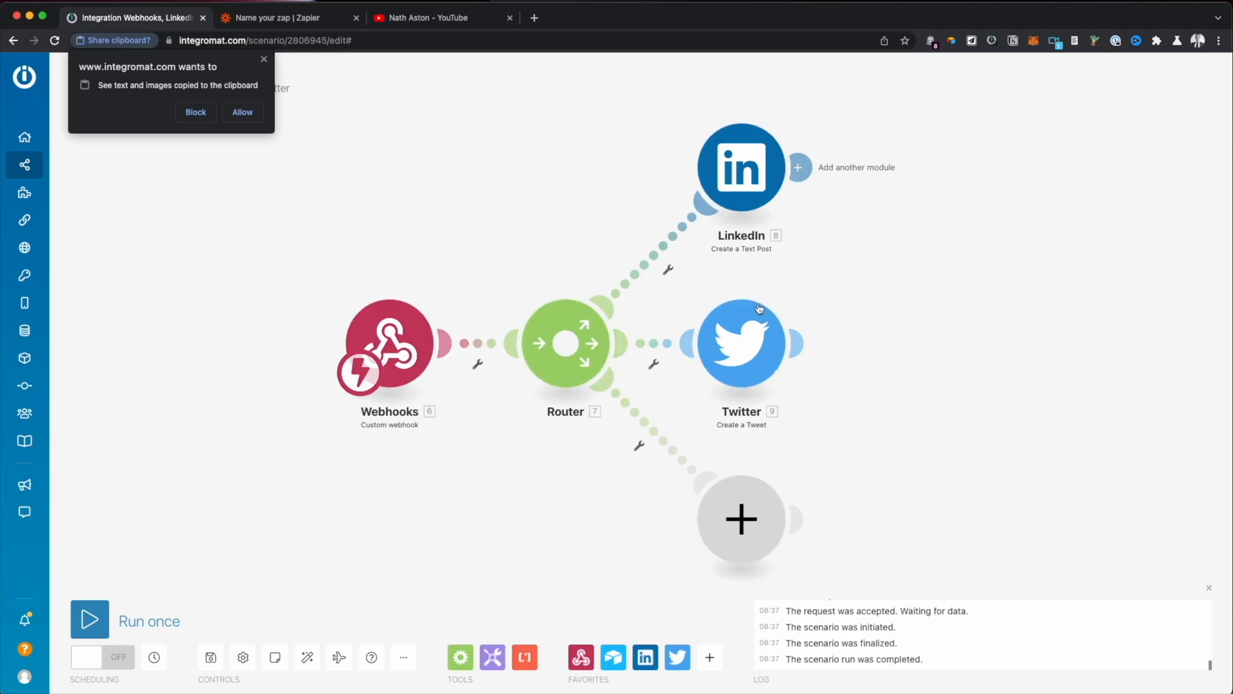
Step: Search the third route's app list for 'pinter', then return to the Zapier zap
click(740, 518)
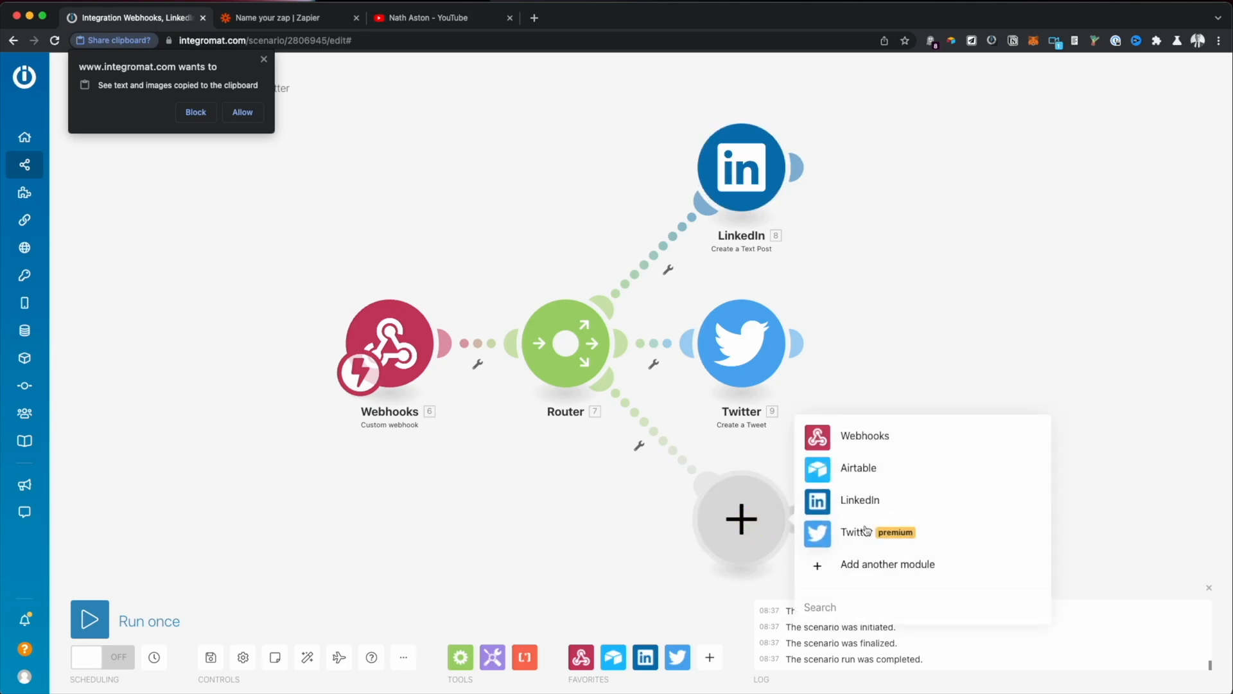
text(pinter)
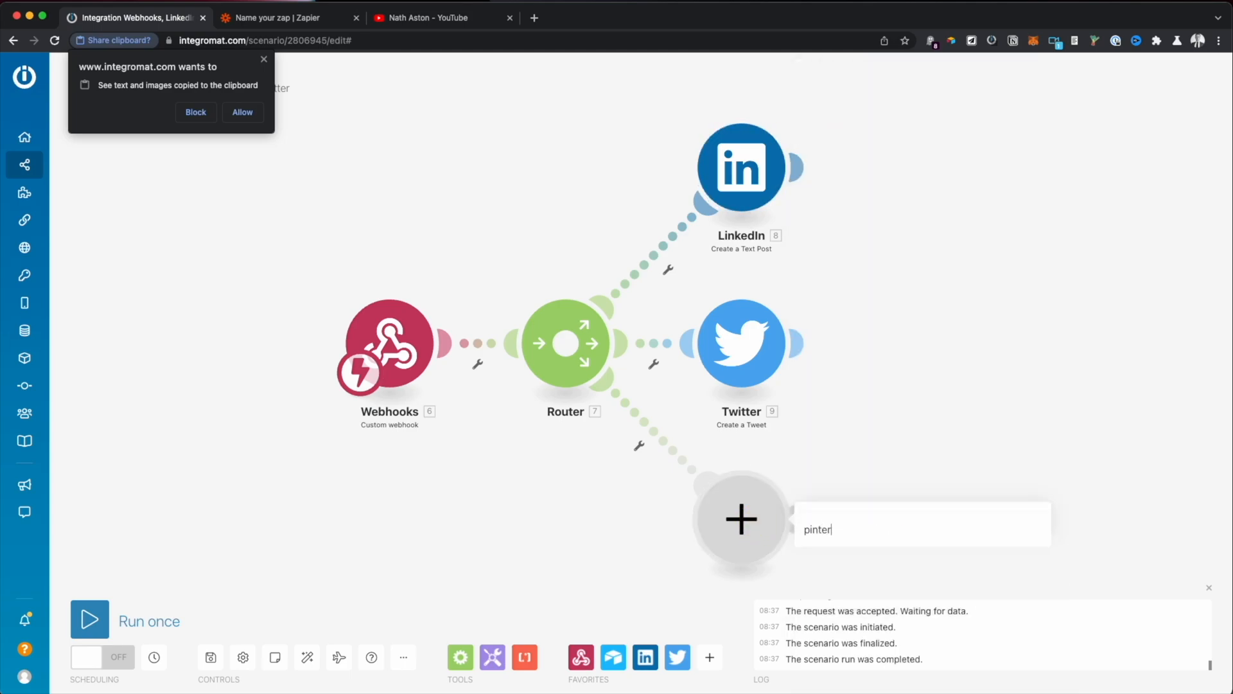
click(288, 18)
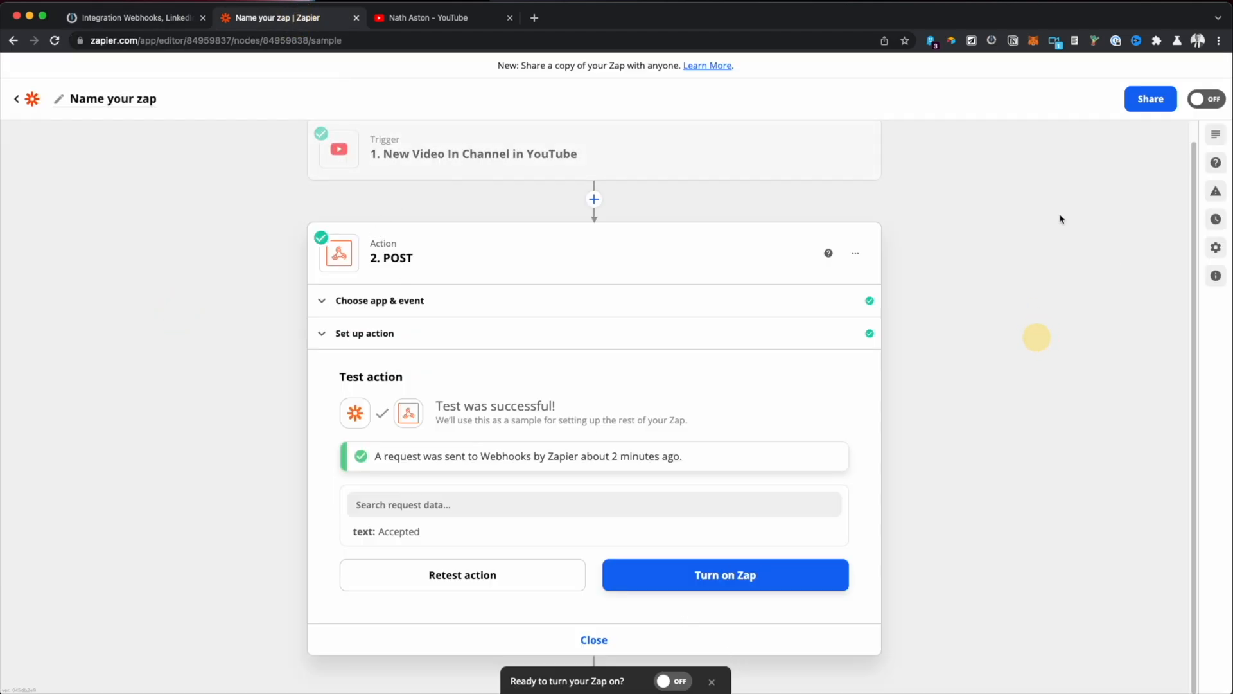
Step: Turn on the Zap from below the successful POST test result
click(723, 574)
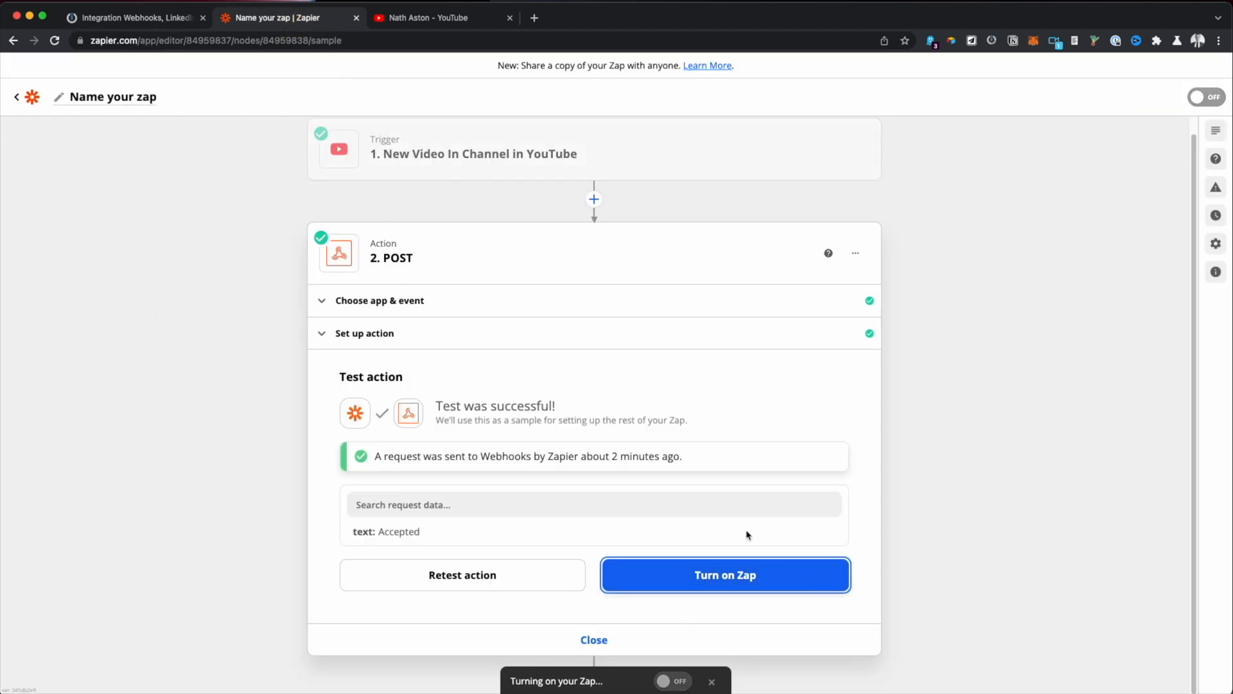
click(724, 574)
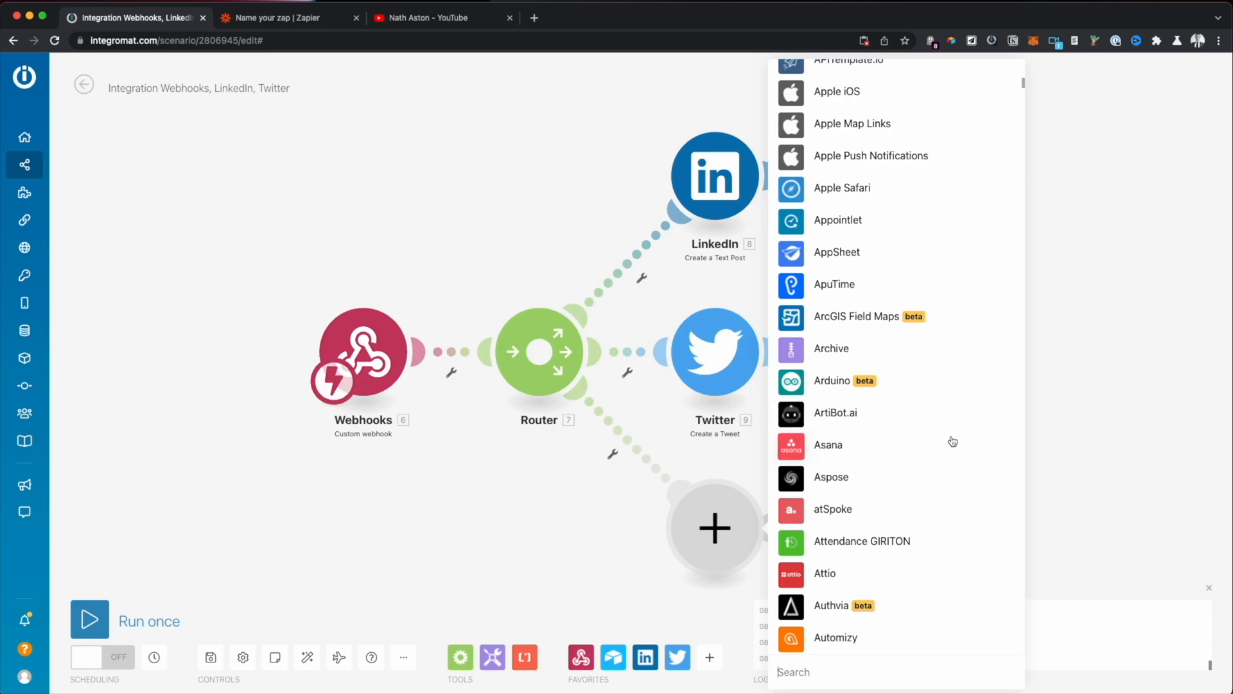
Step: Scroll the app catalogue and search 'reddit' to list Reddit's actions for the branch
scroll(down, 3)
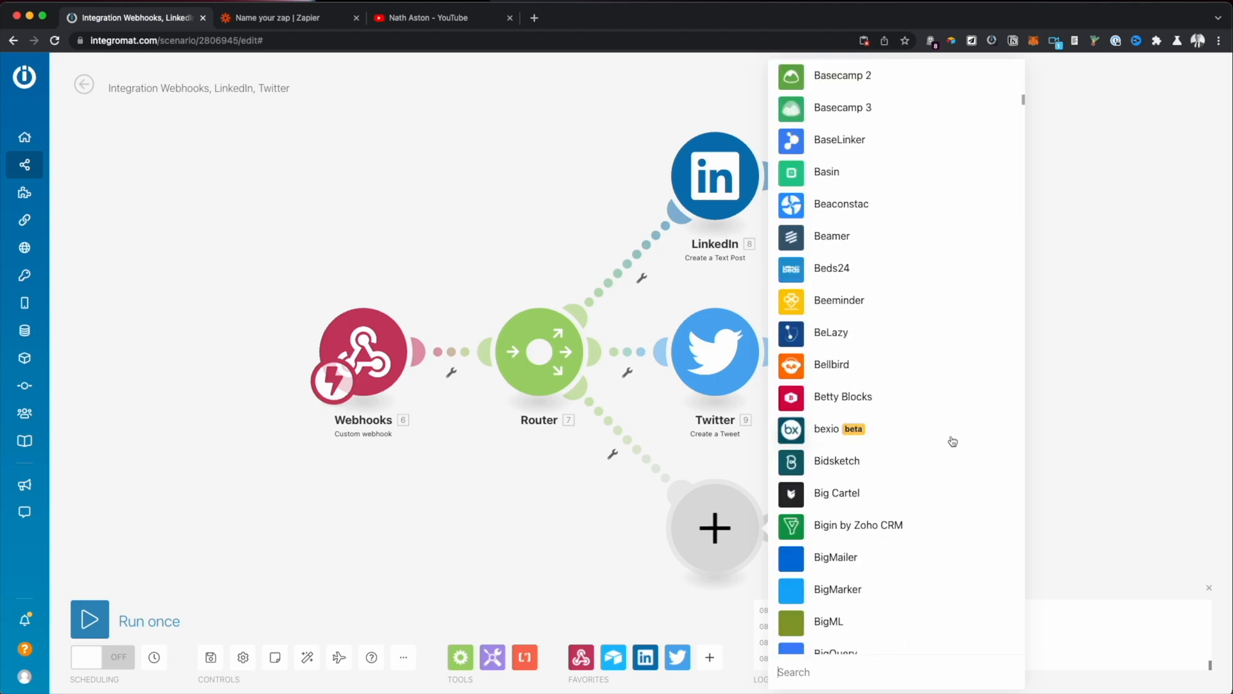
scroll(down, 3)
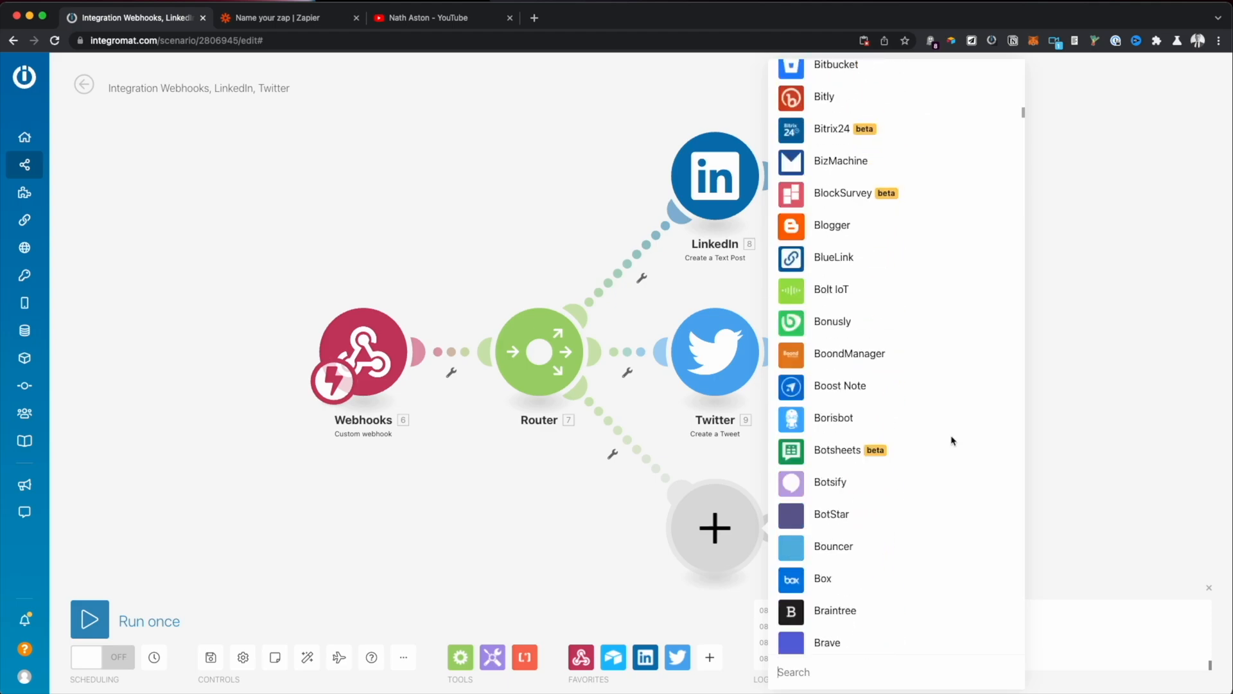
scroll(down, 3)
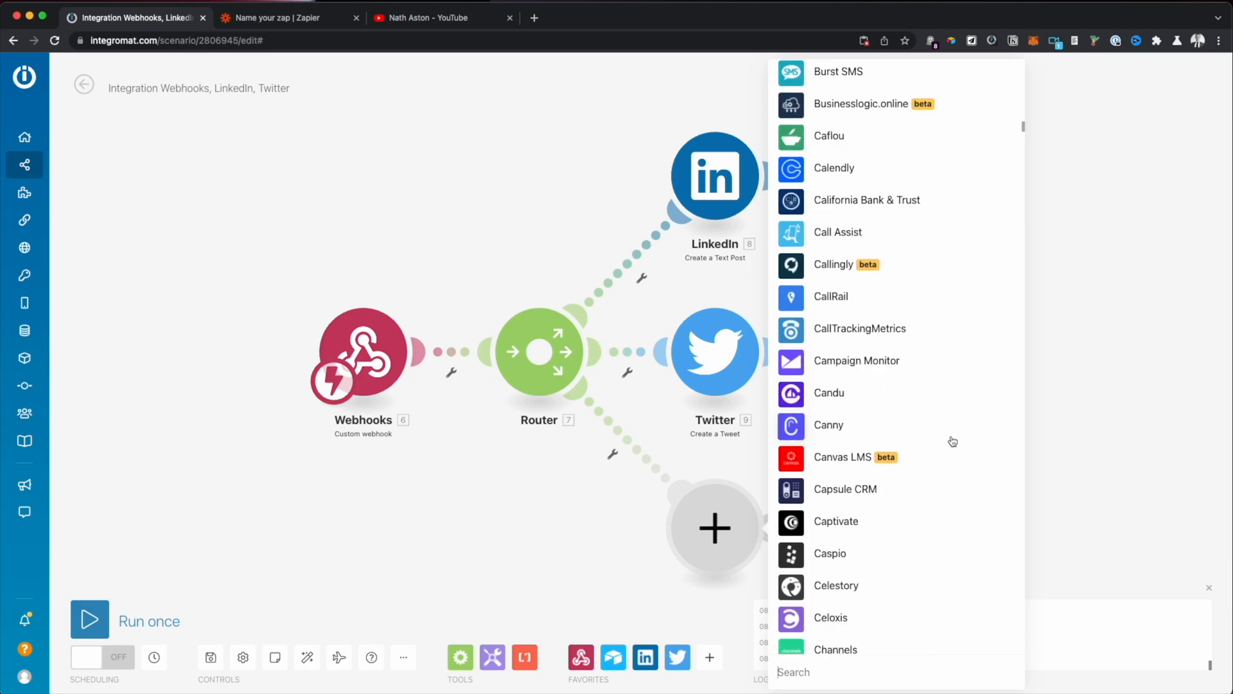
scroll(down, 3)
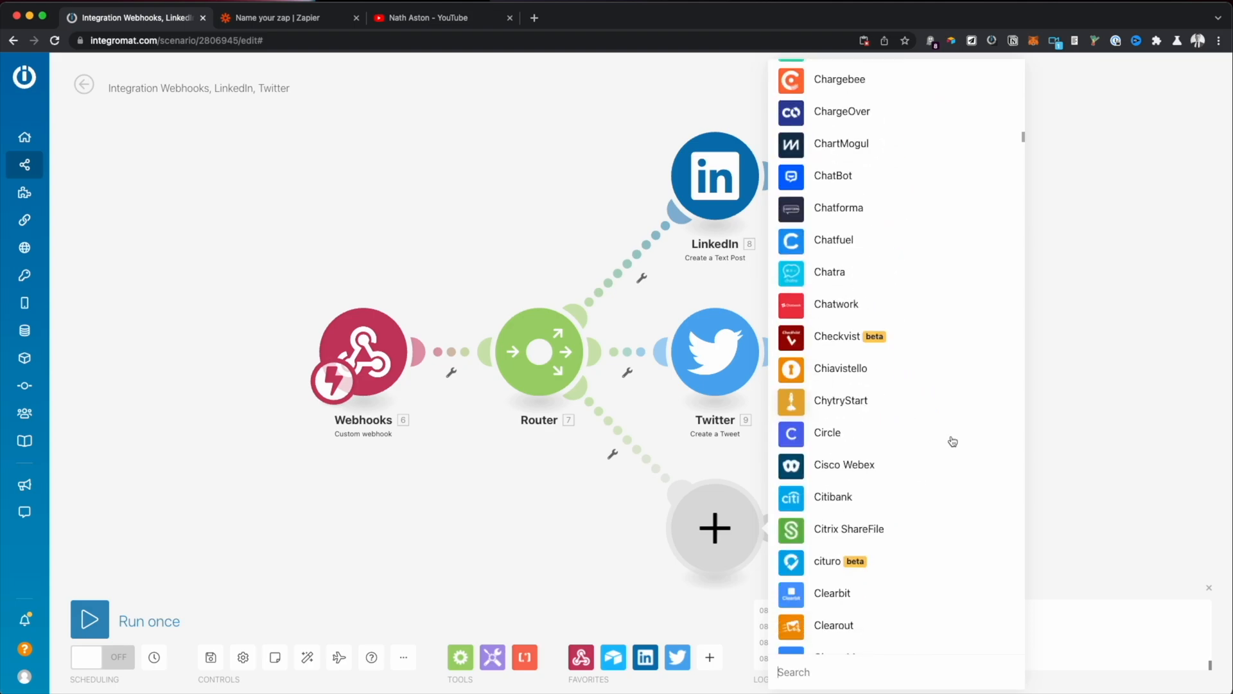
scroll(down, 3)
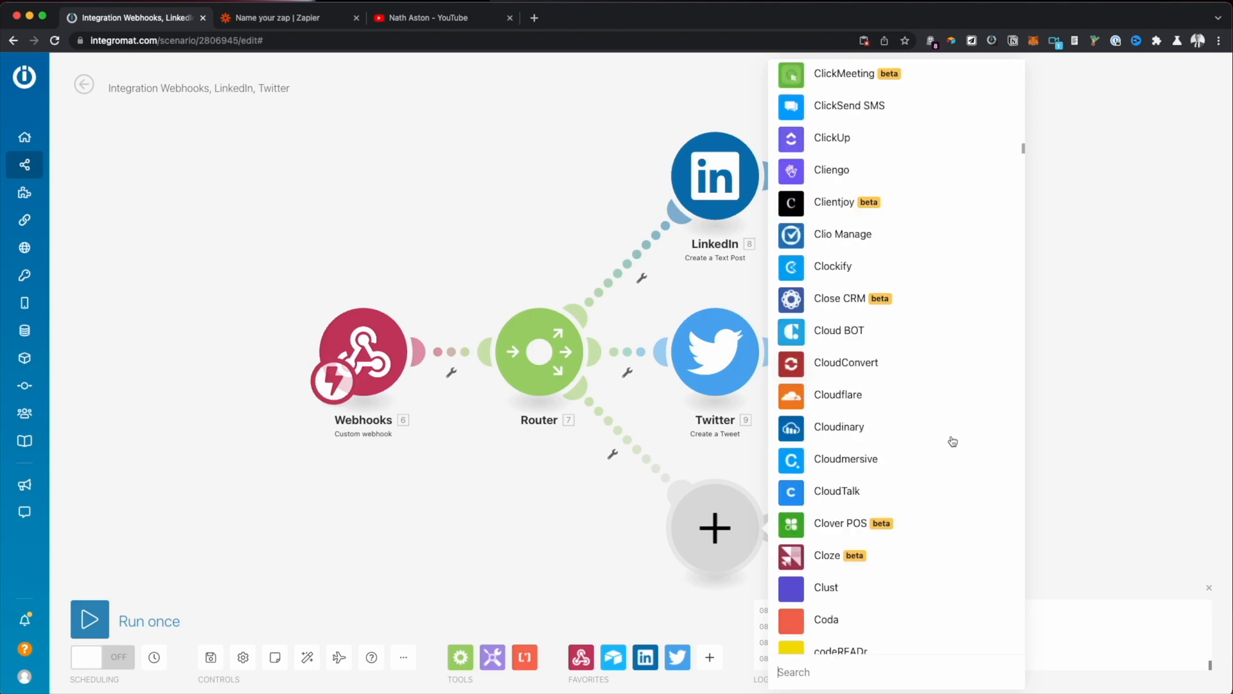
scroll(down, 3)
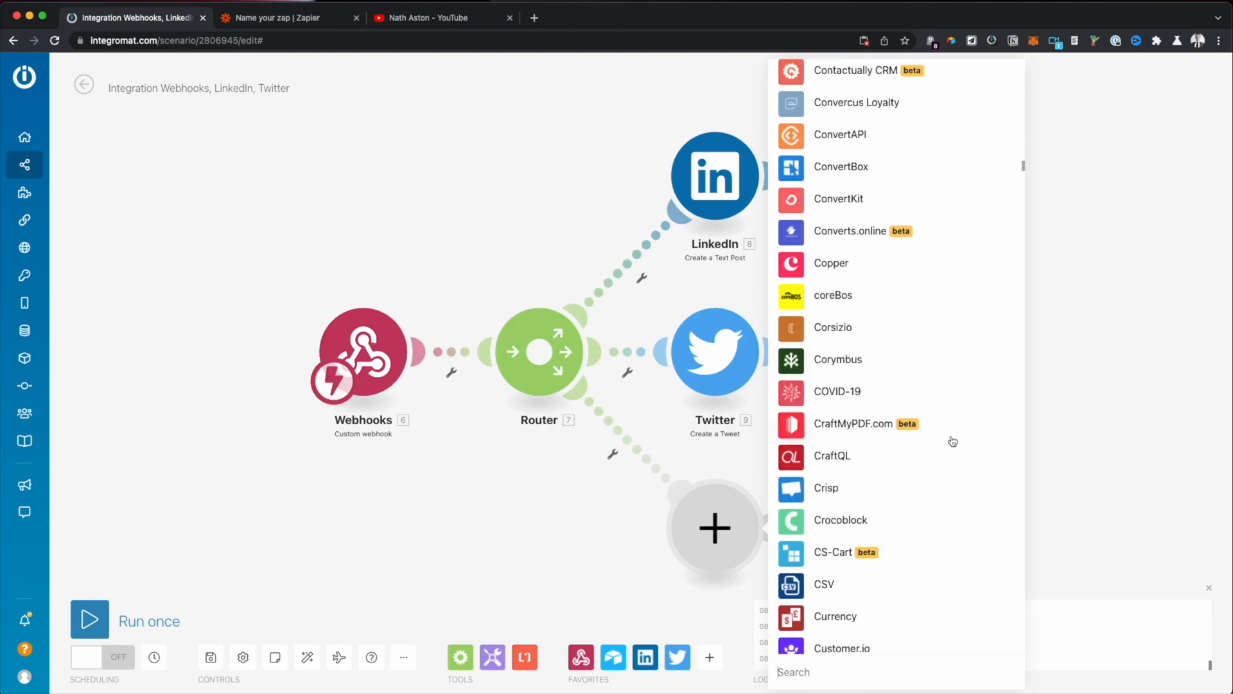
scroll(down, 3)
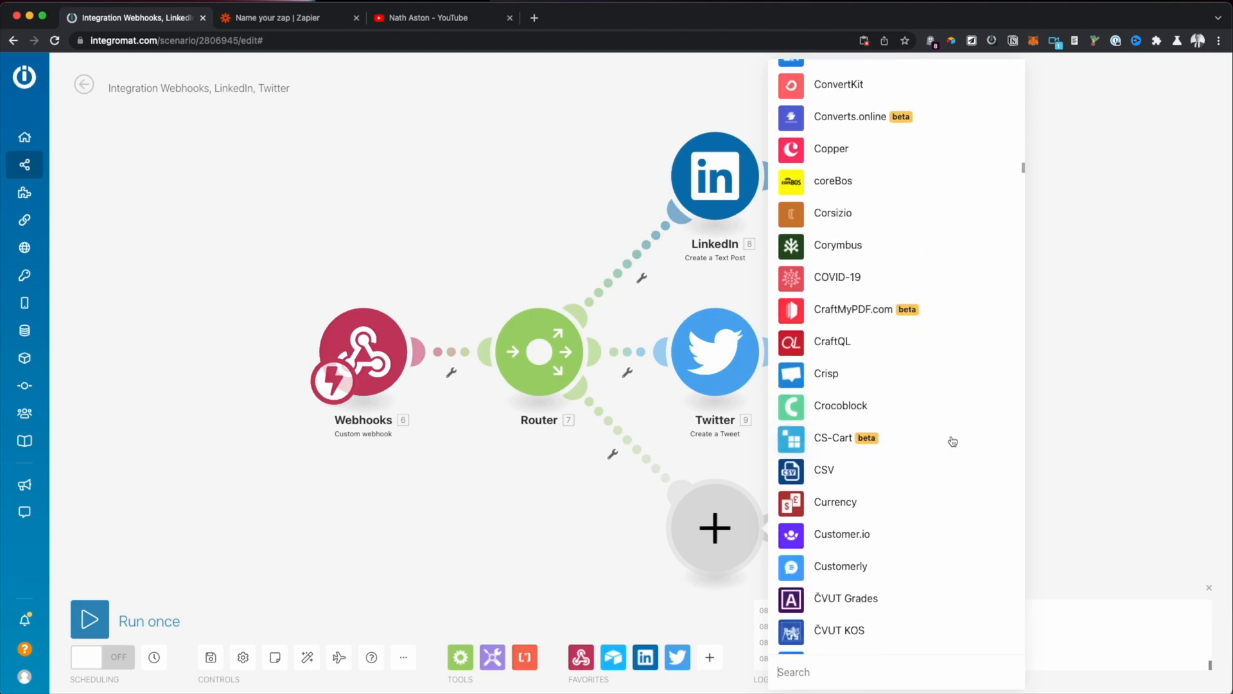
scroll(down, 3)
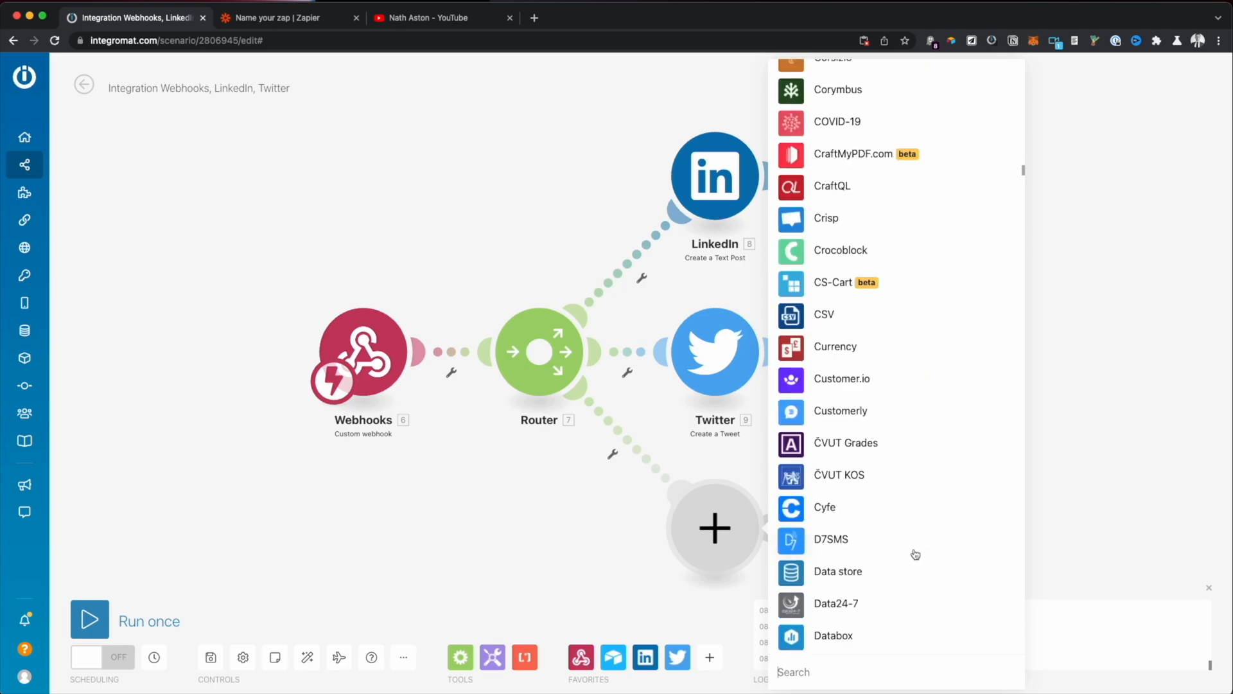
scroll(down, 3)
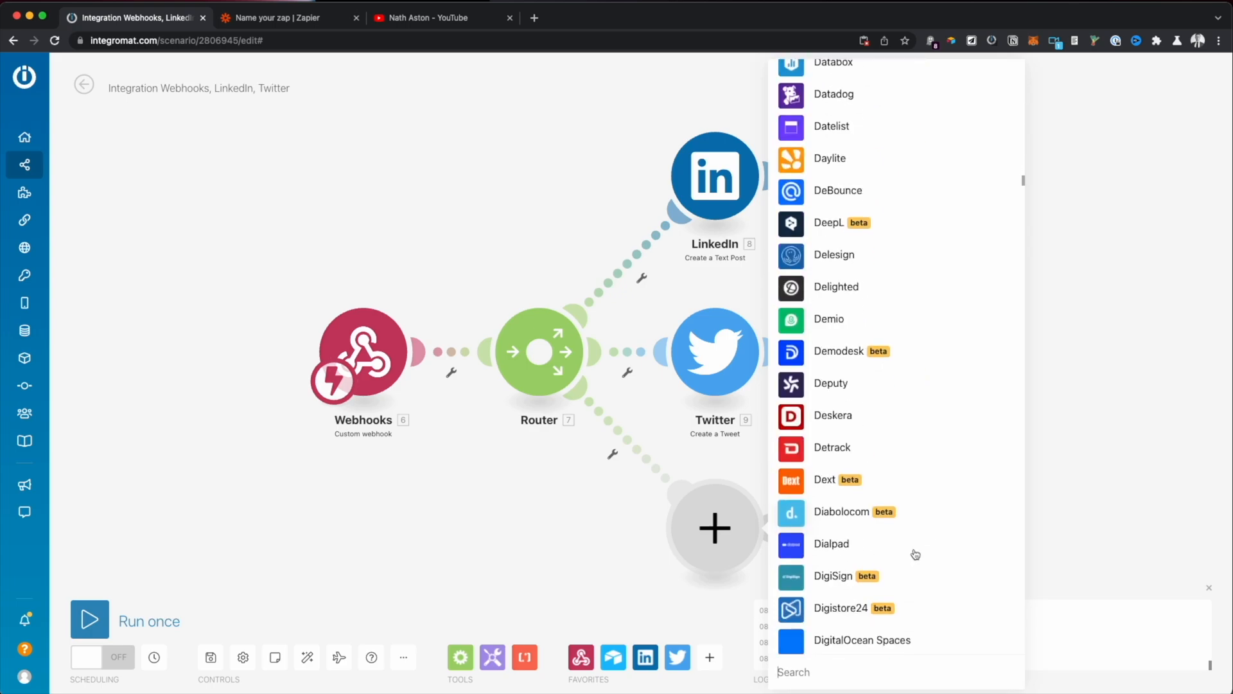
text(reddit)
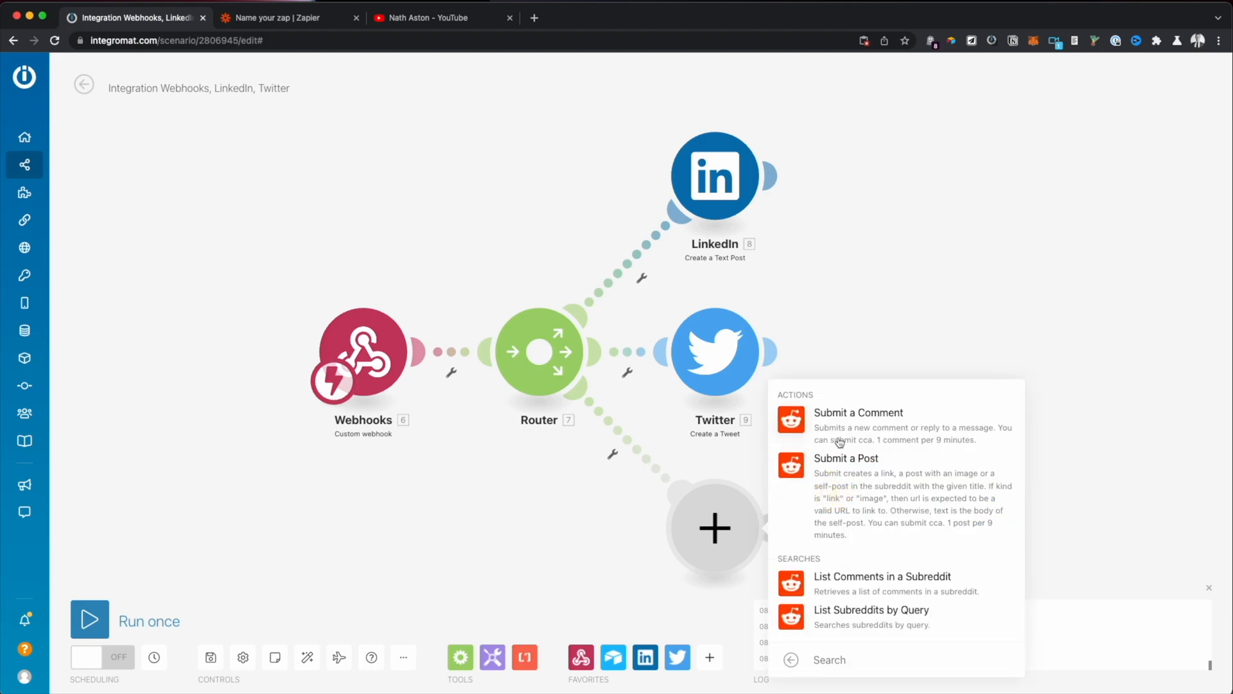
Step: Configure Reddit Submit a Post as a link post to r/growthhacking using the webhook Title and URL
click(846, 458)
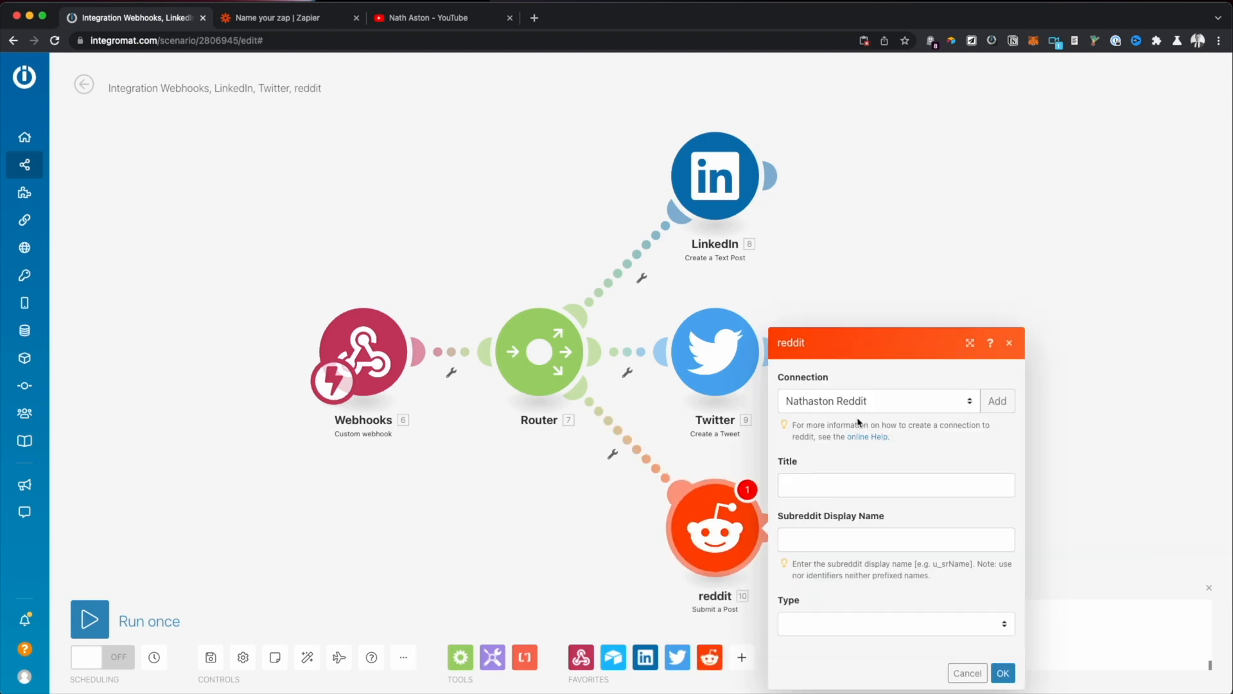
click(895, 484)
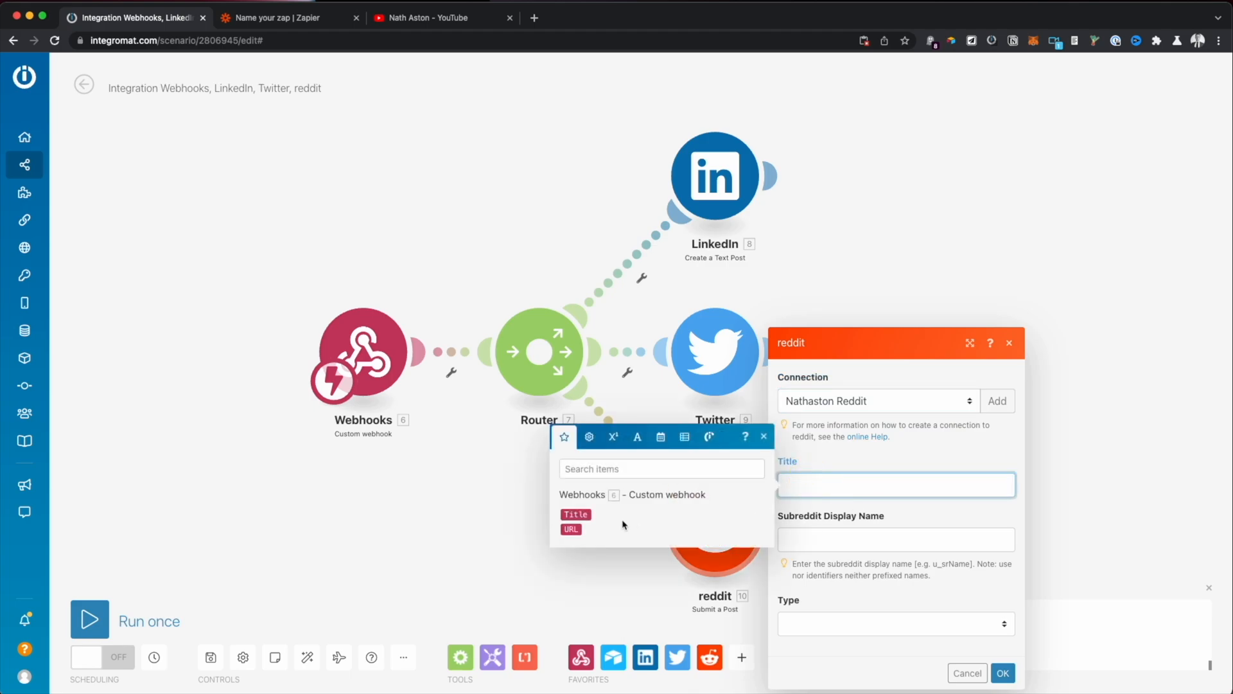
click(575, 515)
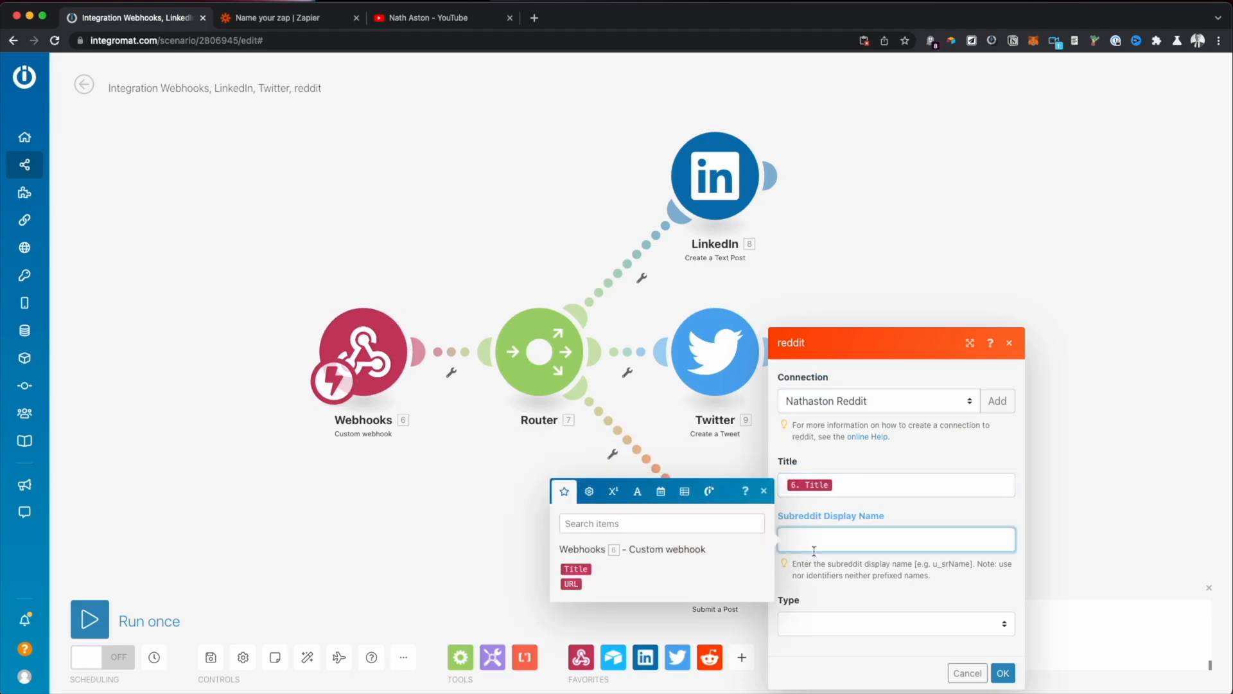
text(r/youtubestartups)
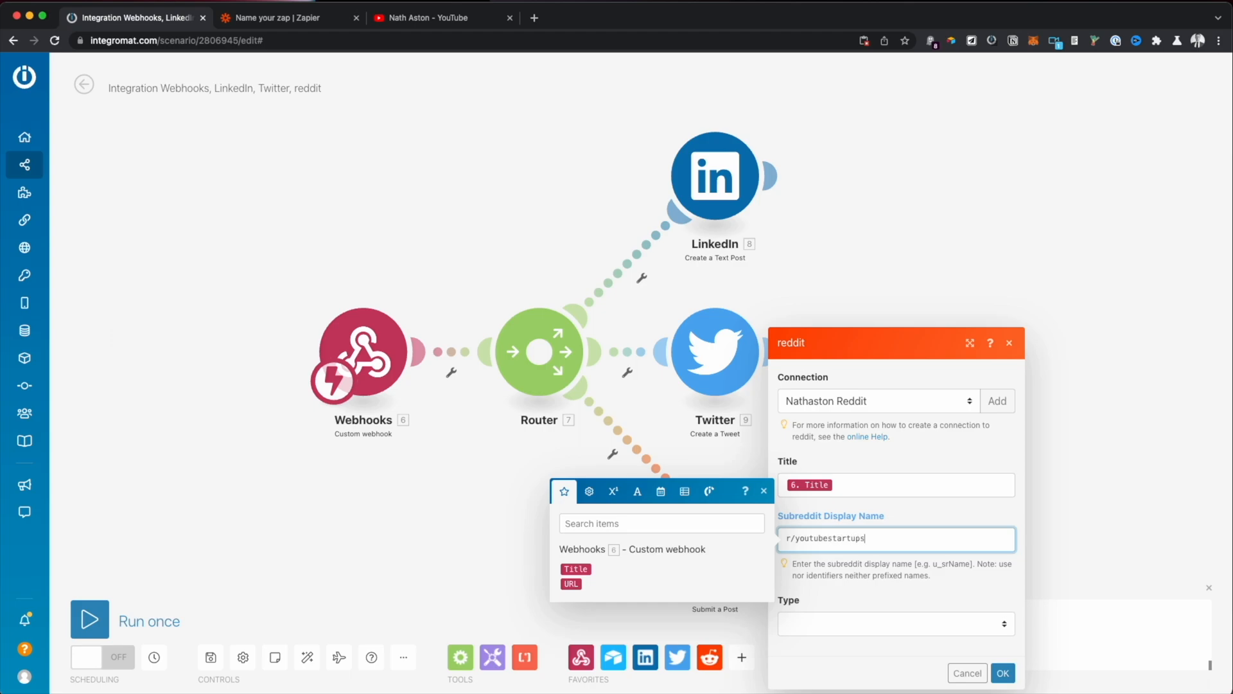
click(893, 623)
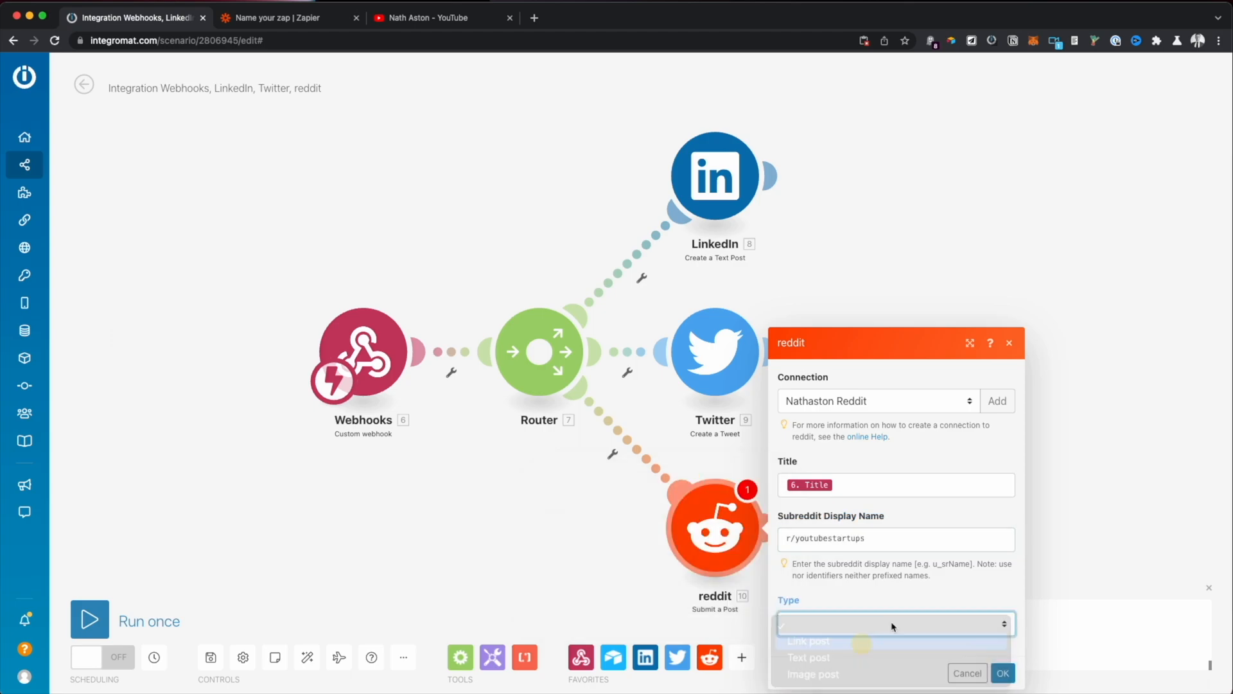
click(808, 640)
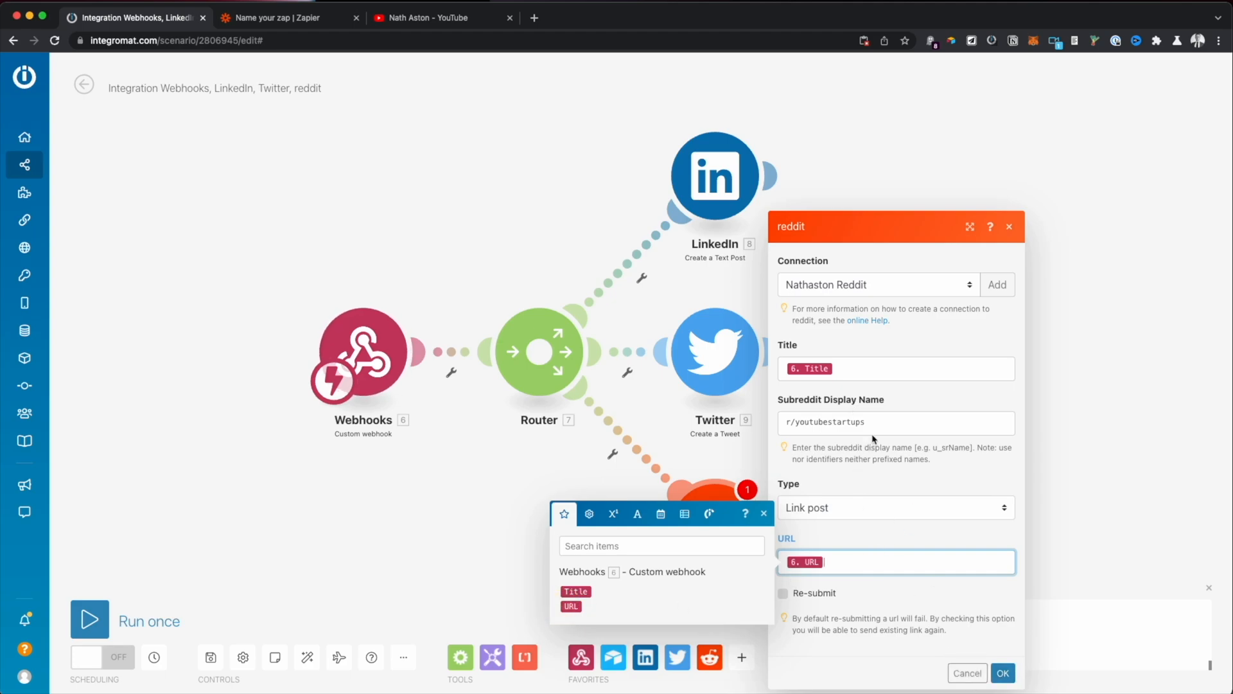
text(r/growthhacking)
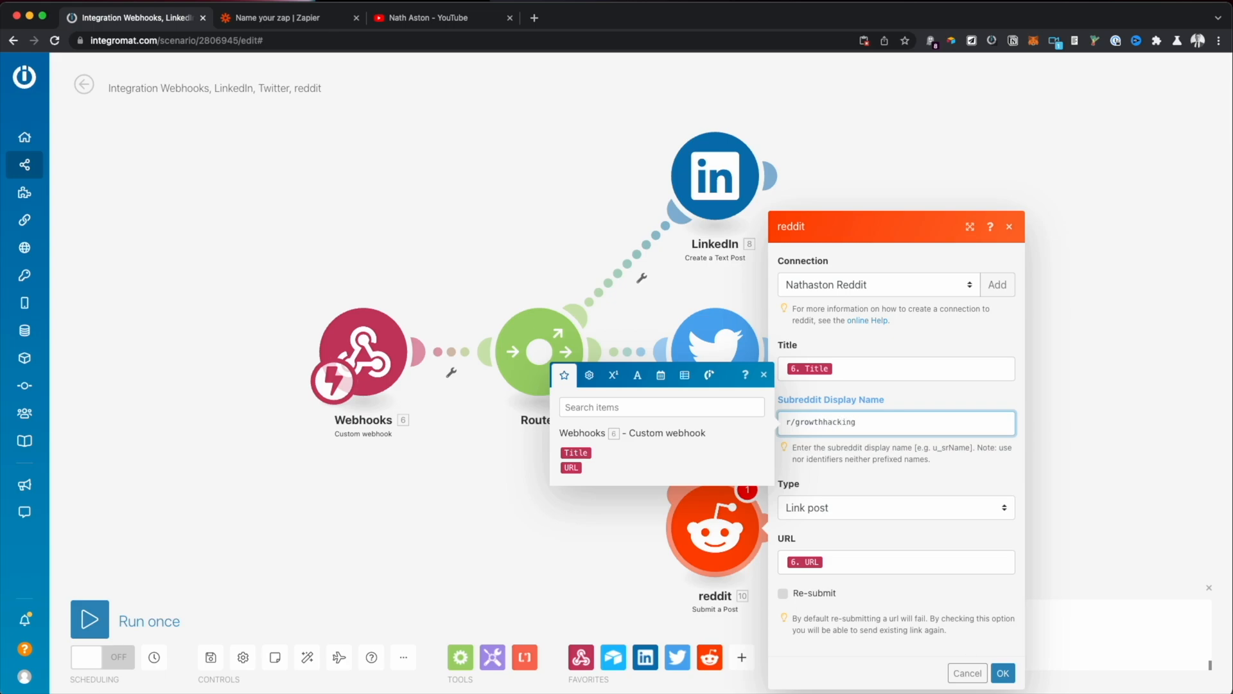
click(1002, 673)
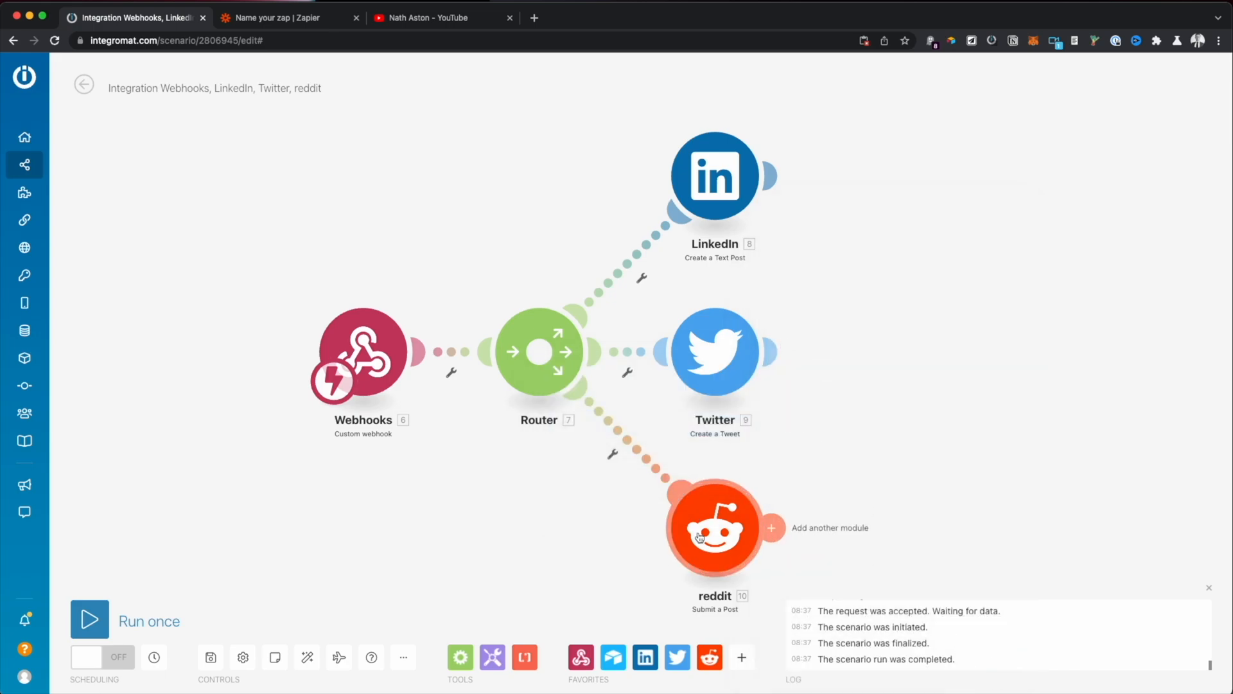
Step: Auto-align the scenario layout and close the filter setup without a condition
click(307, 656)
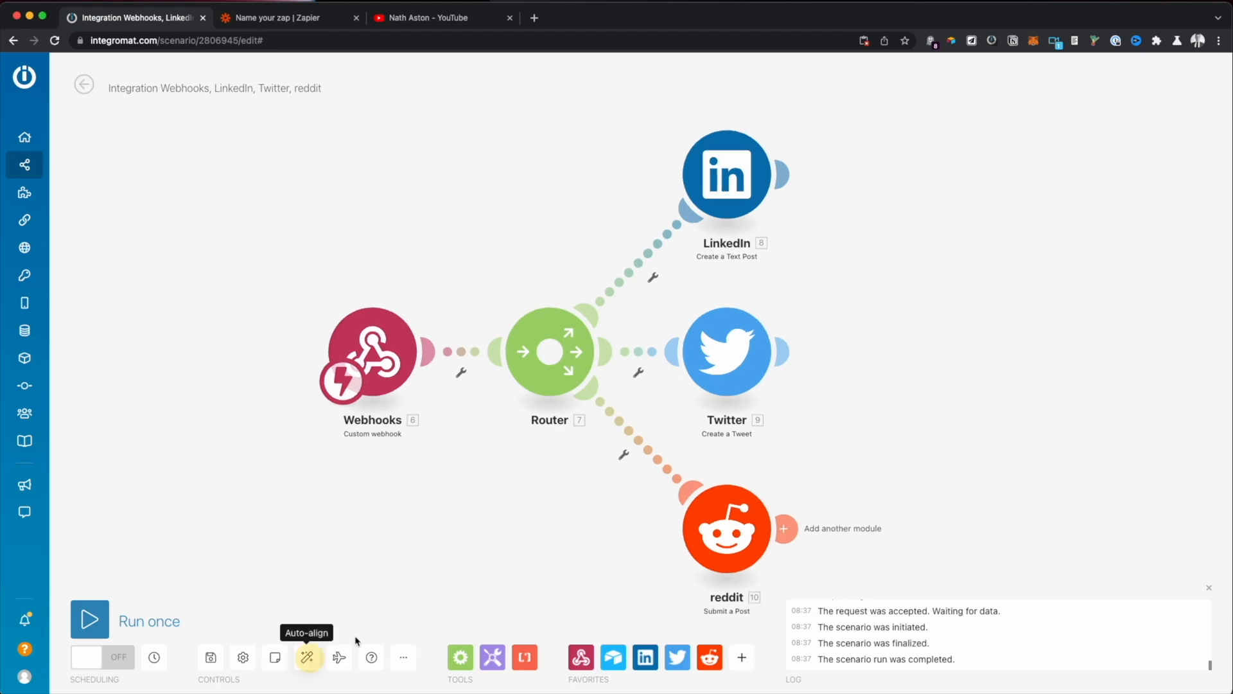
click(307, 656)
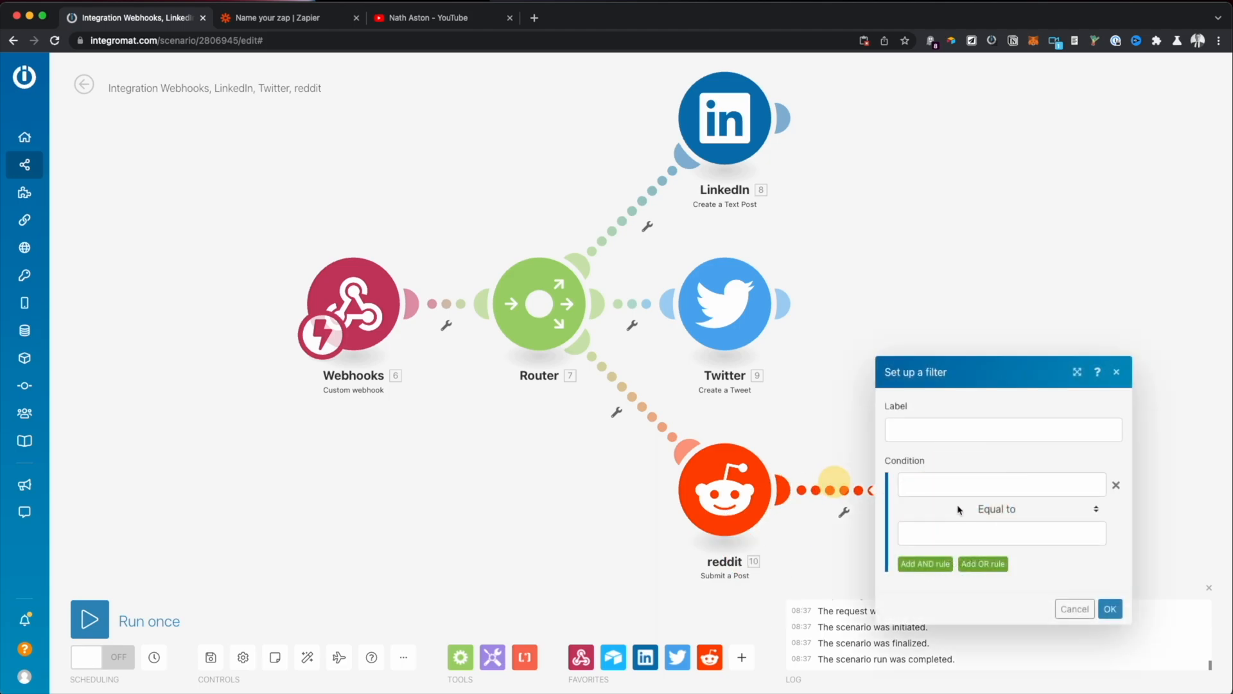
click(999, 484)
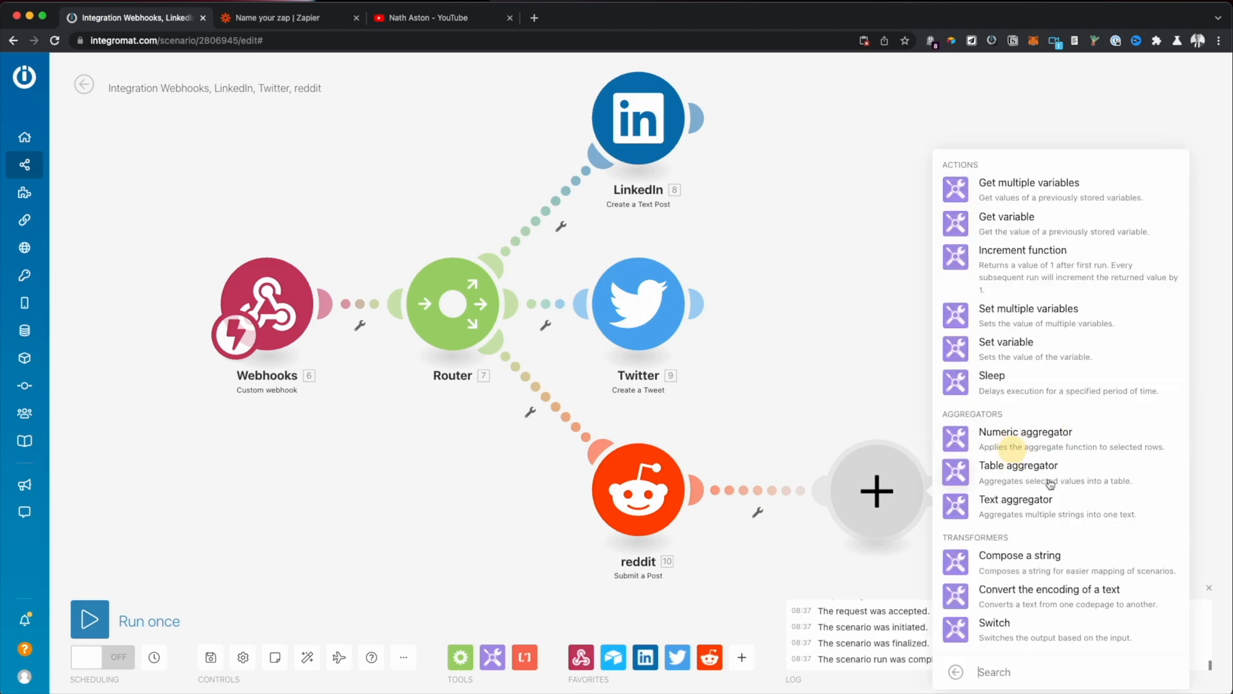
Step: Add a Tools Sleep module after the Reddit post with a 300-second delay
click(992, 375)
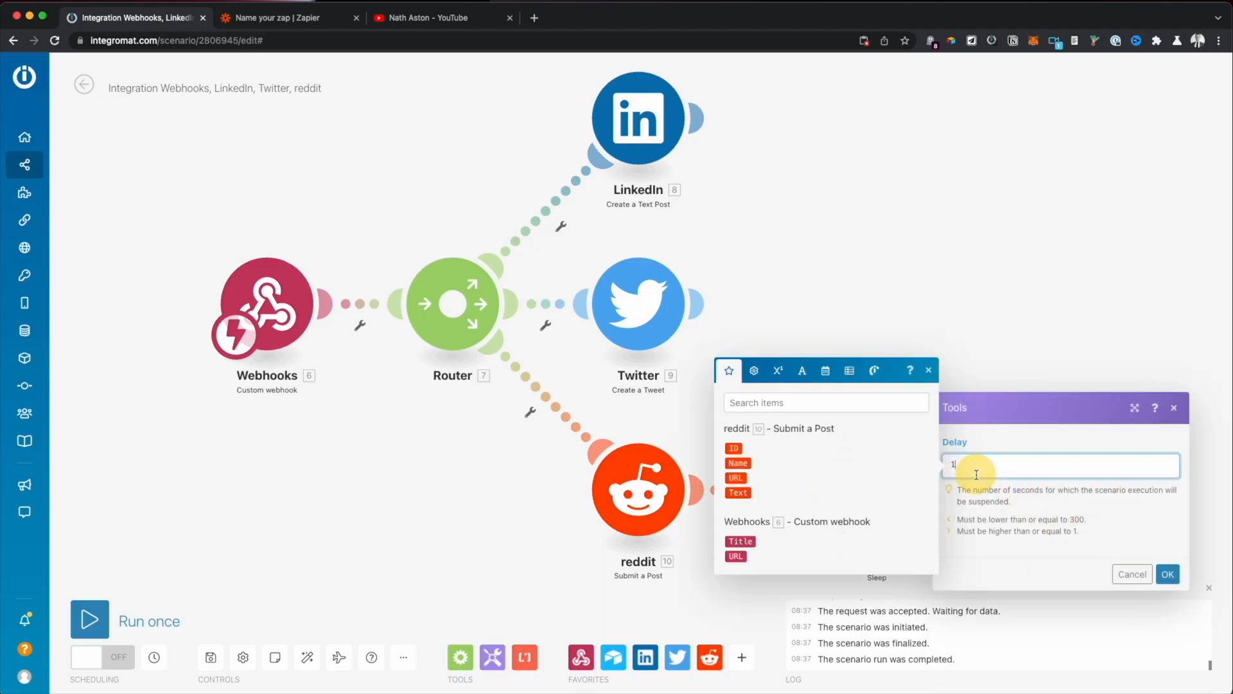
text(300)
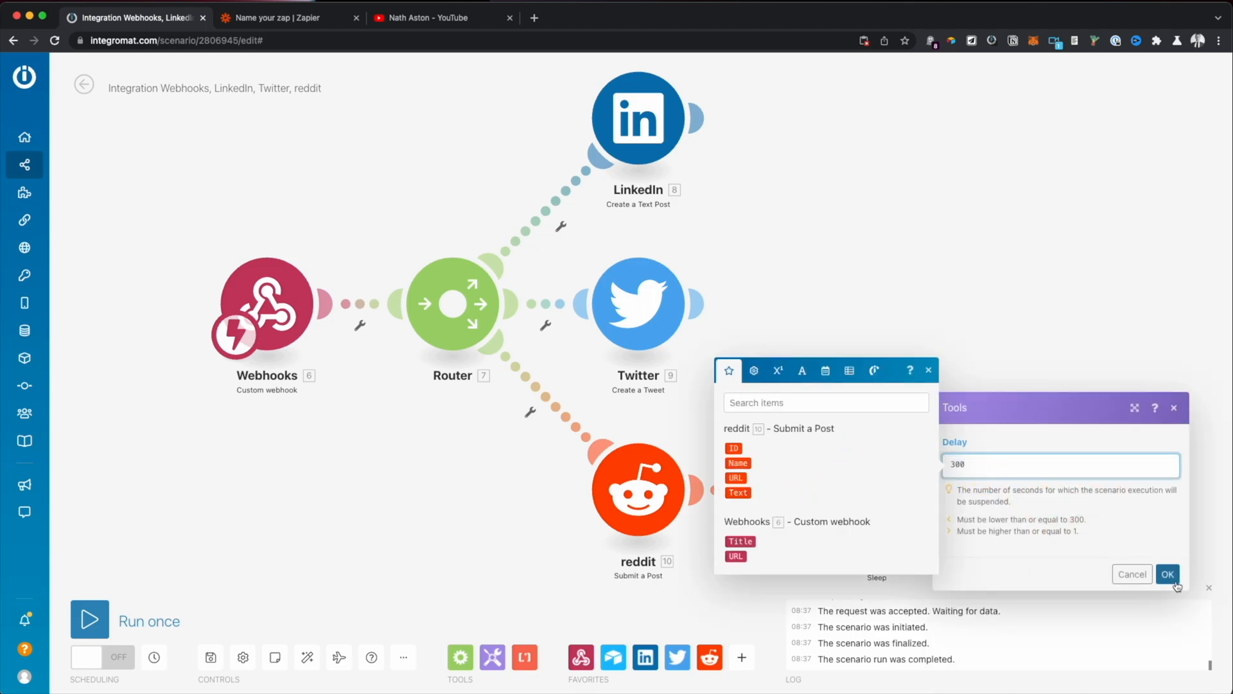
click(1167, 574)
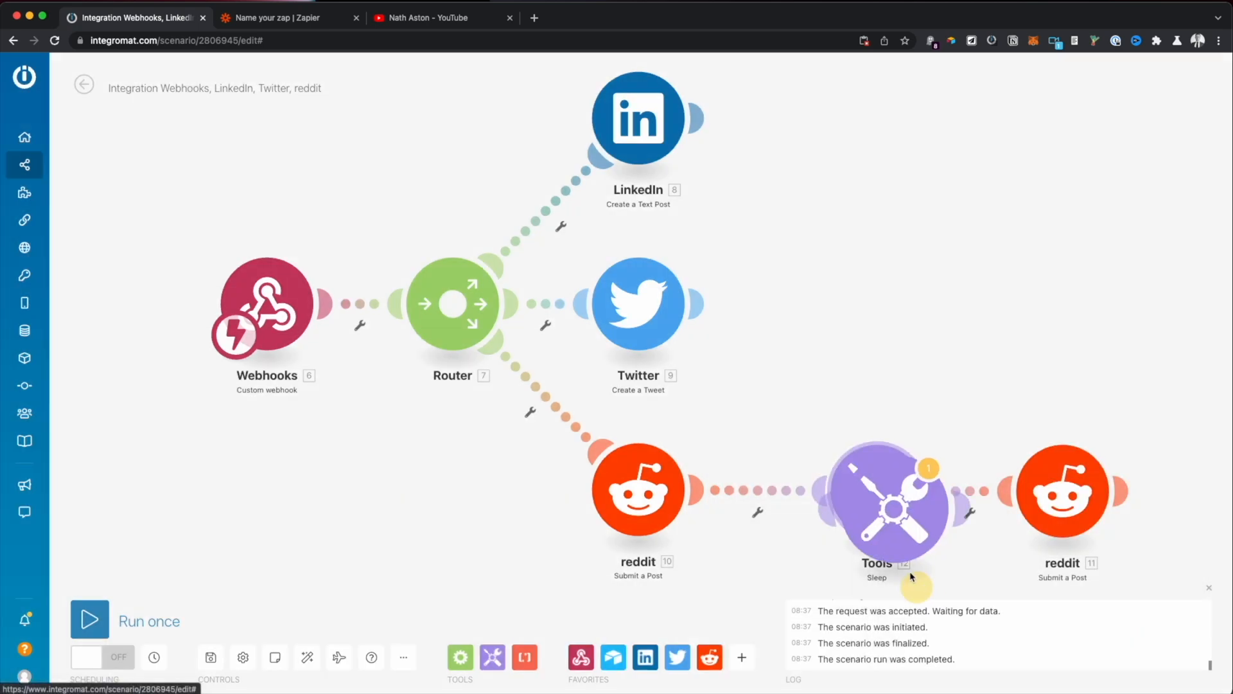
Step: Set the Reddit module to Submit a Post and close its settings
click(1062, 487)
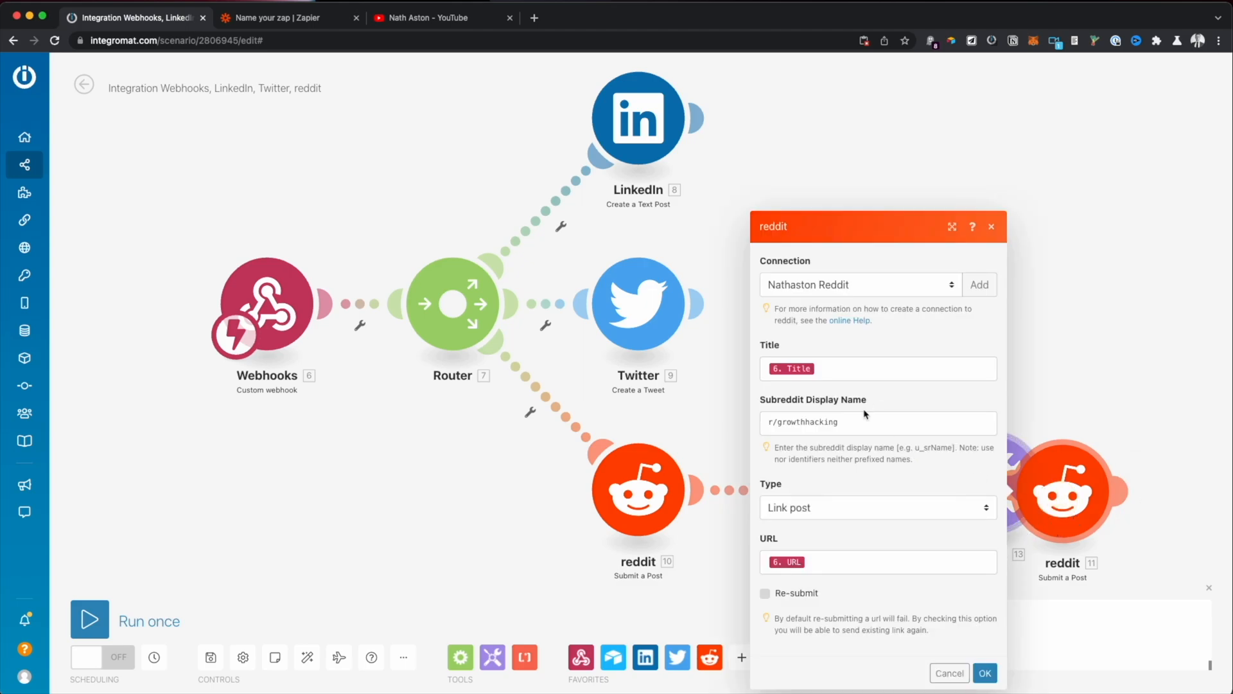
click(878, 423)
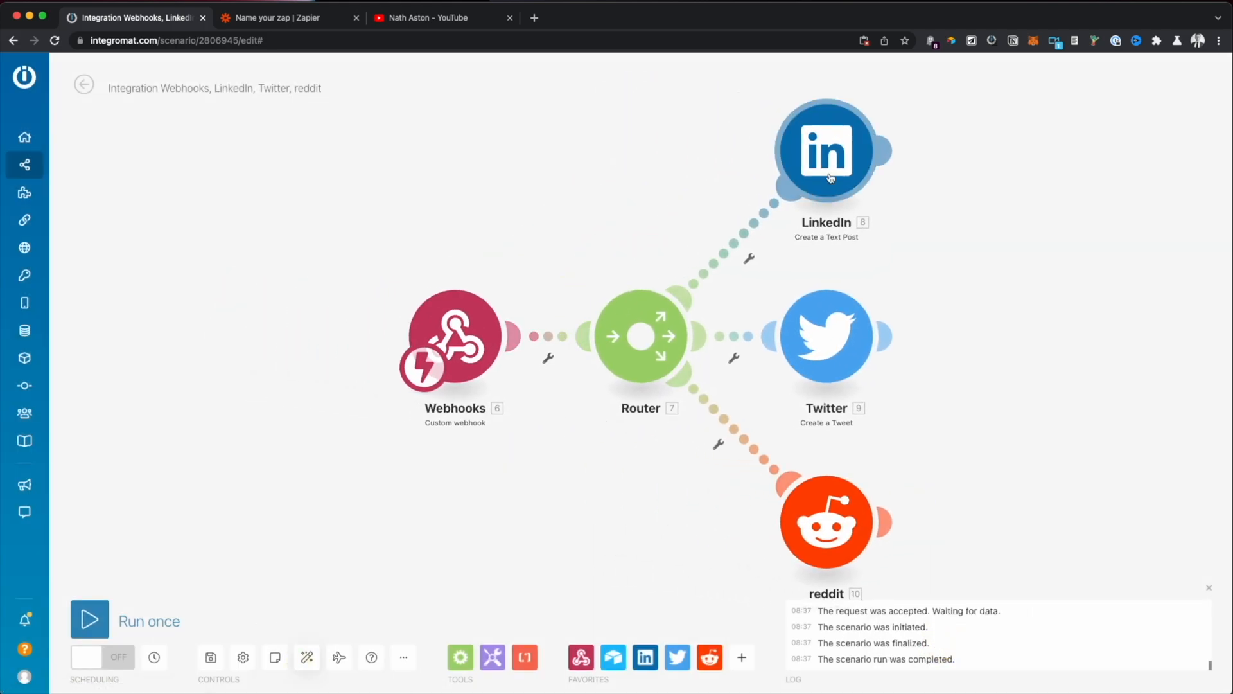
mouse_move(826, 523)
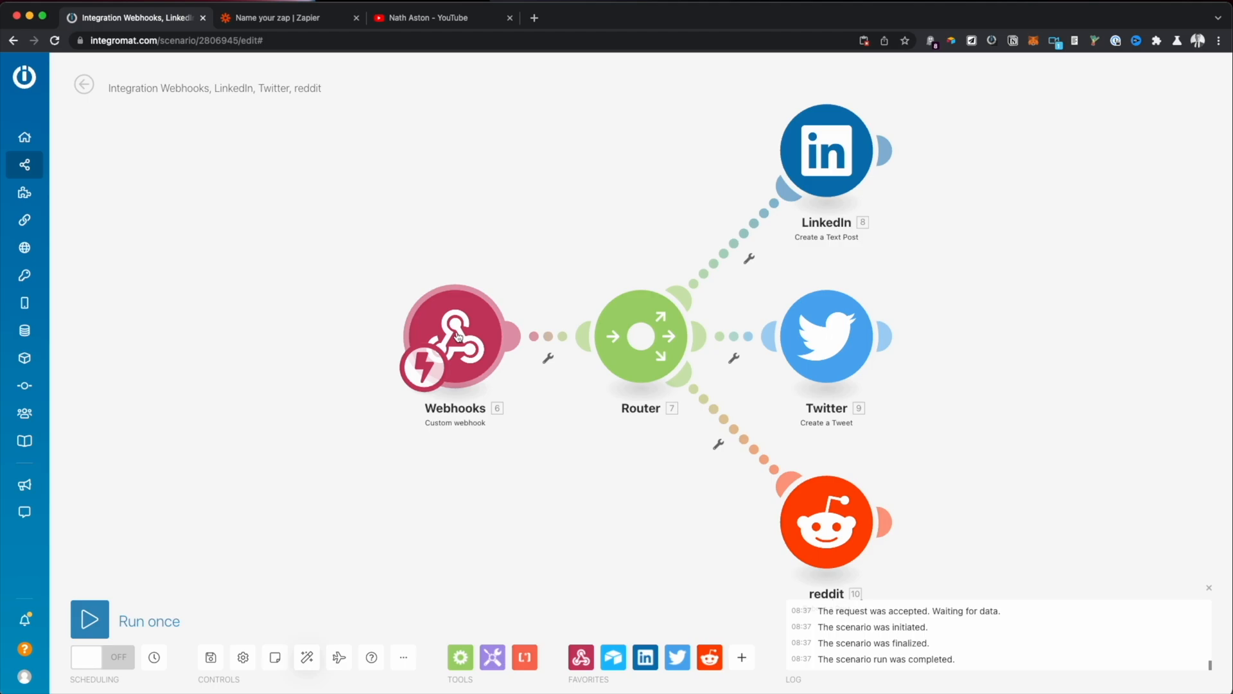
mouse_move(556, 389)
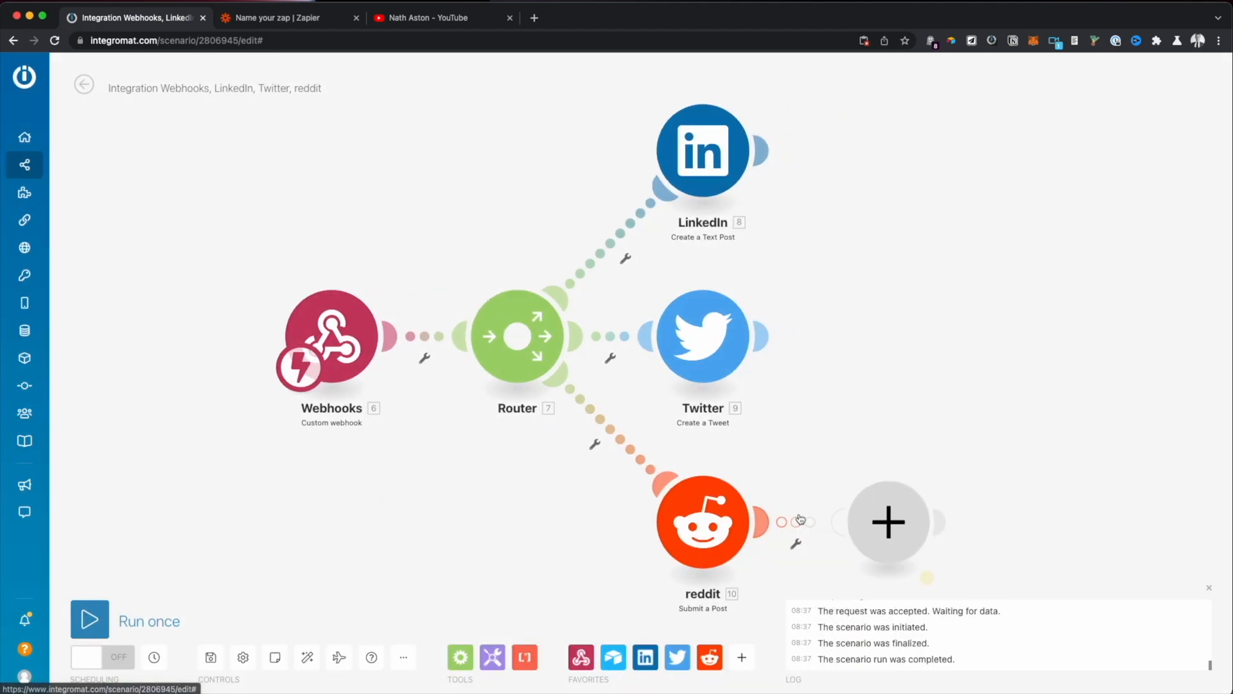
Step: Change the scenario title to 'YouTube Promotion Bot'
click(887, 521)
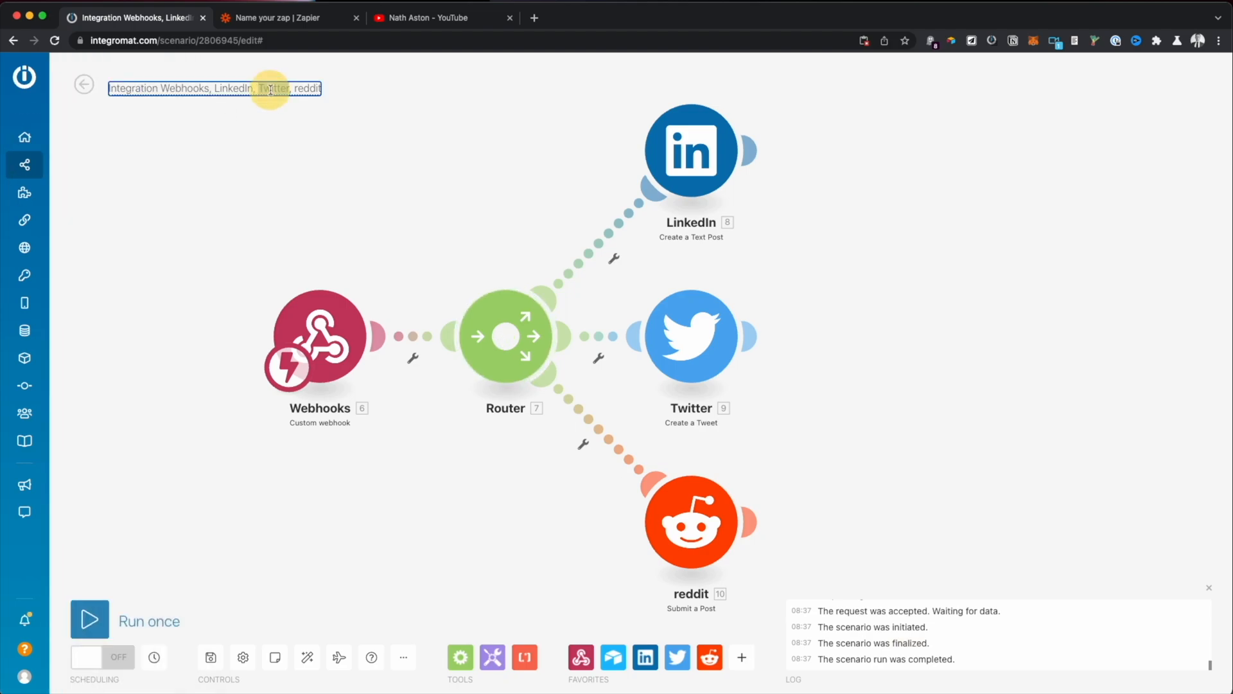
text(Yout)
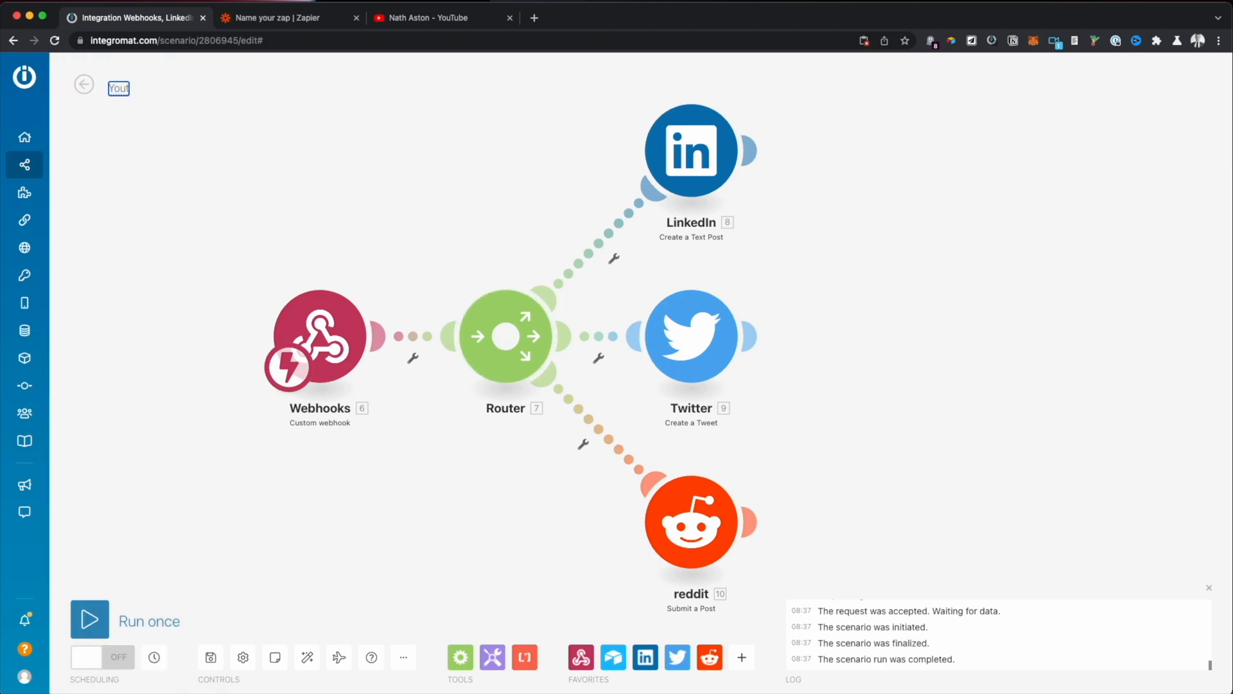
text(YouTube Promotion Bot)
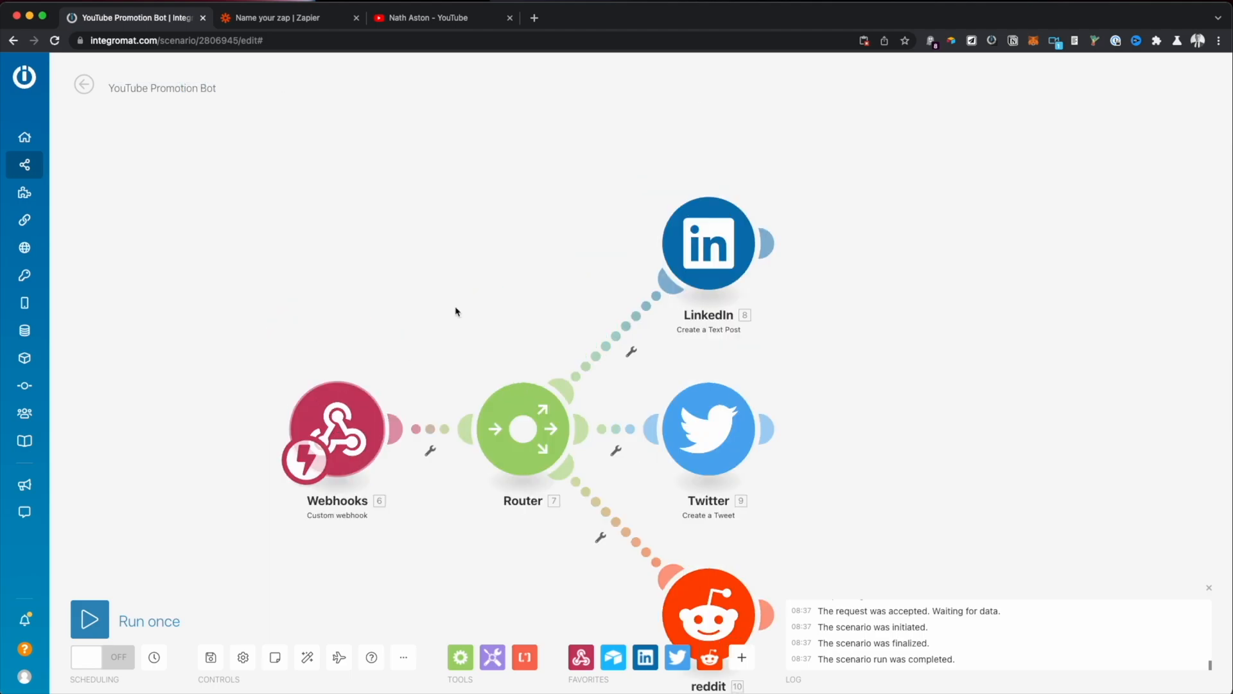
click(644, 535)
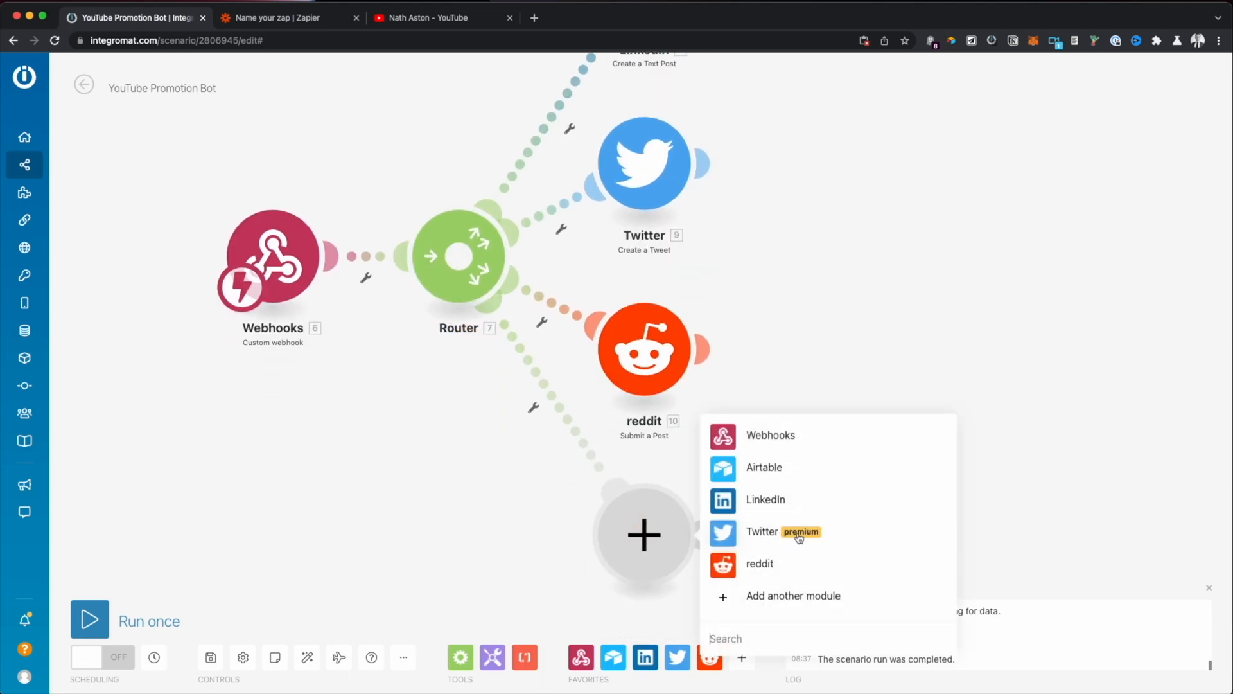
text(email)
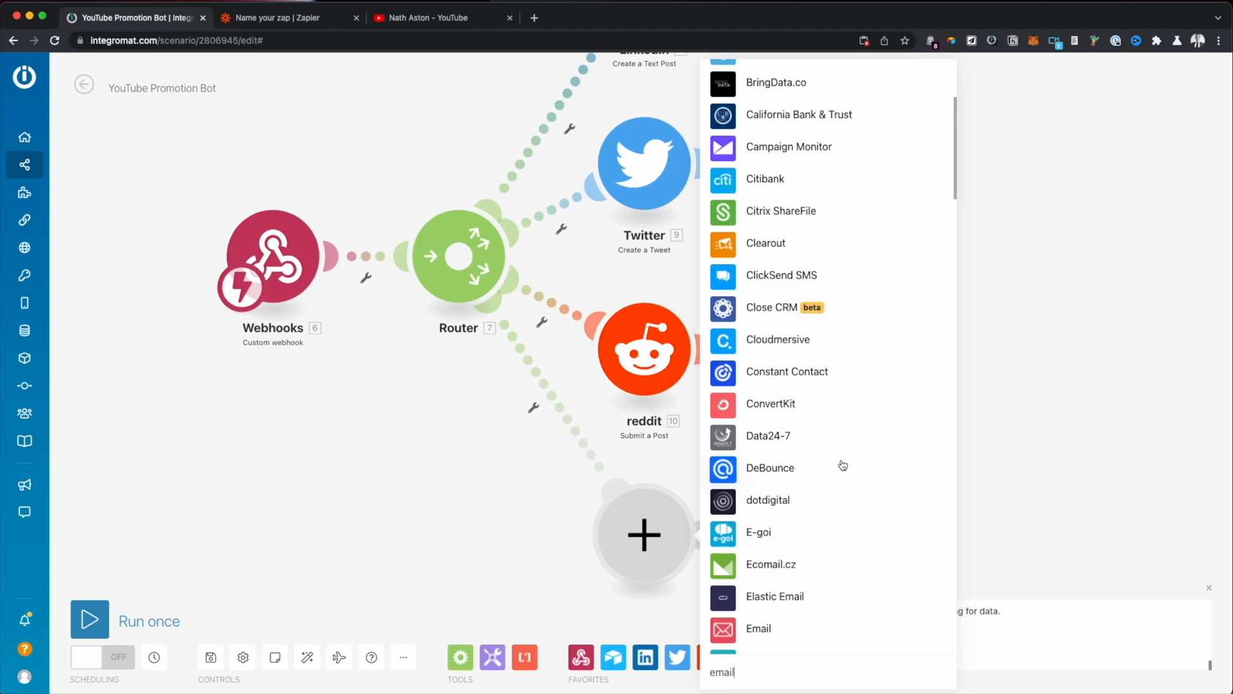
scroll(down, 3)
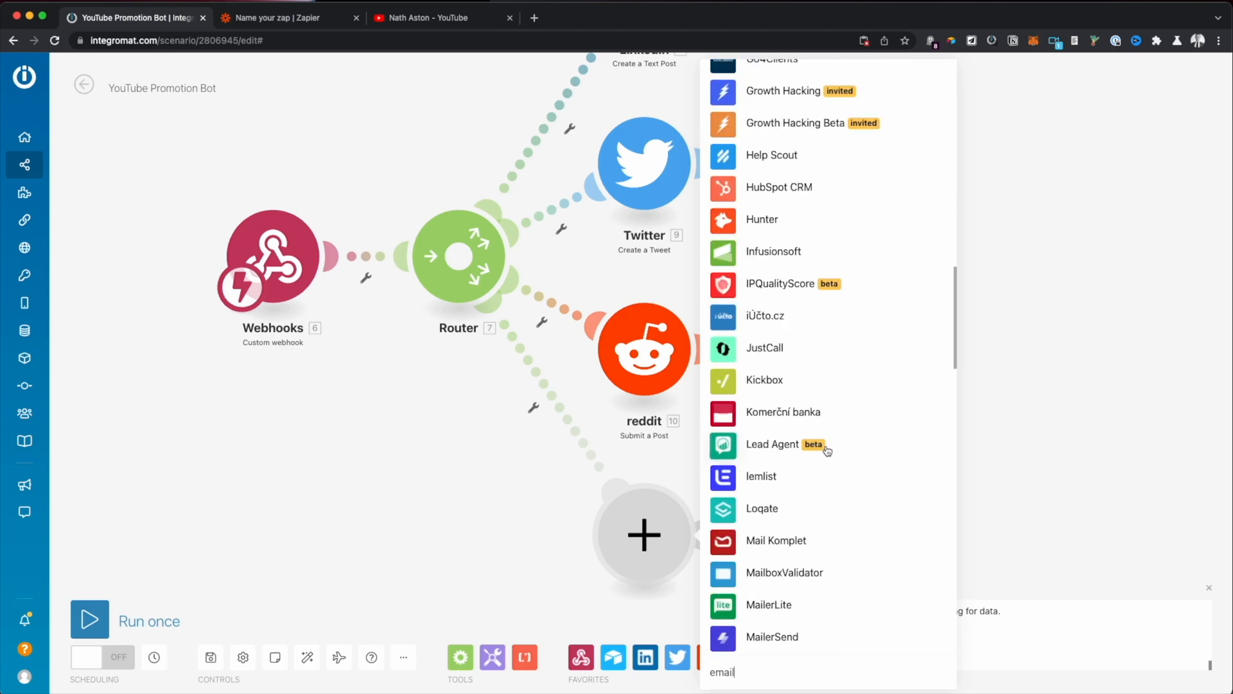
scroll(down, 3)
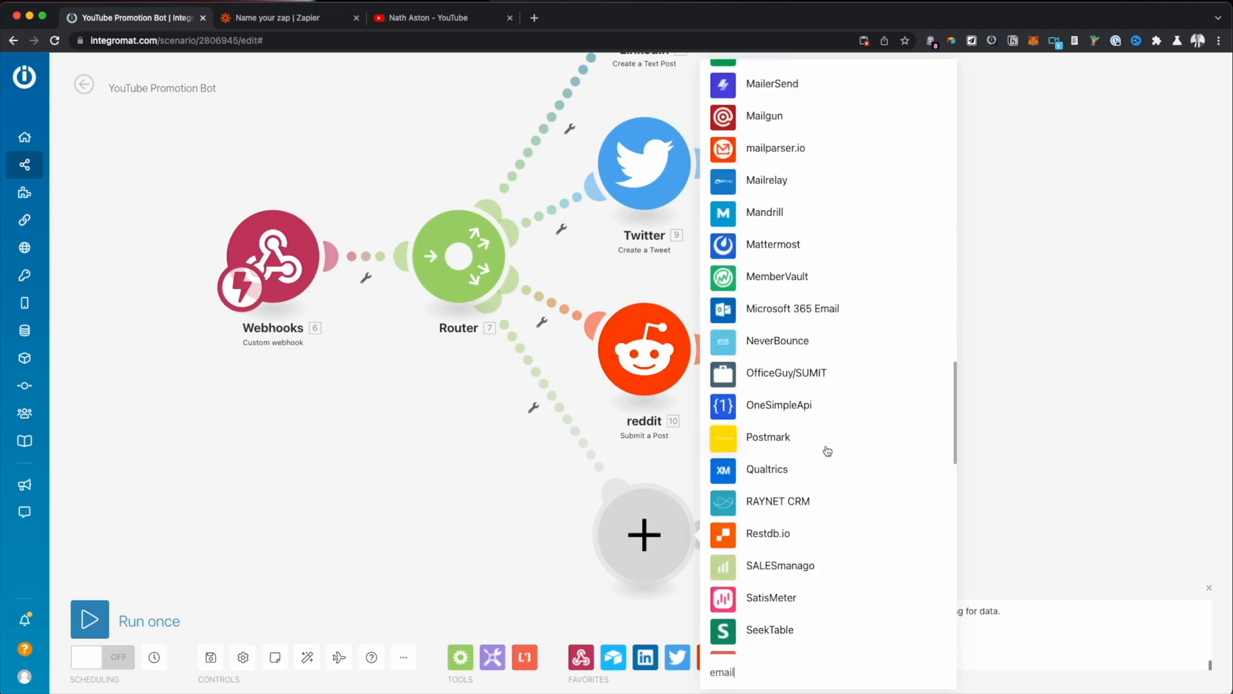
scroll(down, 3)
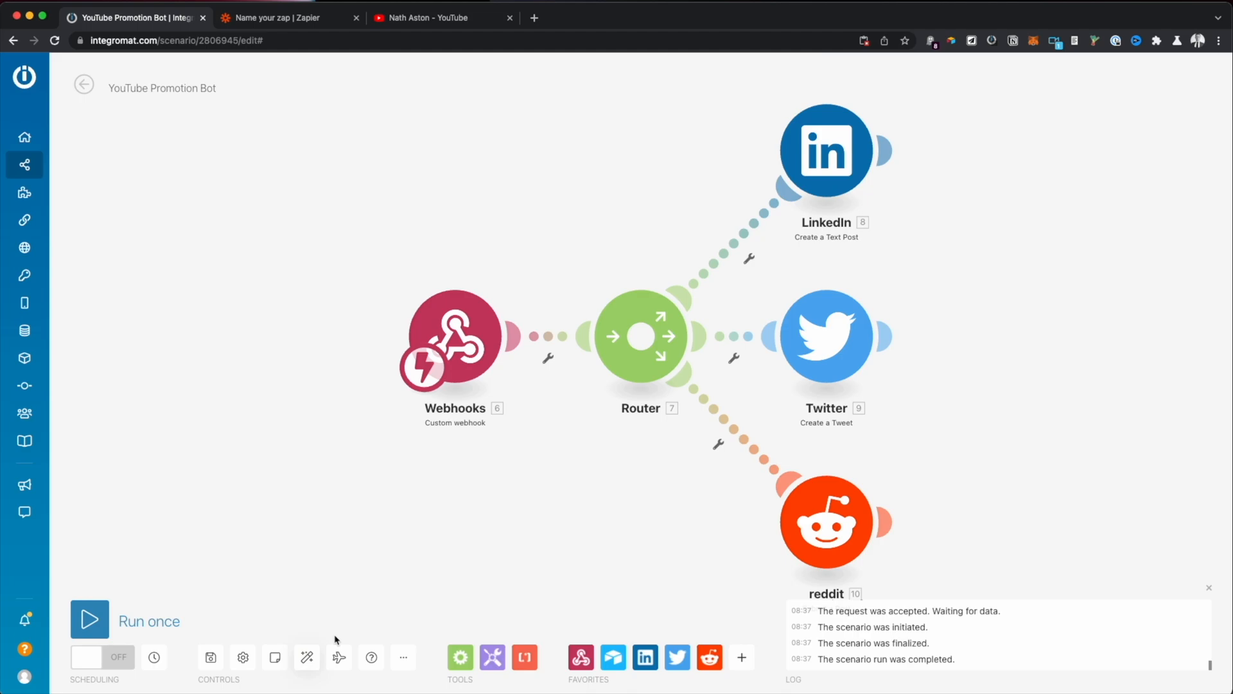
mouse_move(357, 622)
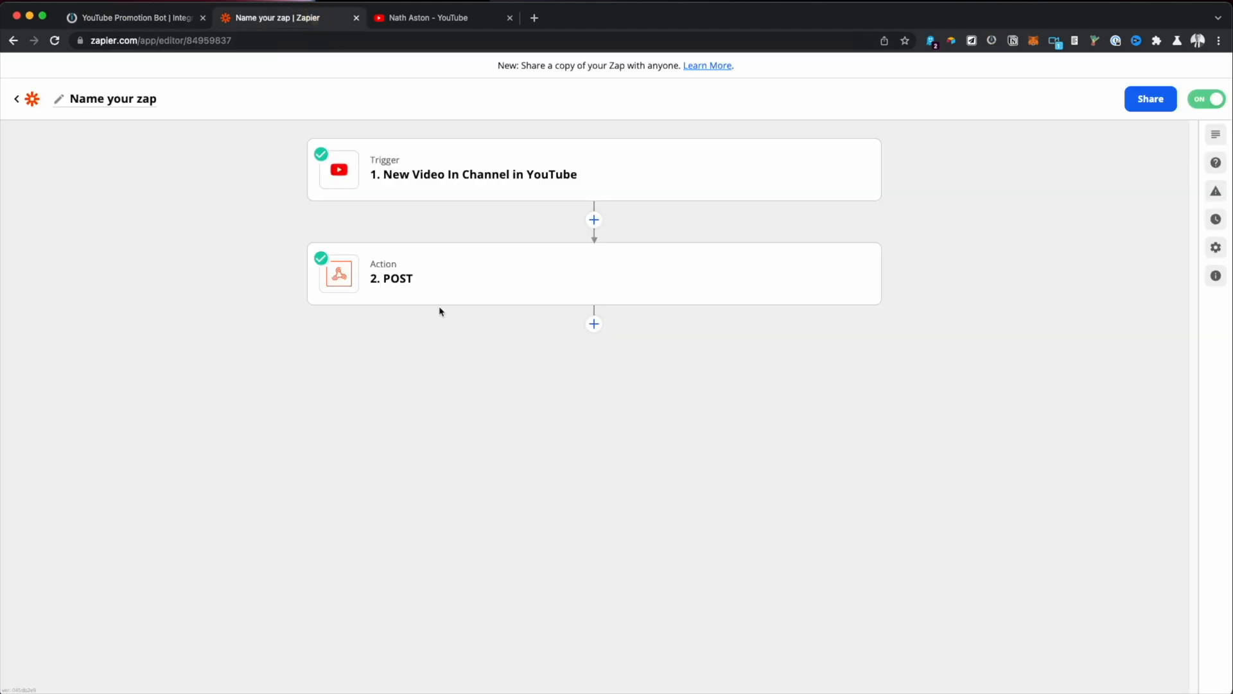
click(134, 18)
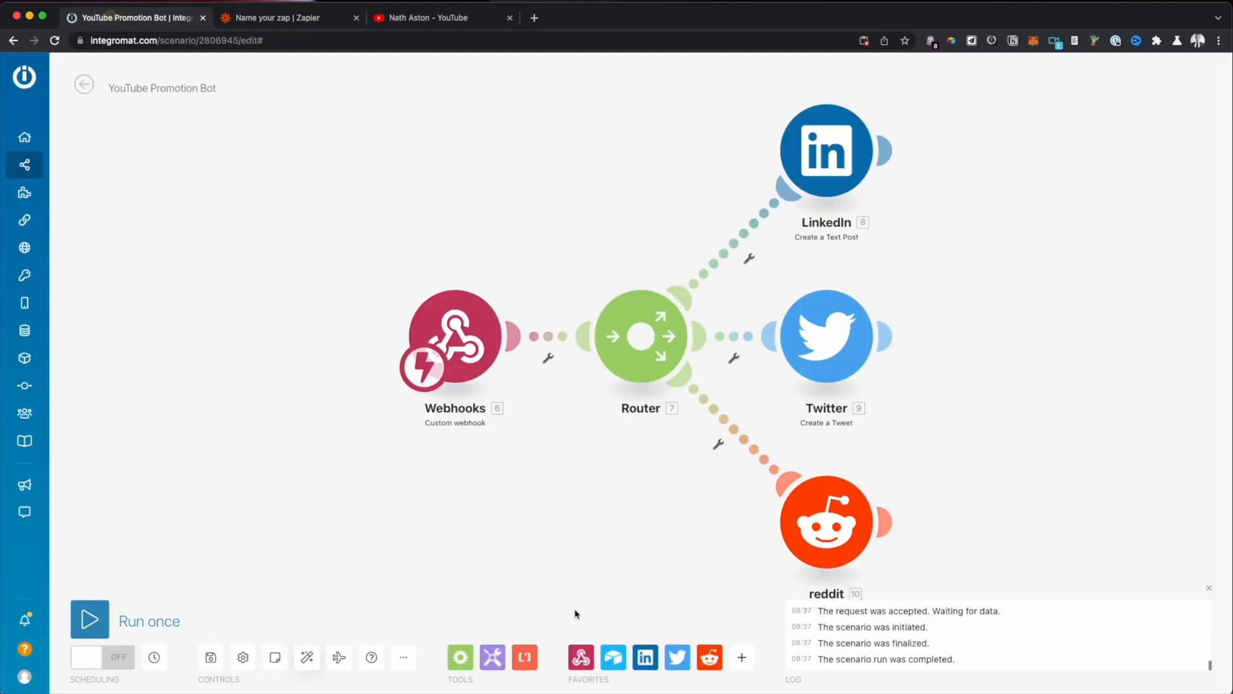
mouse_move(554, 592)
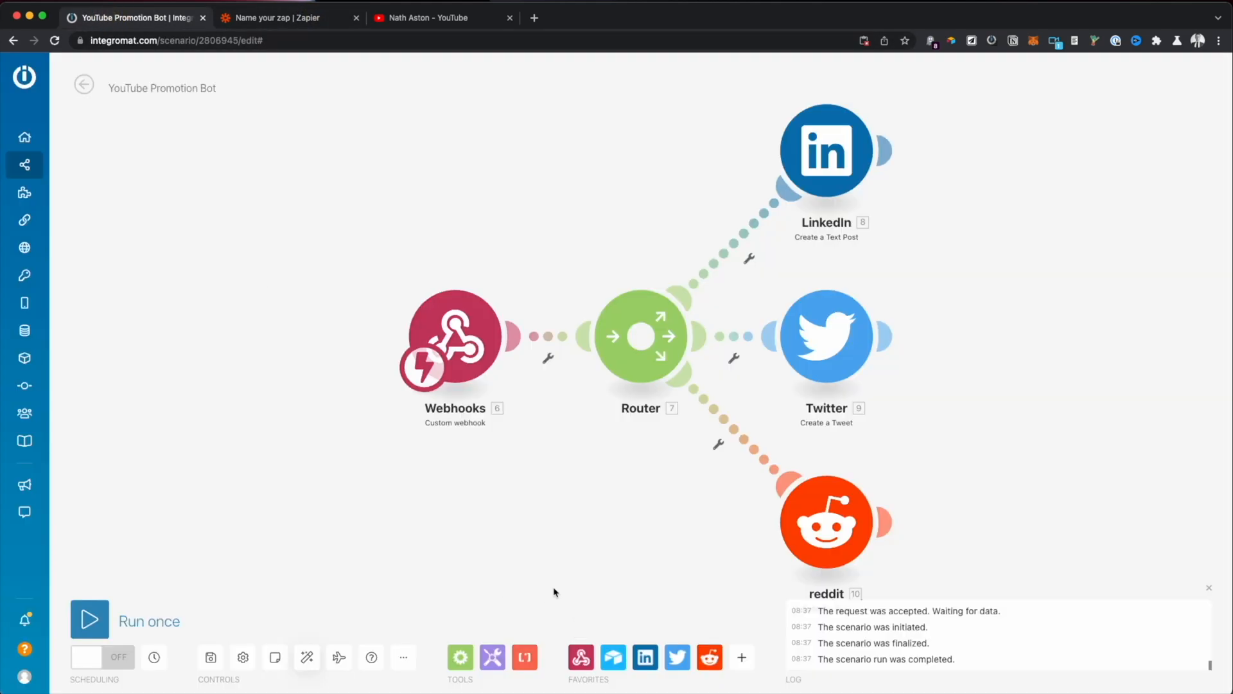
mouse_move(635, 456)
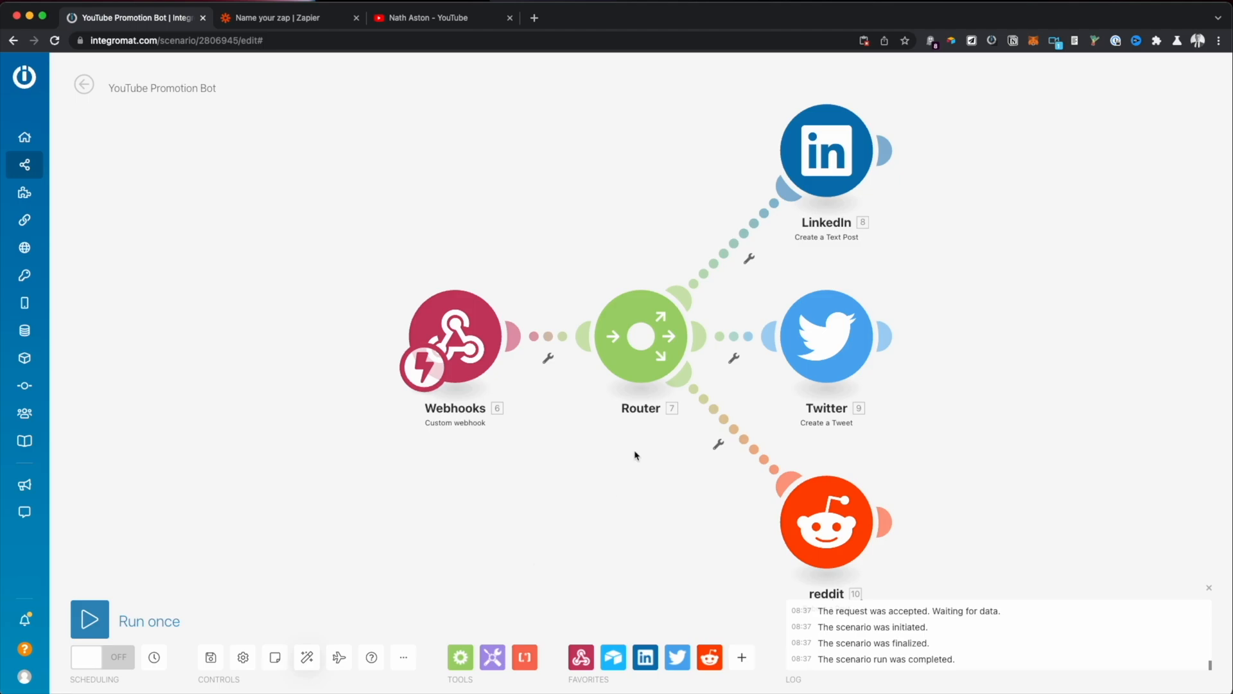
click(827, 535)
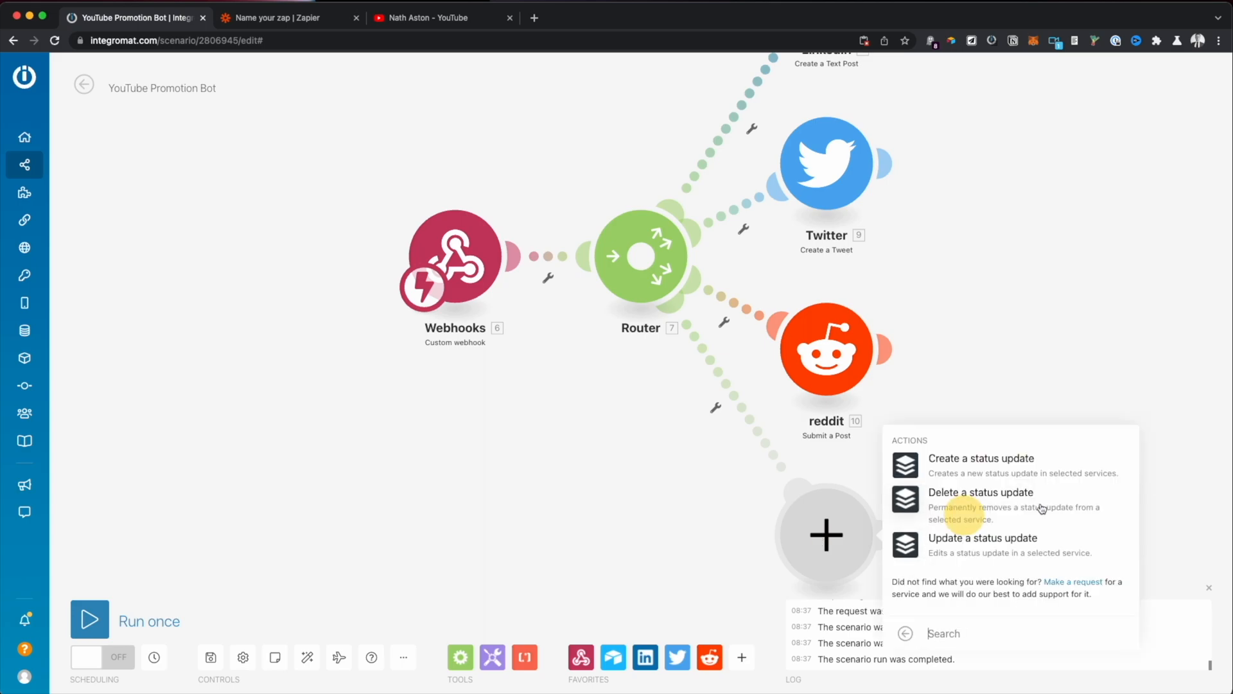
click(981, 458)
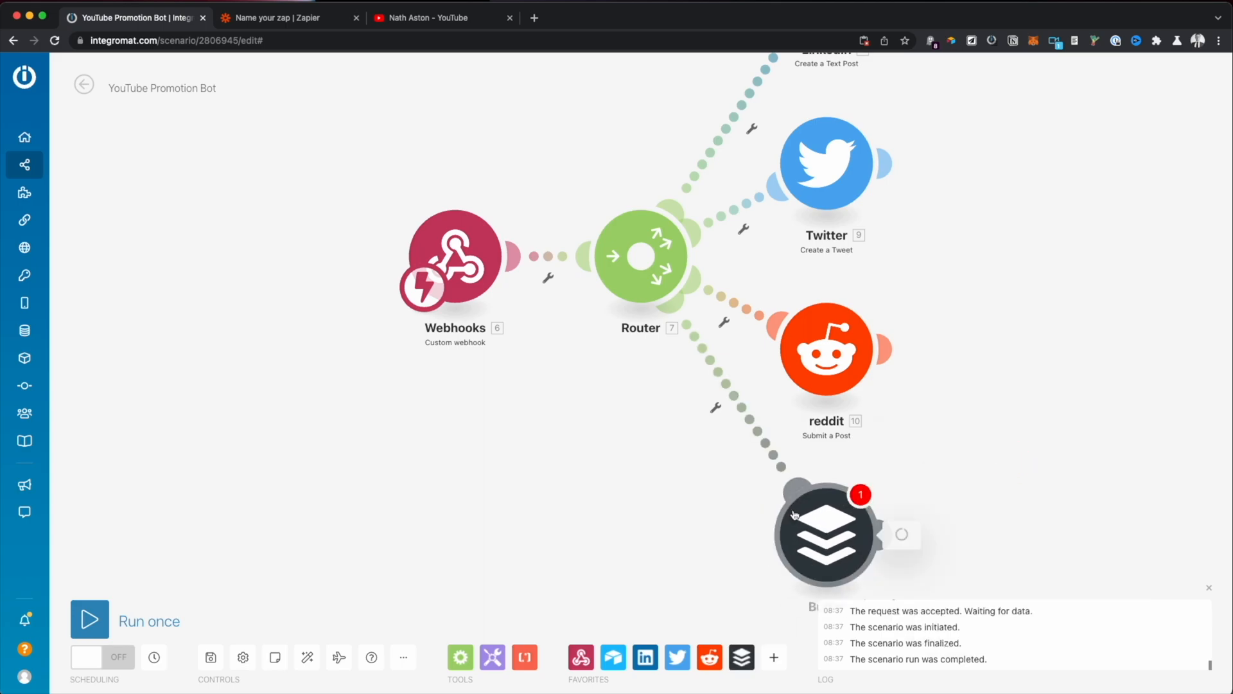
click(826, 535)
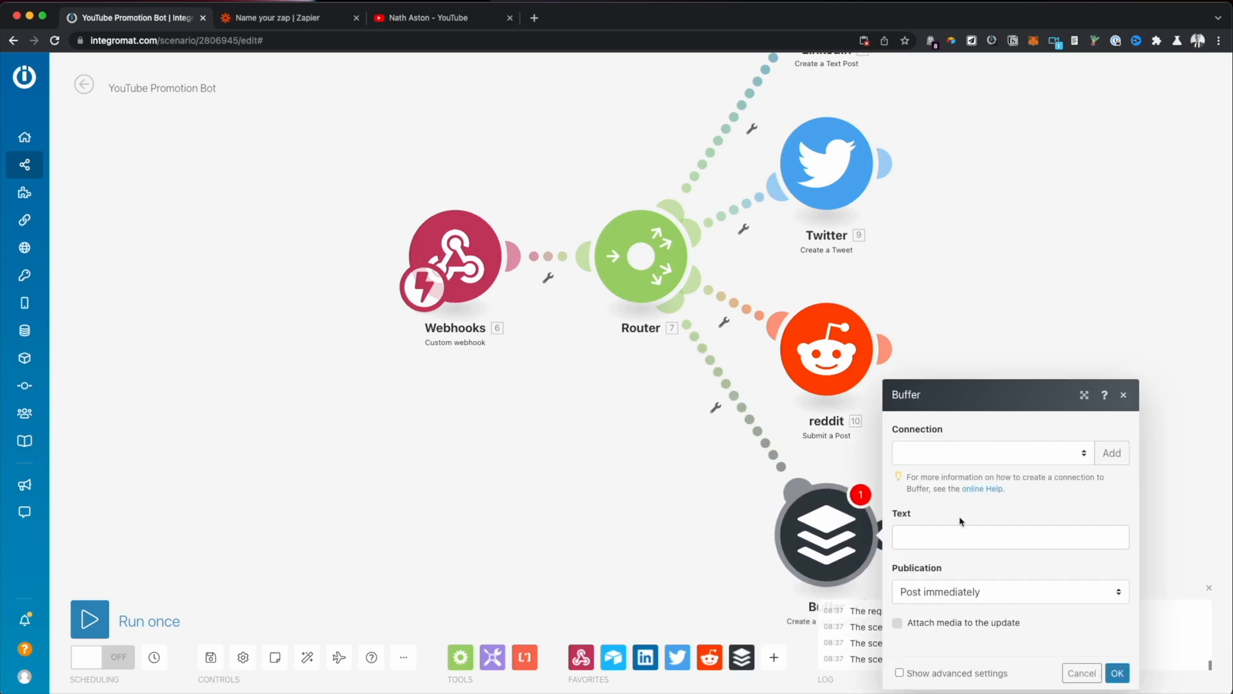
mouse_move(656, 543)
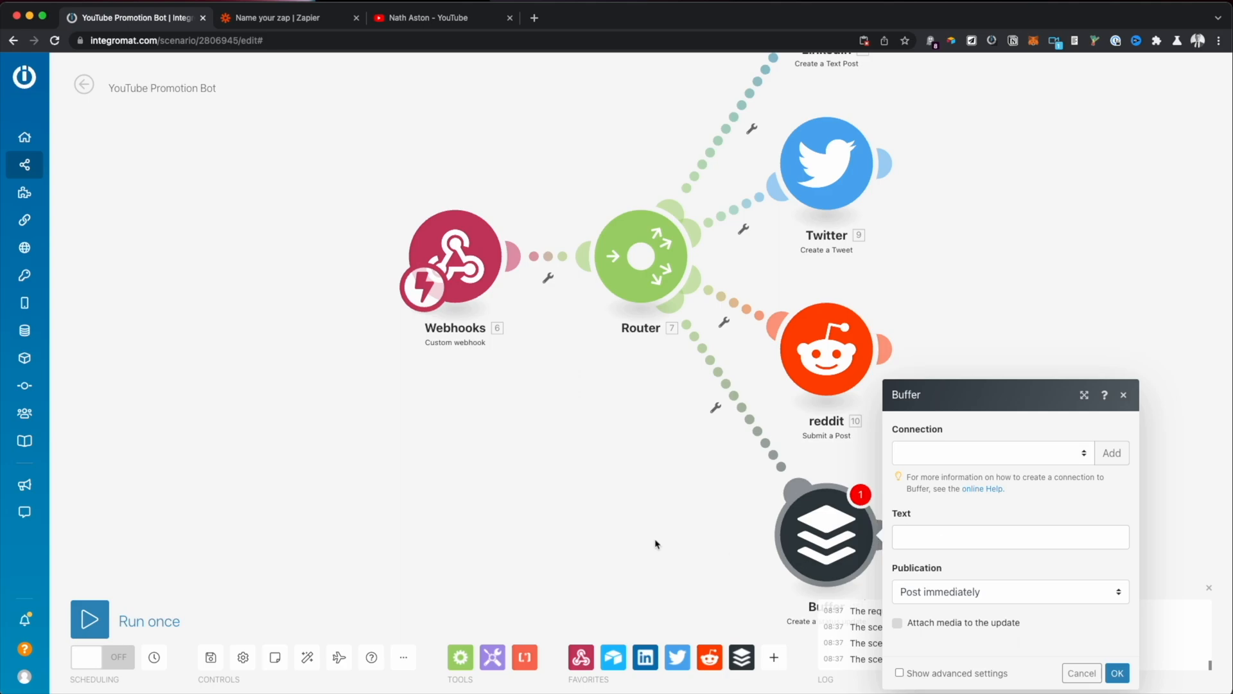
mouse_move(886, 553)
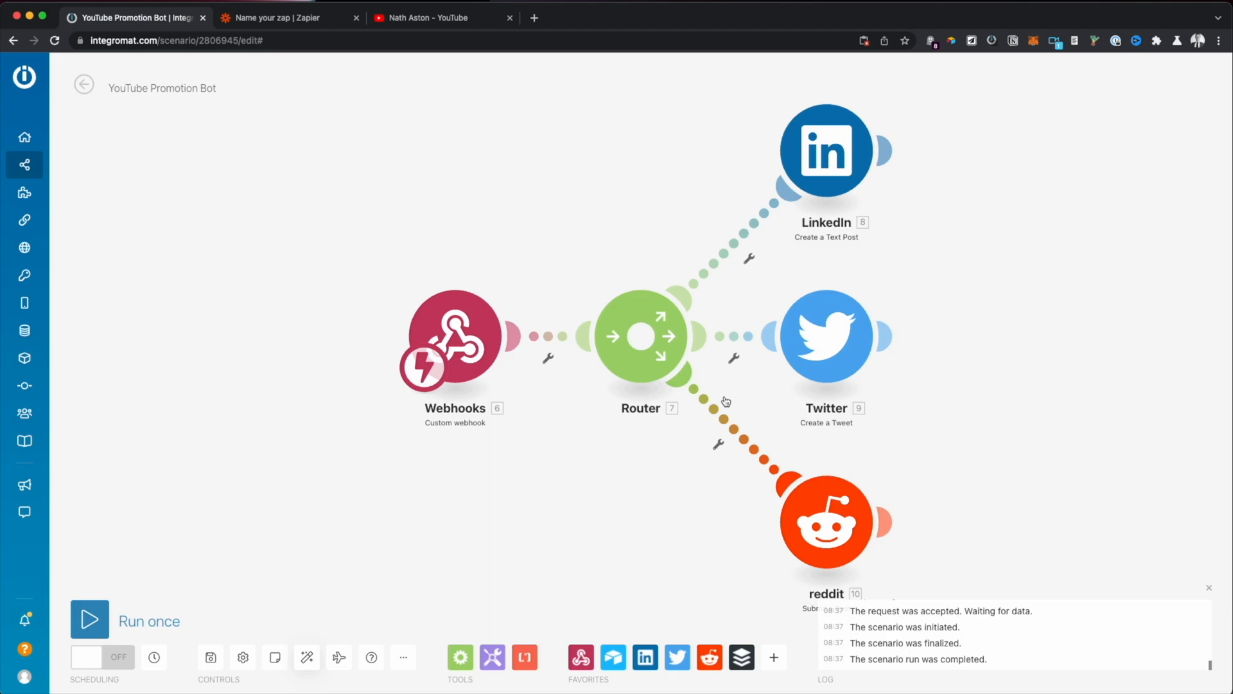
mouse_move(257, 582)
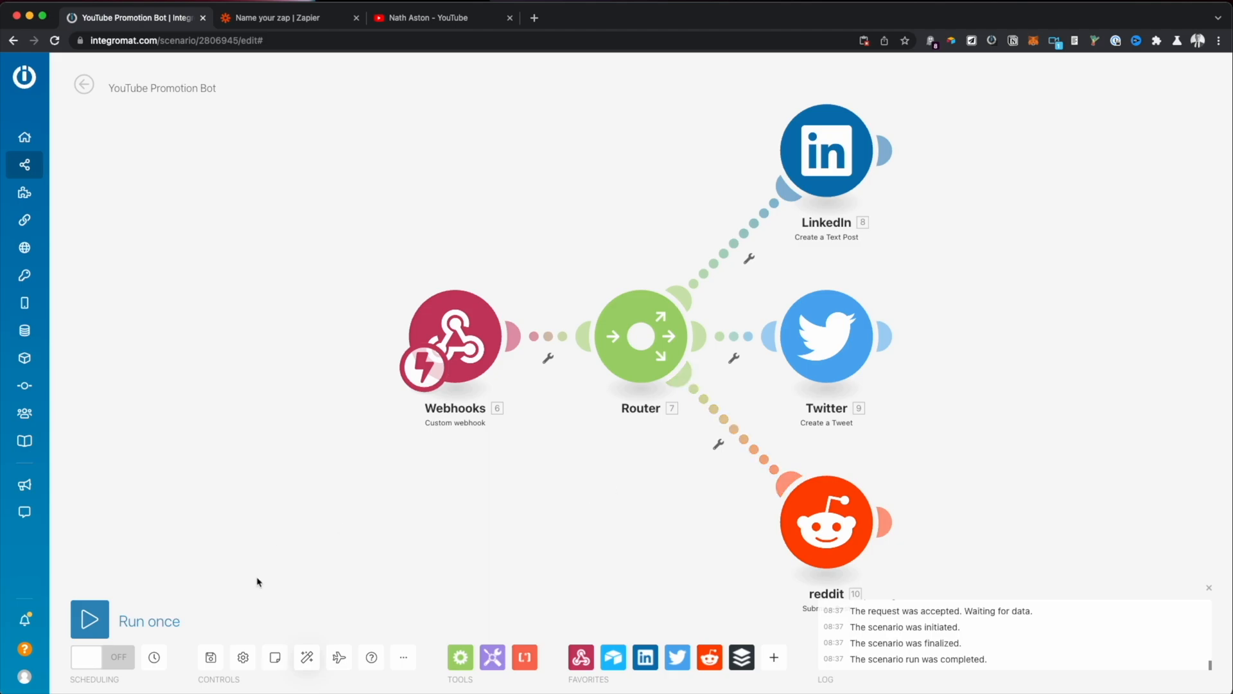
Step: Activate scheduling with Run scenario set to Immediately, then save the scenario
click(87, 657)
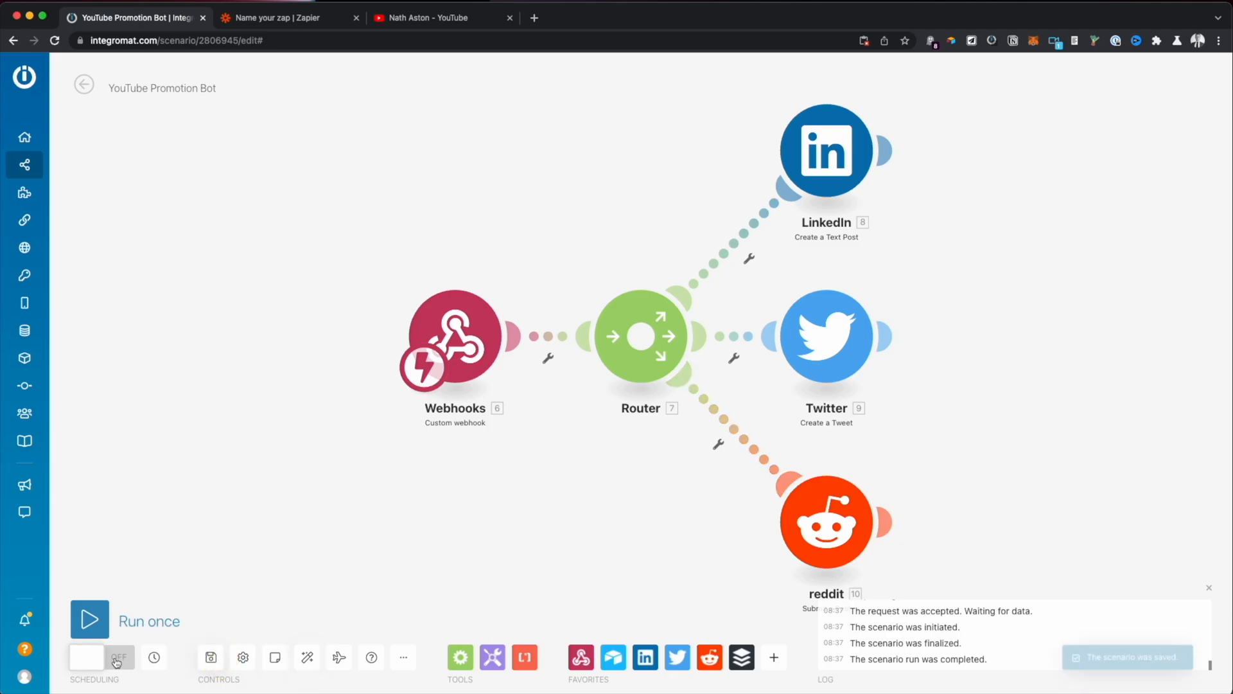
click(116, 658)
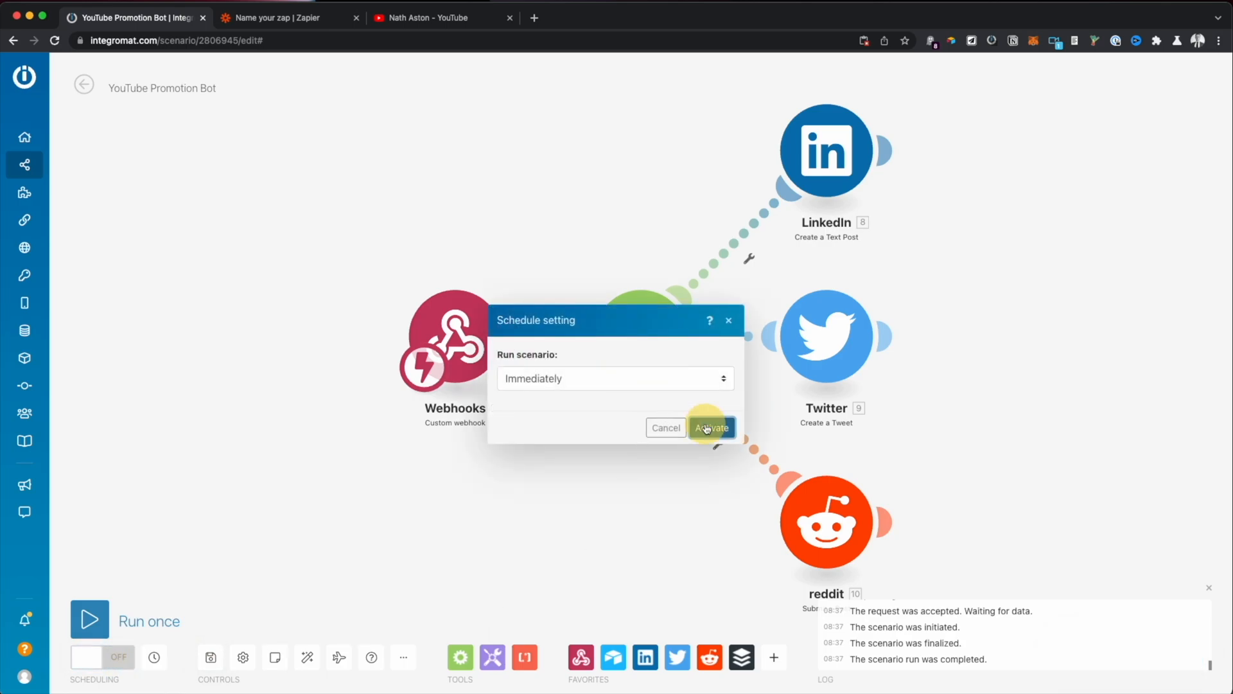
click(710, 427)
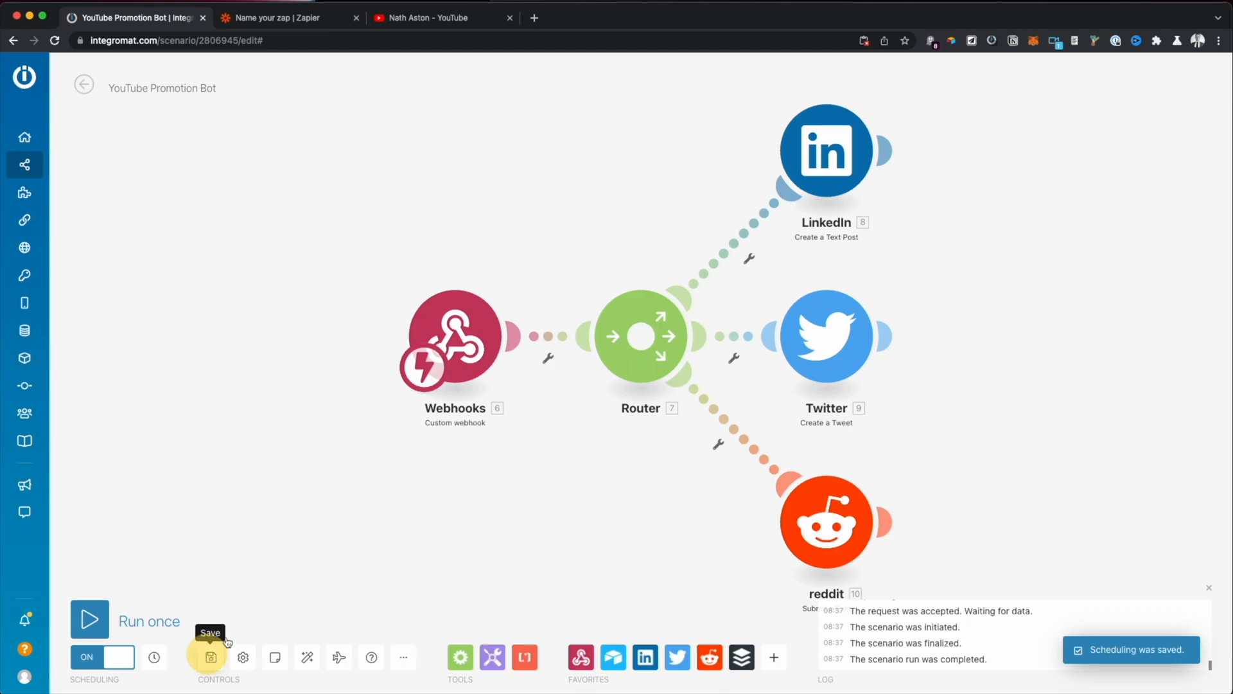
click(210, 657)
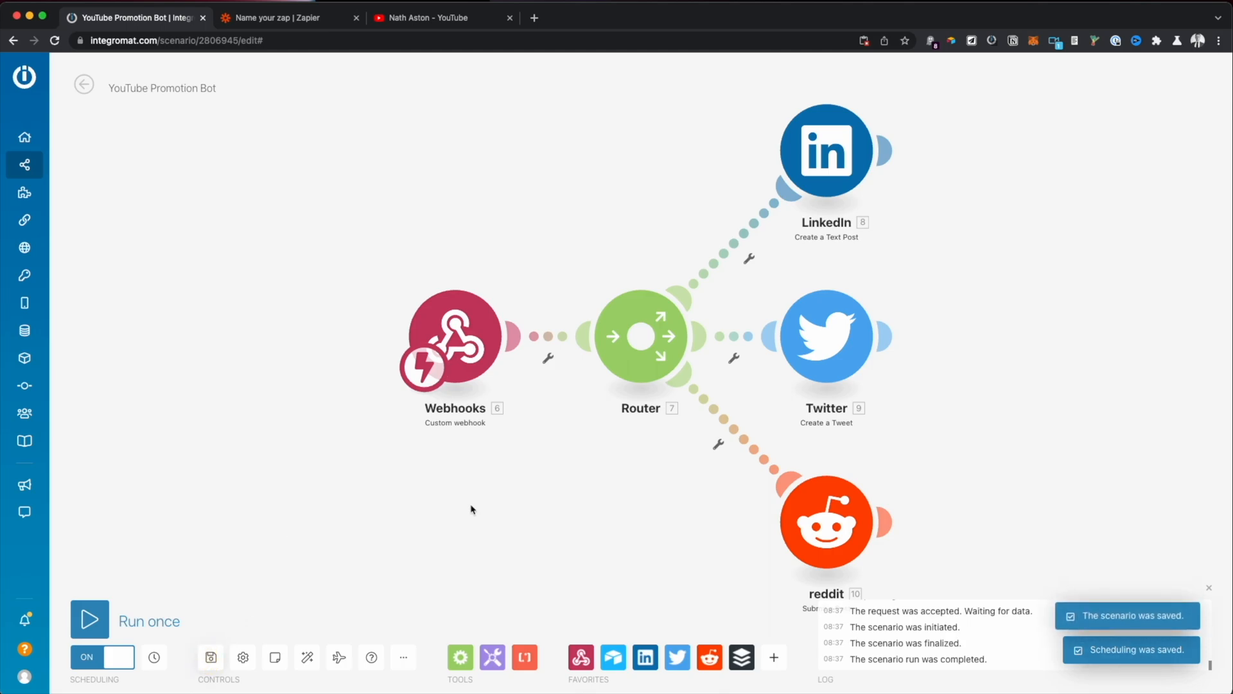